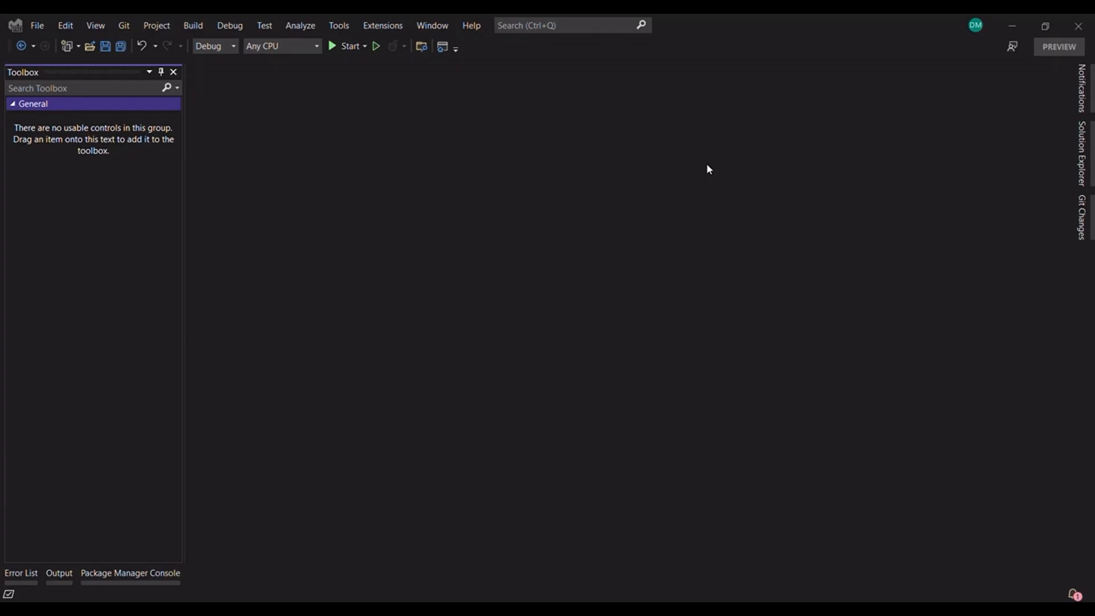
mouse_move(691, 449)
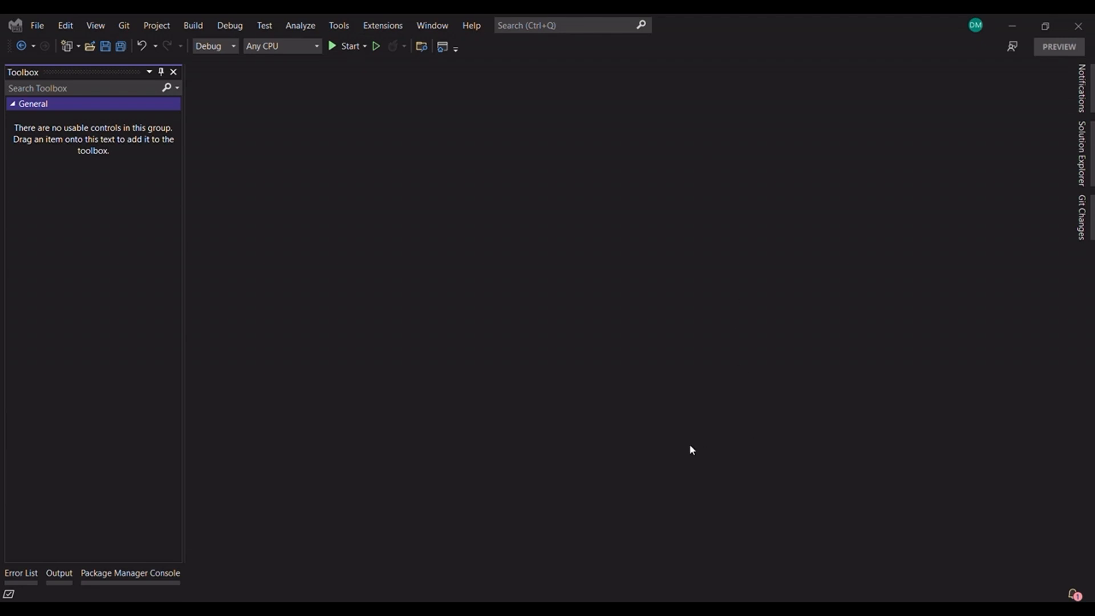
mouse_move(617, 380)
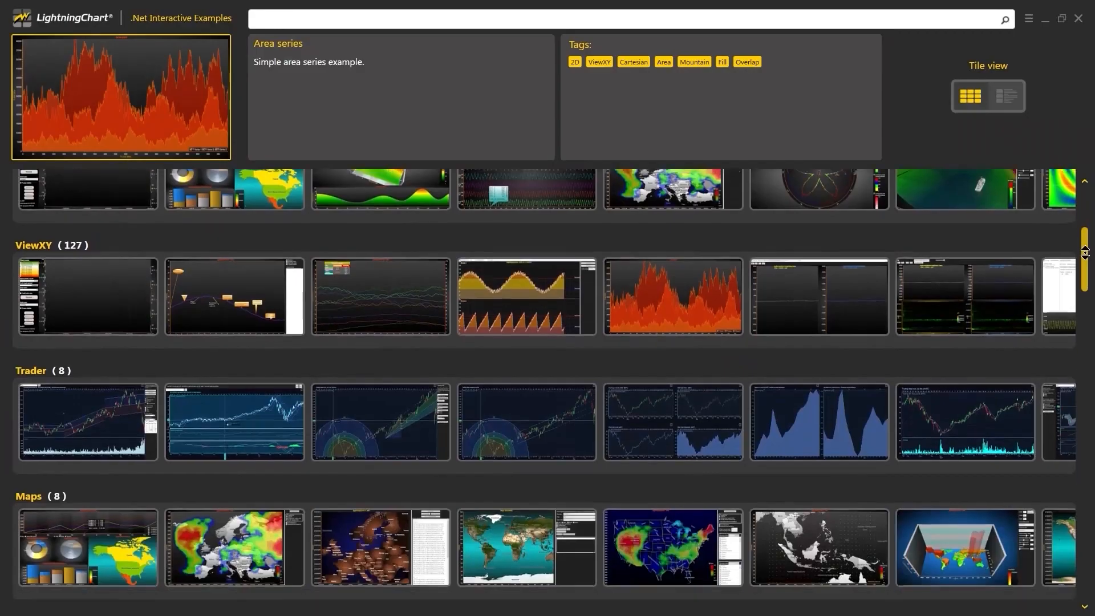
Step: Scroll the example gallery down to the Industrial measurement and Medical charts categories
scroll(down, 3)
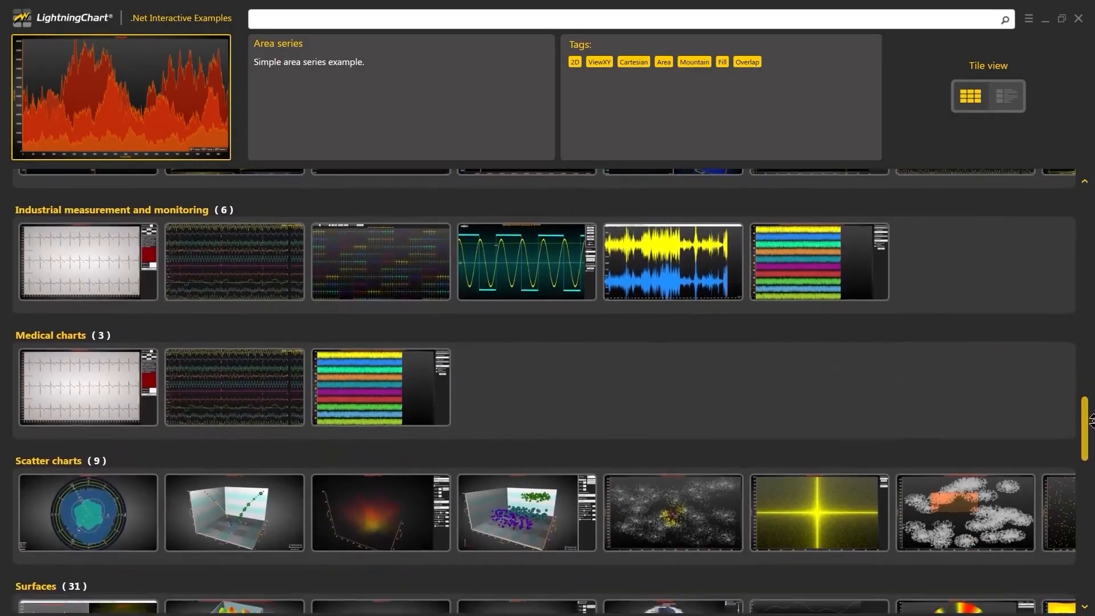
scroll(down, 3)
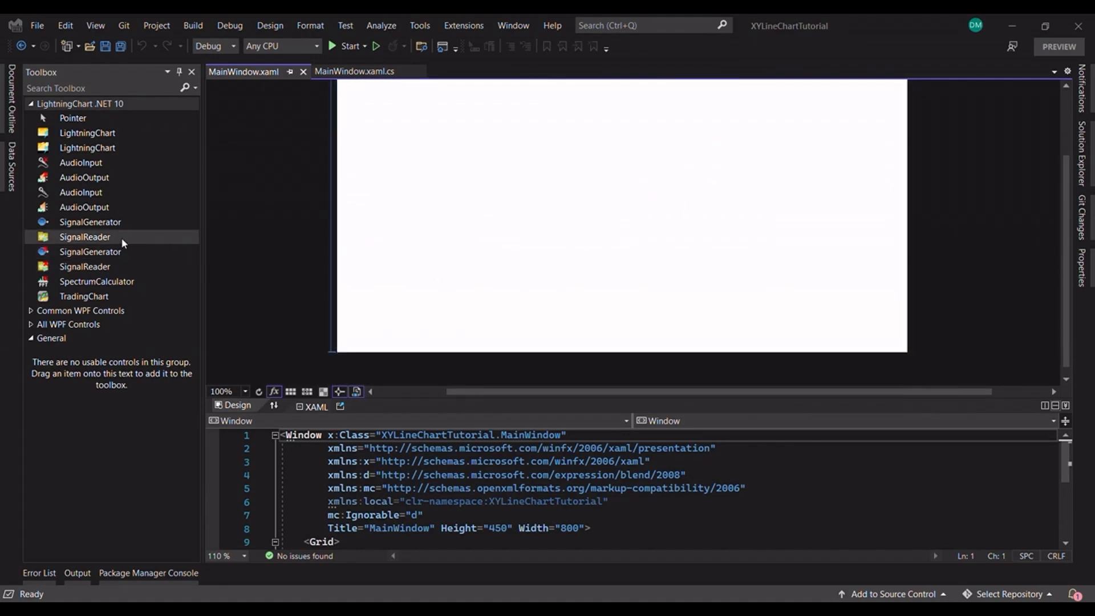
mouse_move(80, 162)
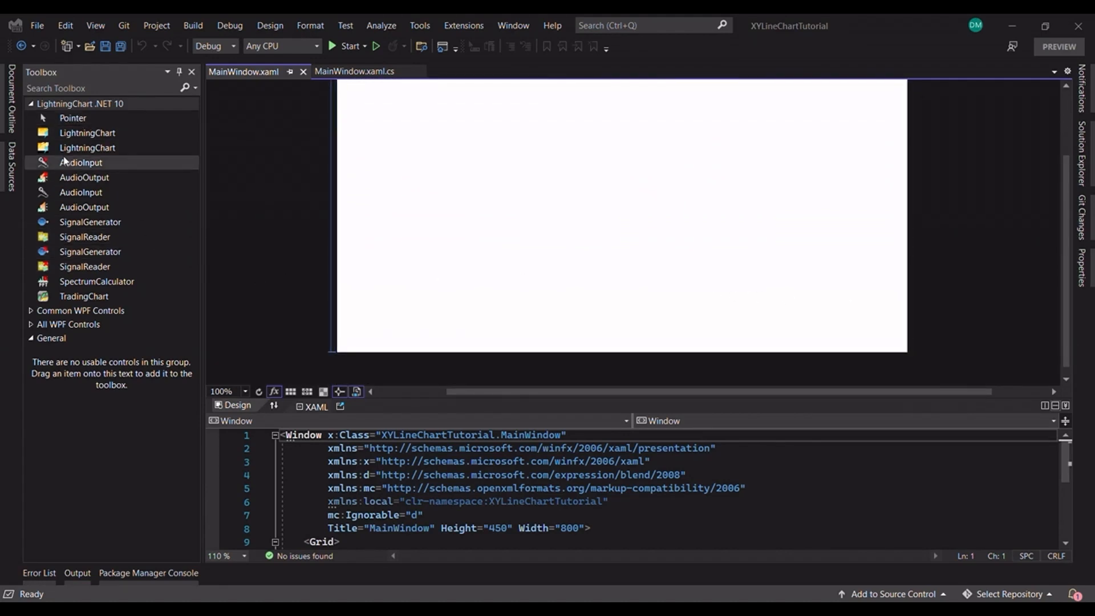
mouse_move(83, 297)
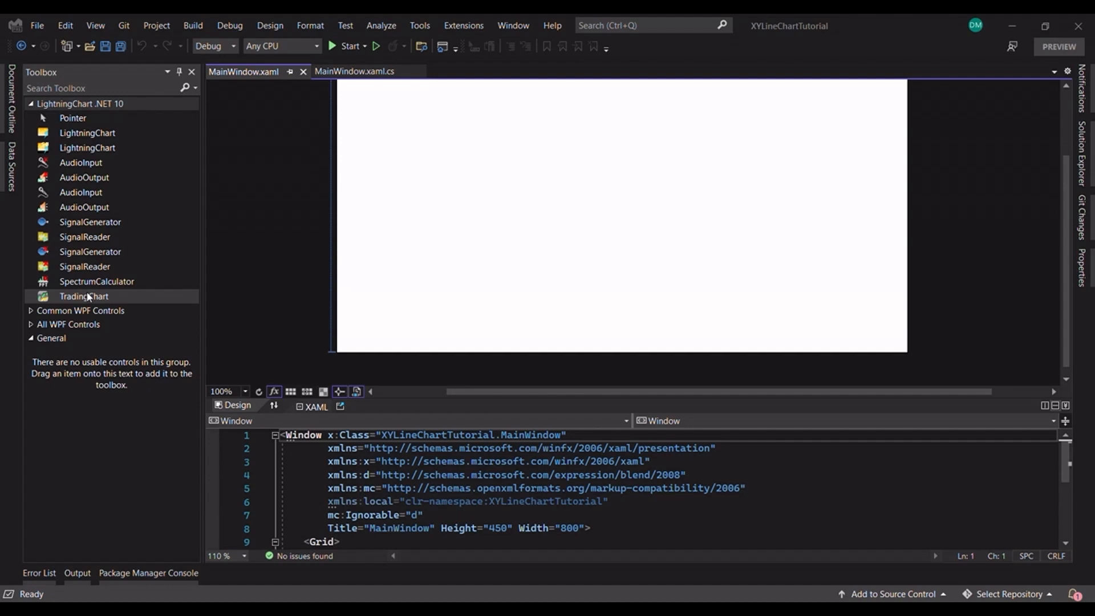
mouse_move(137, 170)
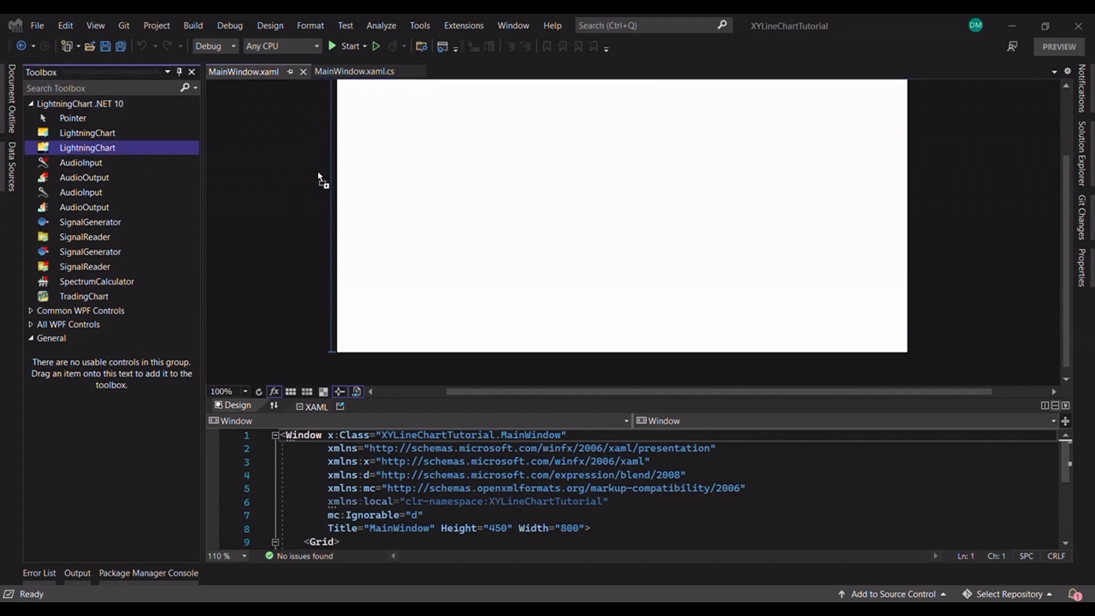
mouse_move(450, 201)
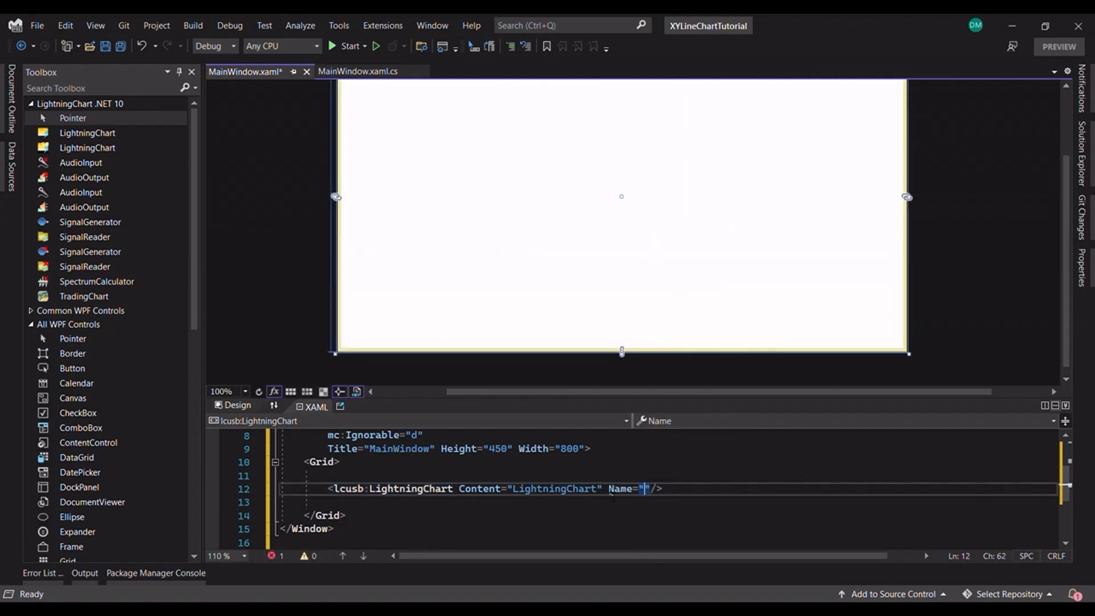
Step: Name the LightningChart element "chart" in XAML and build the solution so the designer renders it
text(chart)
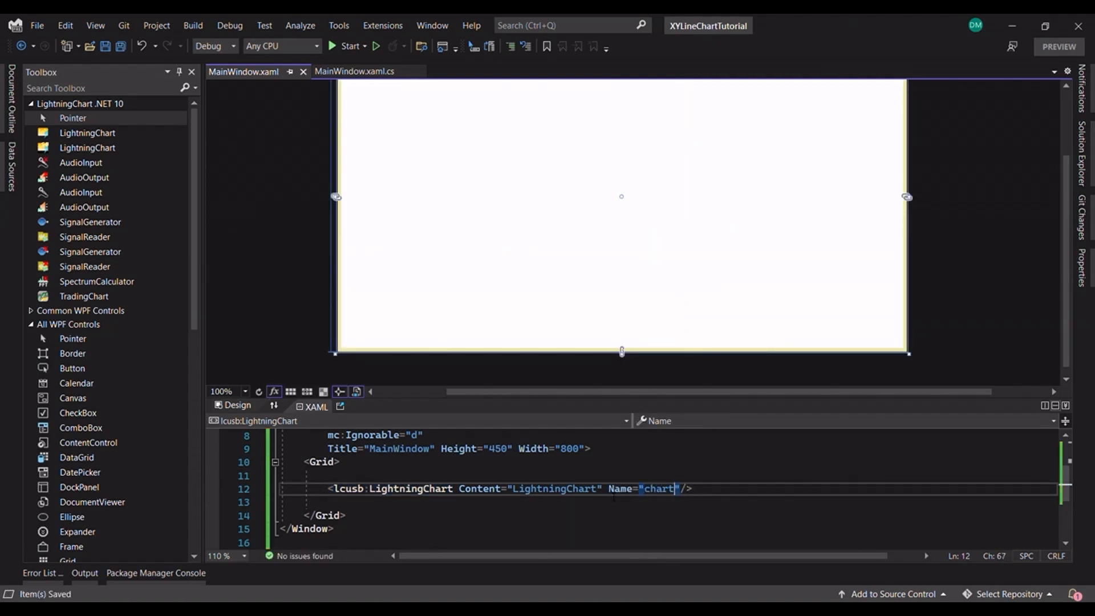
mouse_move(282, 238)
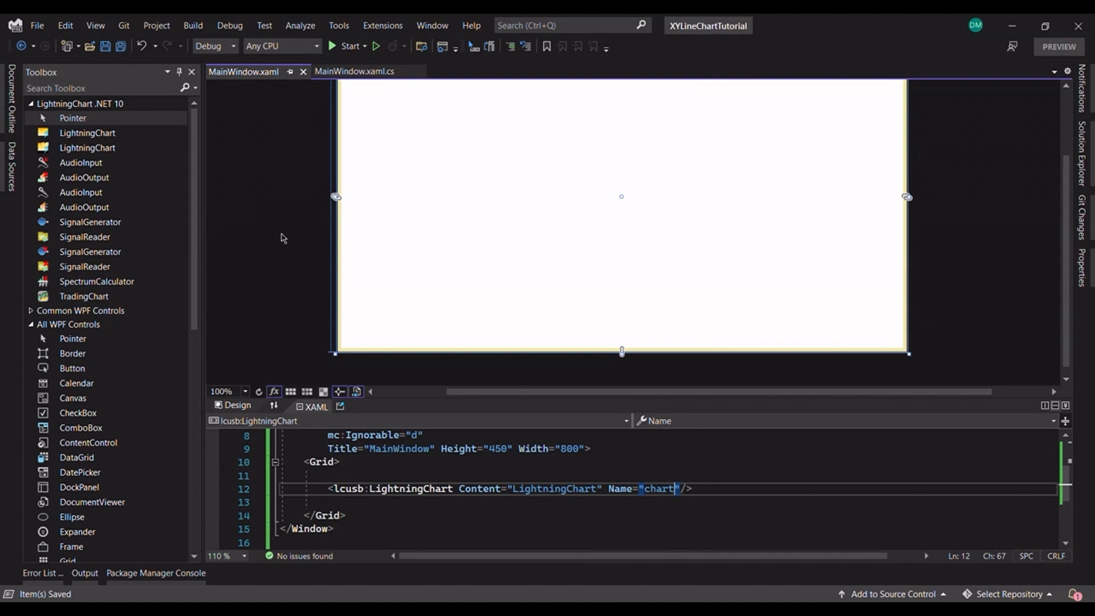
mouse_move(193, 26)
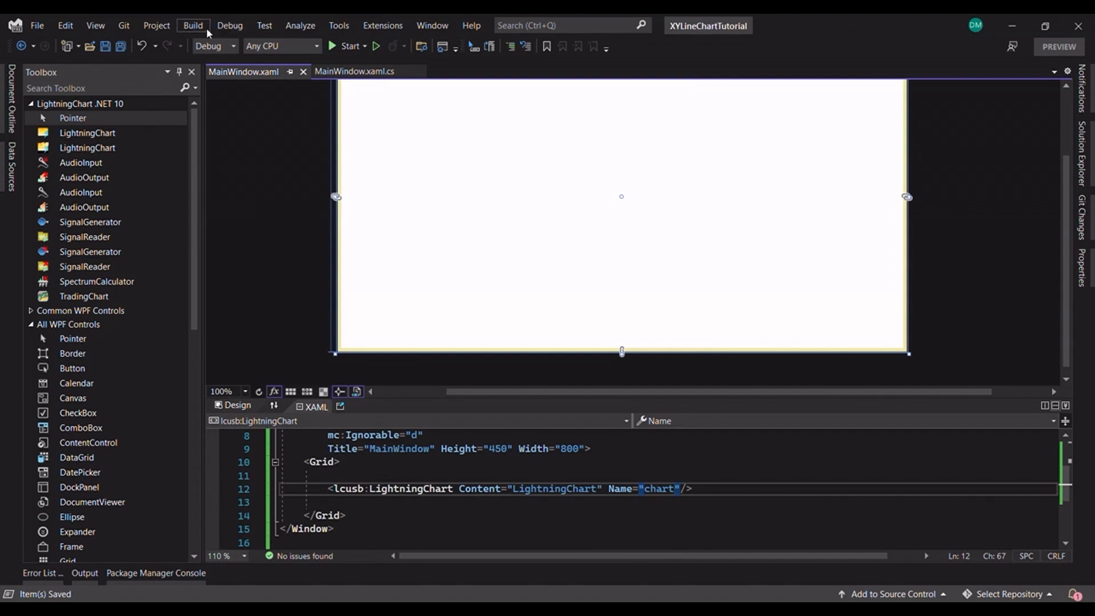
click(192, 25)
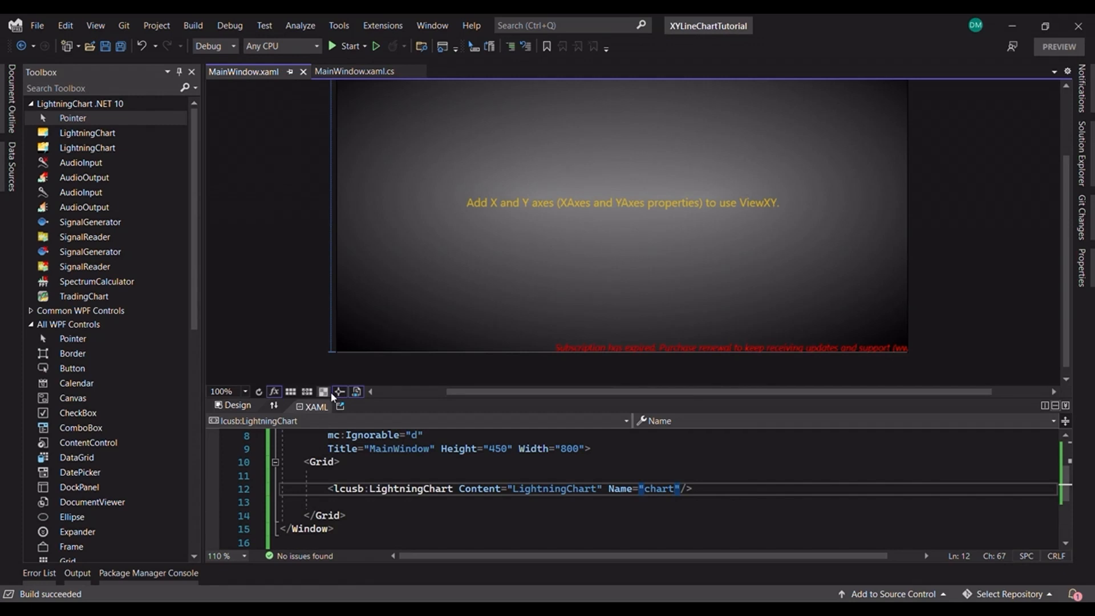
Step: Add using directives for Arction.Wpf.ChartingMVVM and its Views namespace in MainWindow.xaml.cs
click(354, 71)
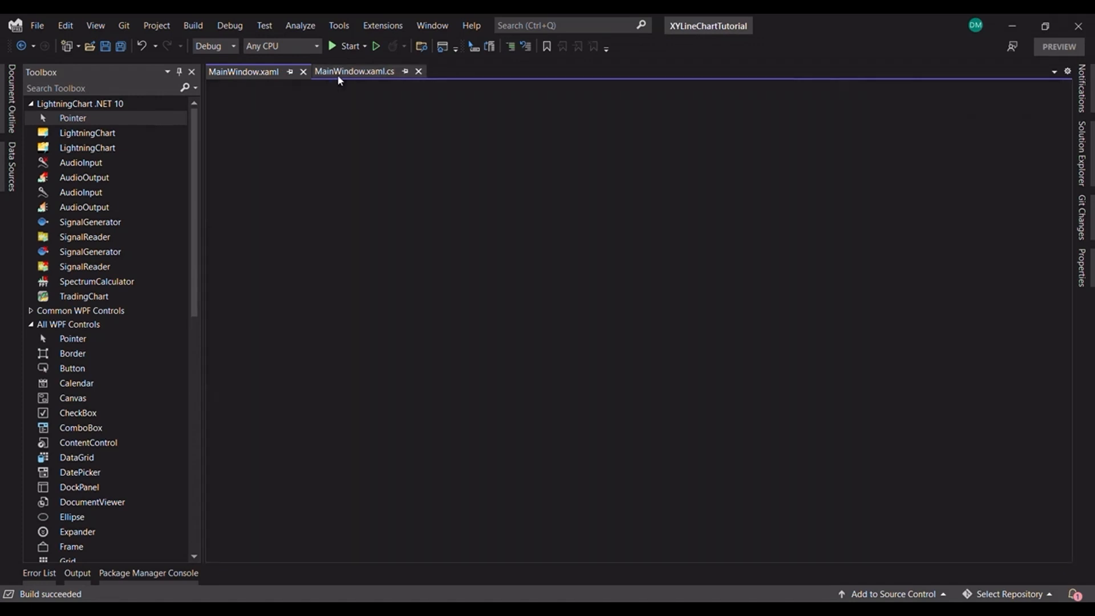
click(353, 71)
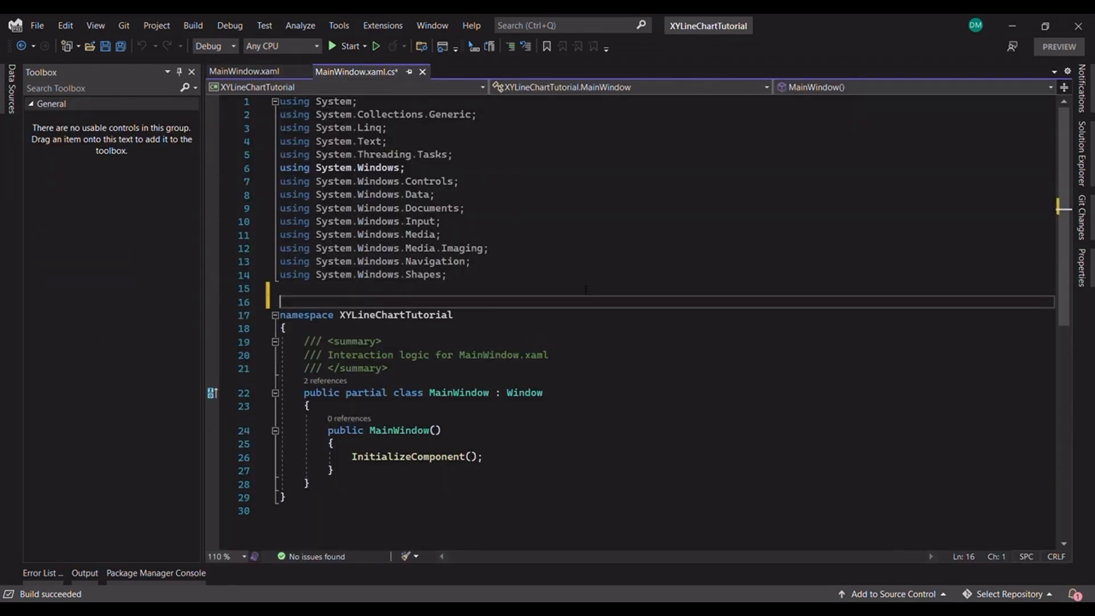
text(using Arction.Wpf.ChartingMVVM.)
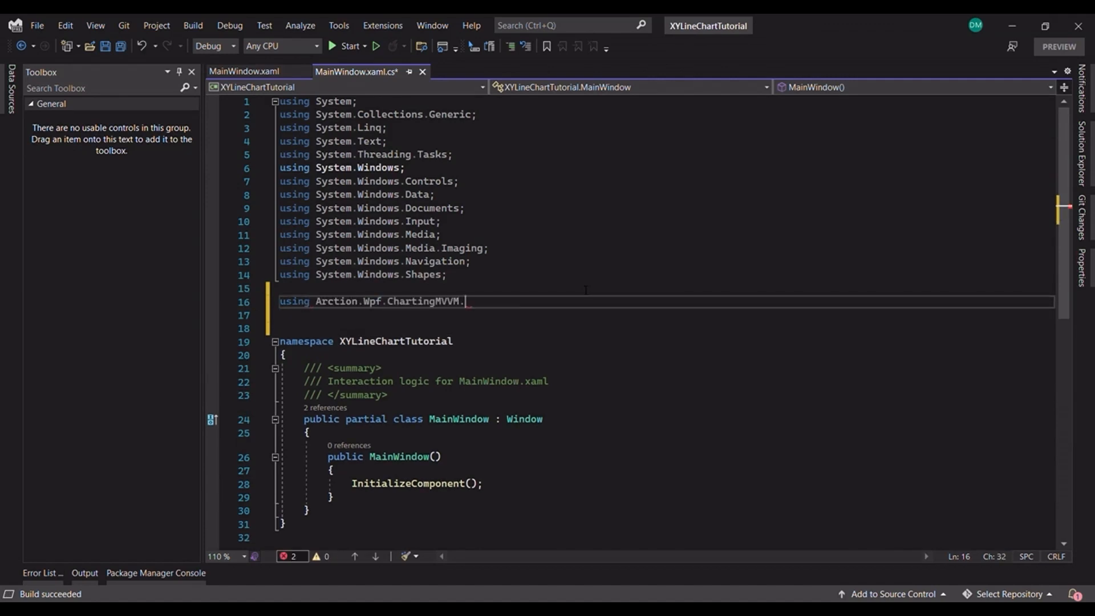
text(.Views;)
text(using)
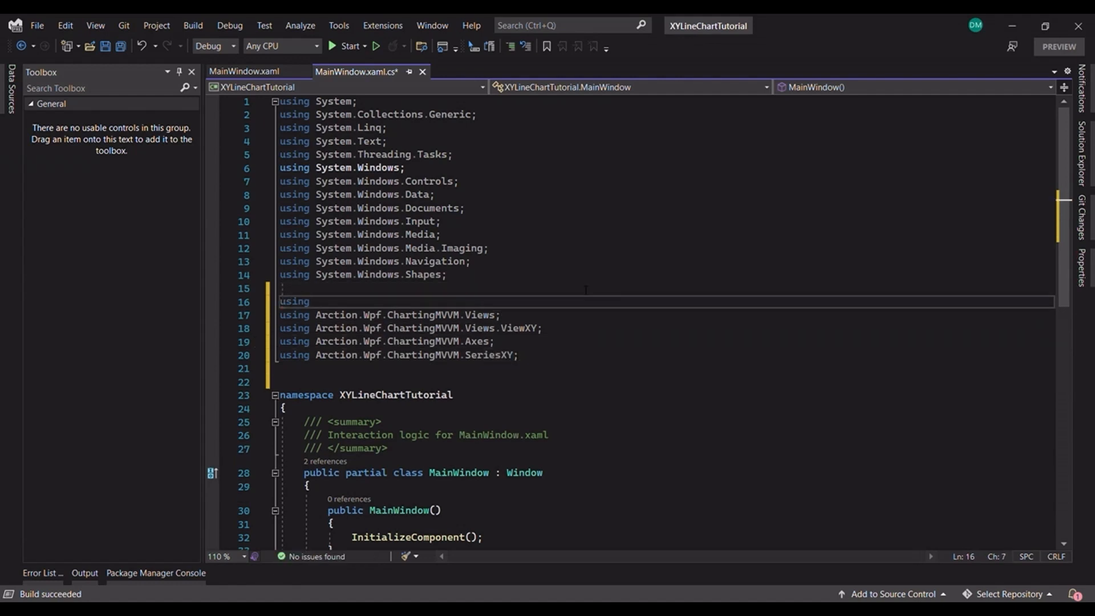
text(Arction.Wpf.ChartingMVVM;)
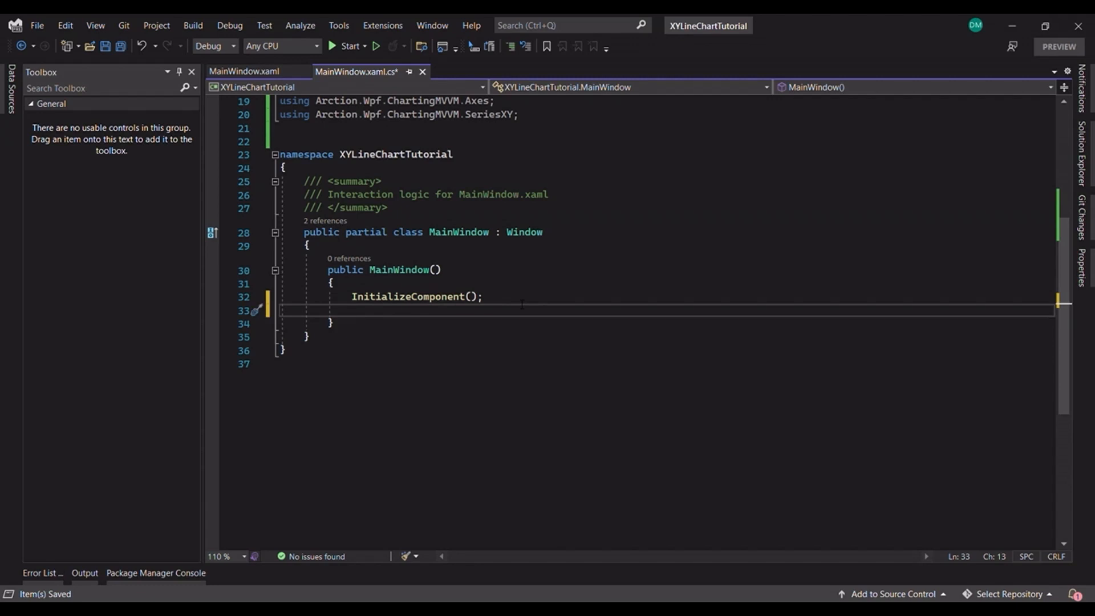
Step: Call InitChart() from the constructor and define it with chart.BeginUpdate() and chart.EndUpdate()
text(InitChart())
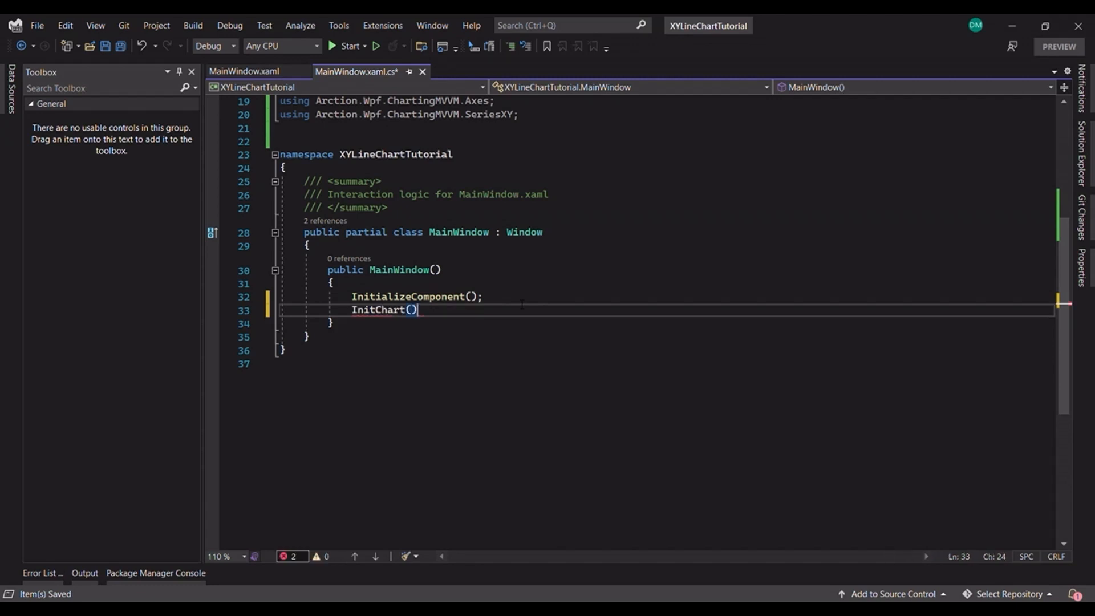
text(pr)
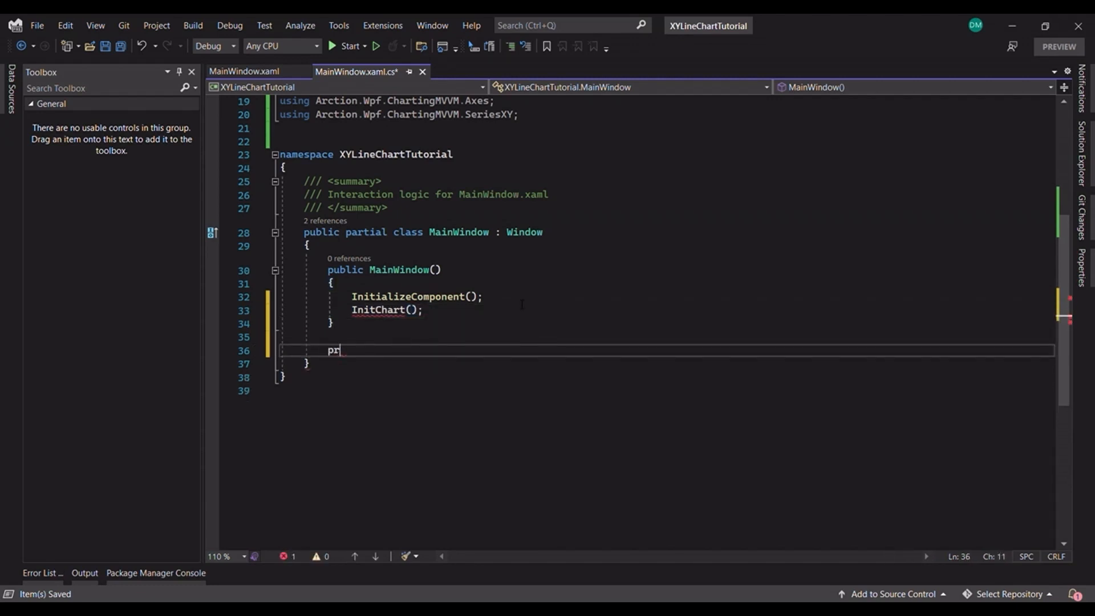
text(ivate void InitChart)
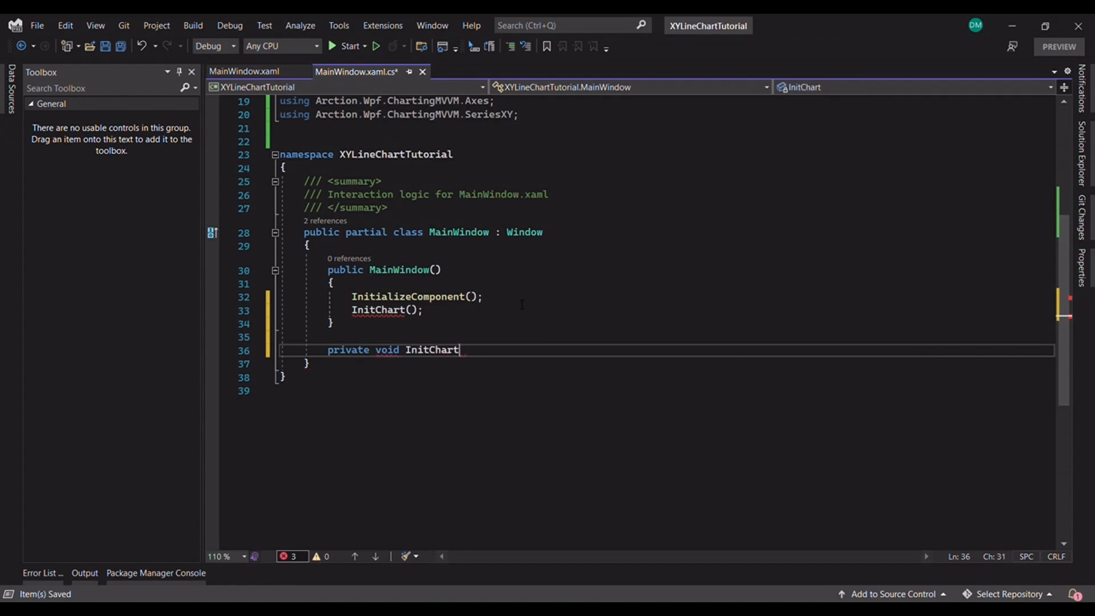
text(())
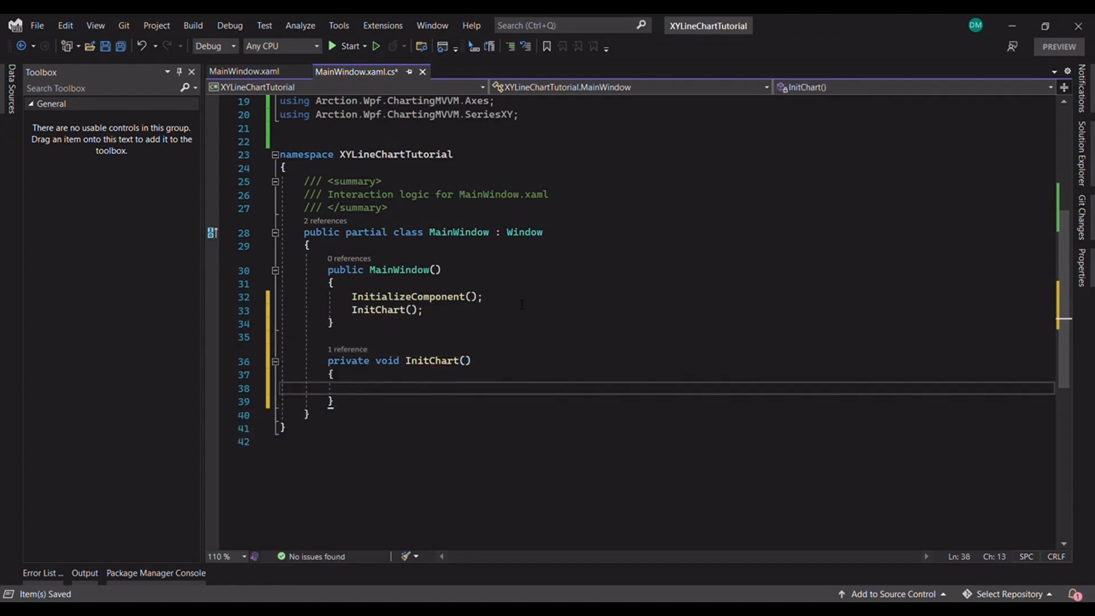
text(chart.)
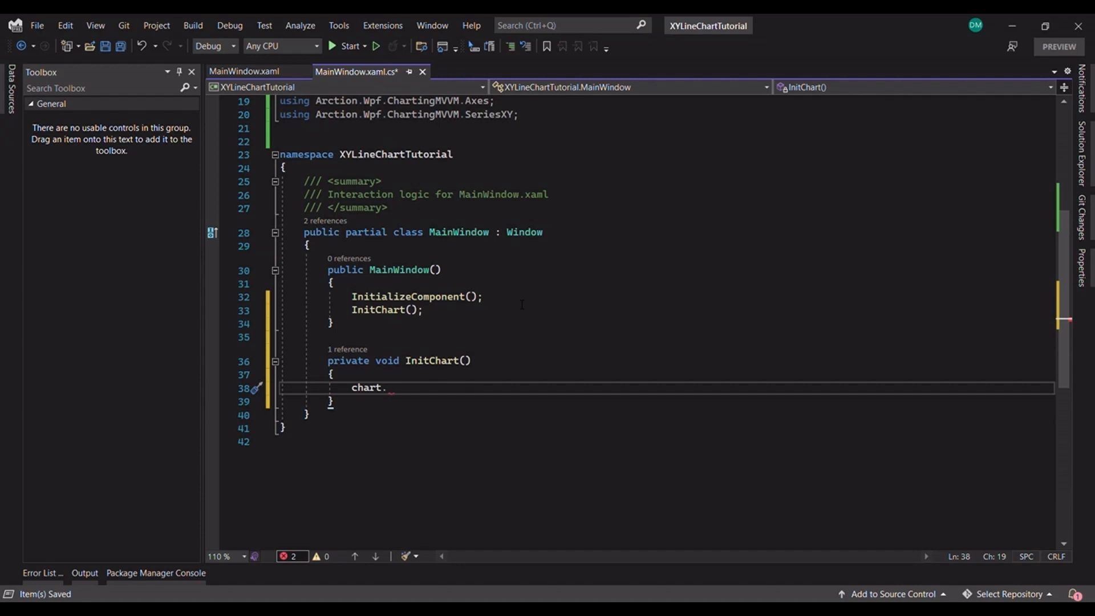
text(BeginAnima)
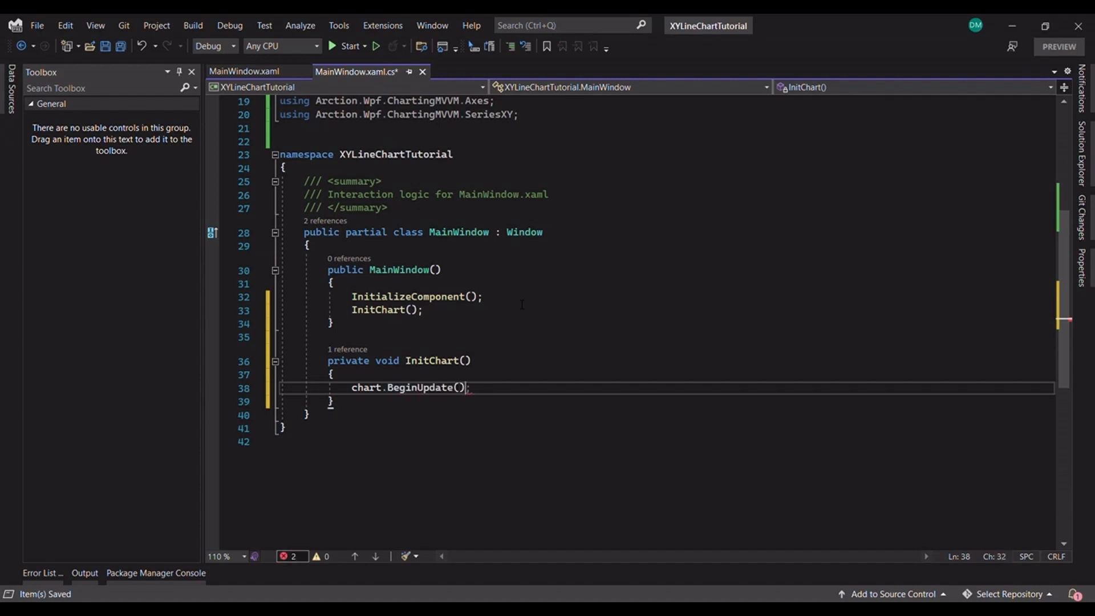
text(chart.EndUpdate();)
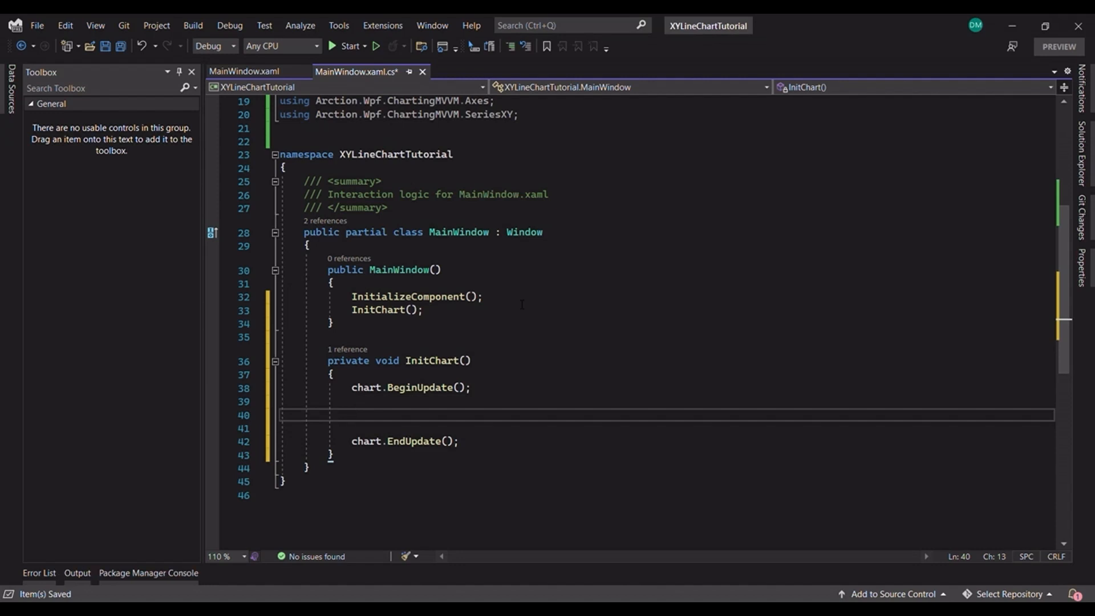
click(352, 415)
text(ViewXY view = chart.ViewXY;)
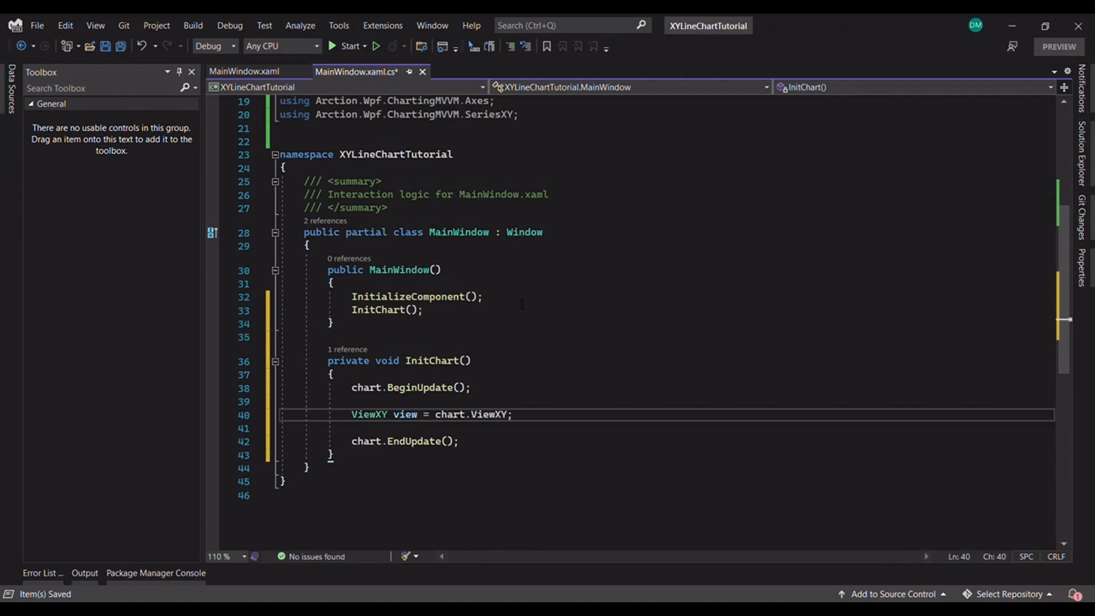
Step: Call ConfigureXAxis() and ConfigureYAxis() inside InitChart after the view assignment
key(Enter)
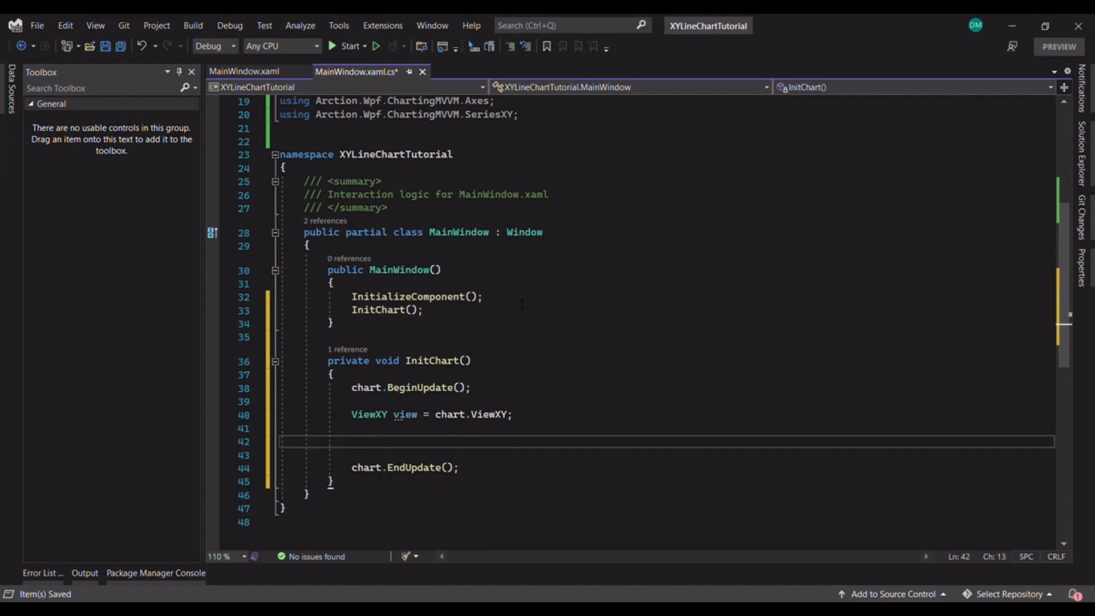
text(ConfigureXAxis())
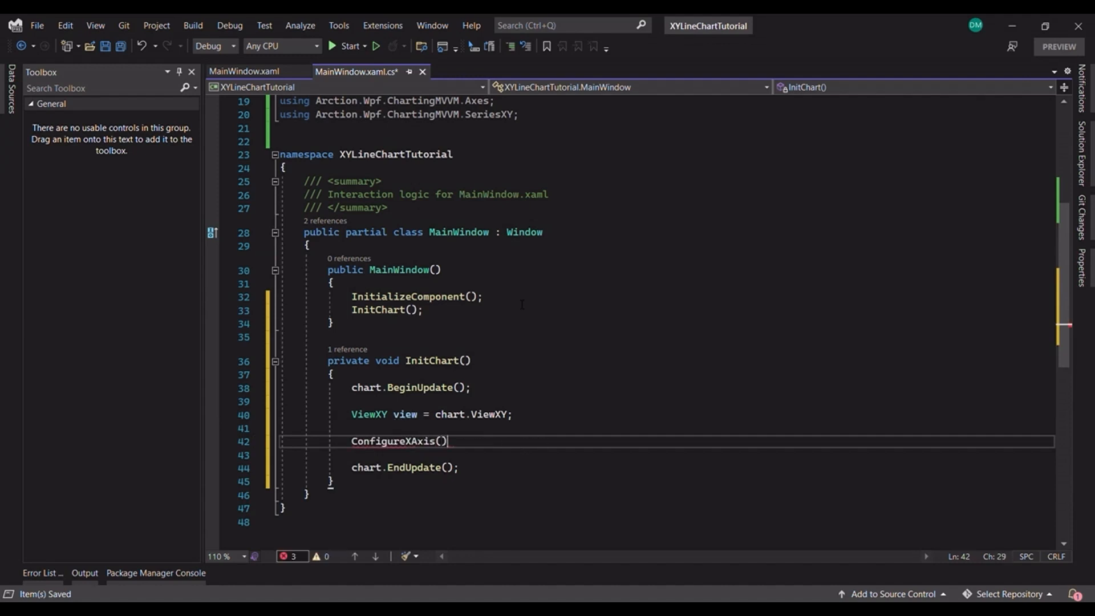
text(ConfigureYAxis();)
text(ConfigureLineSeries();)
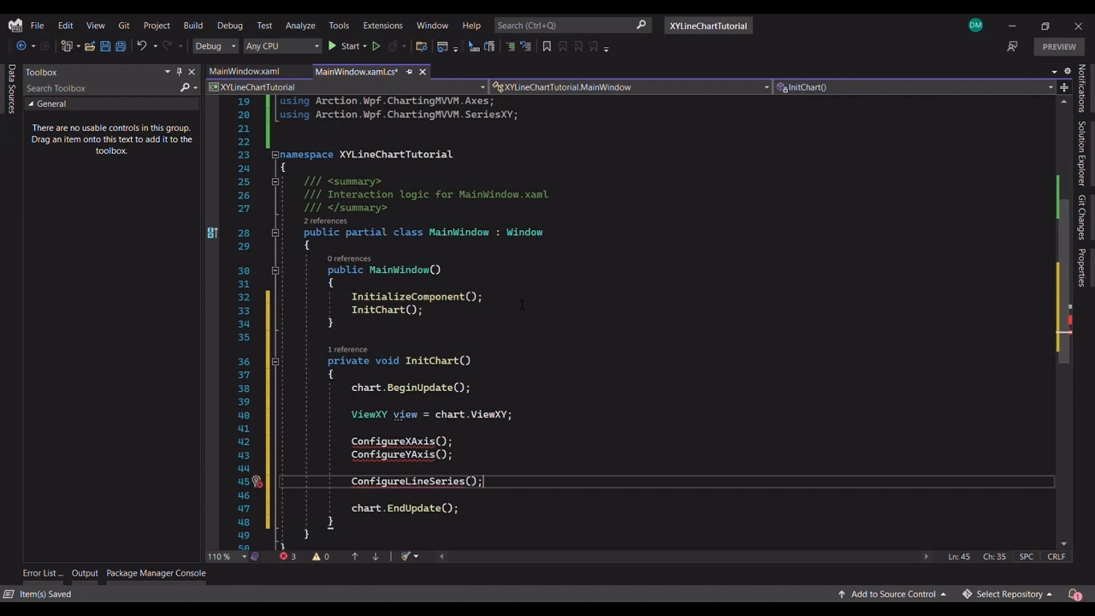
scroll(down, 3)
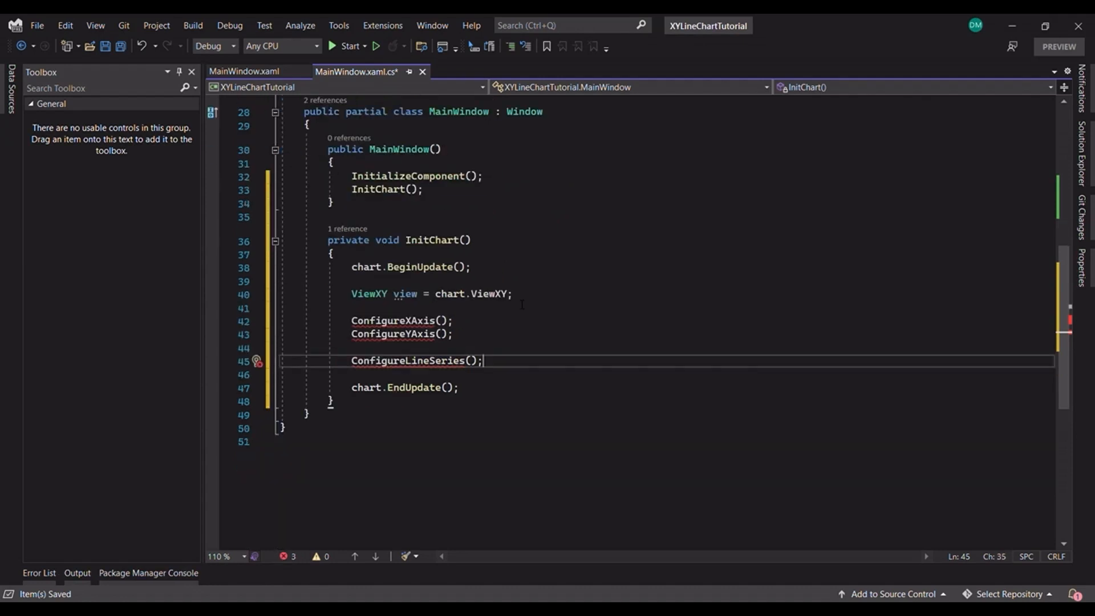
Step: Write ConfigureXAxis(ViewXY view) setting the X axis title and a 0–100 range
text(private void)
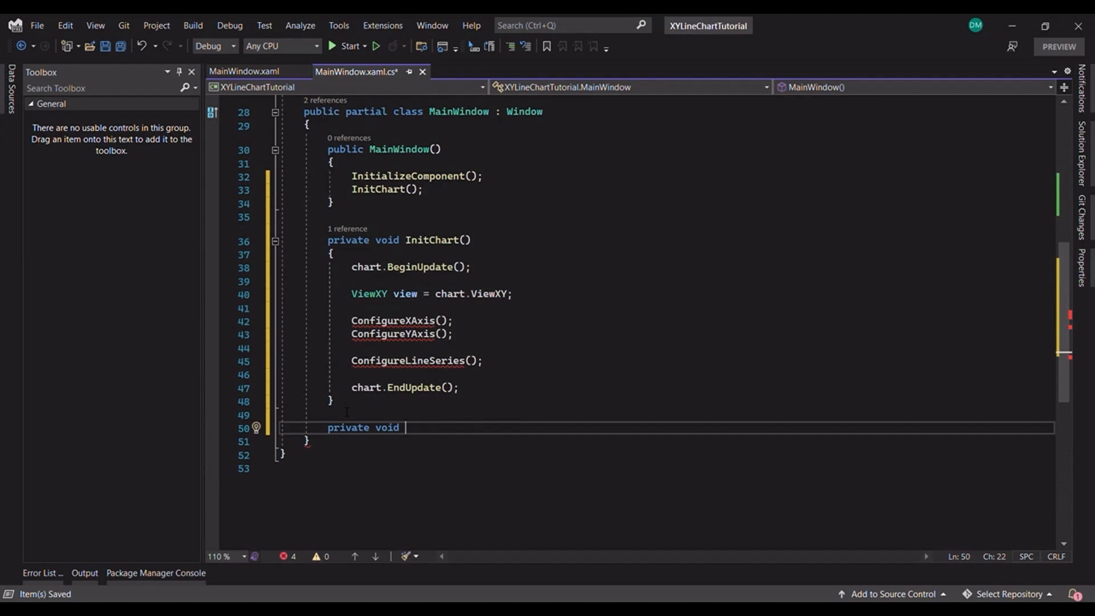
text(ConfigureXAxis)
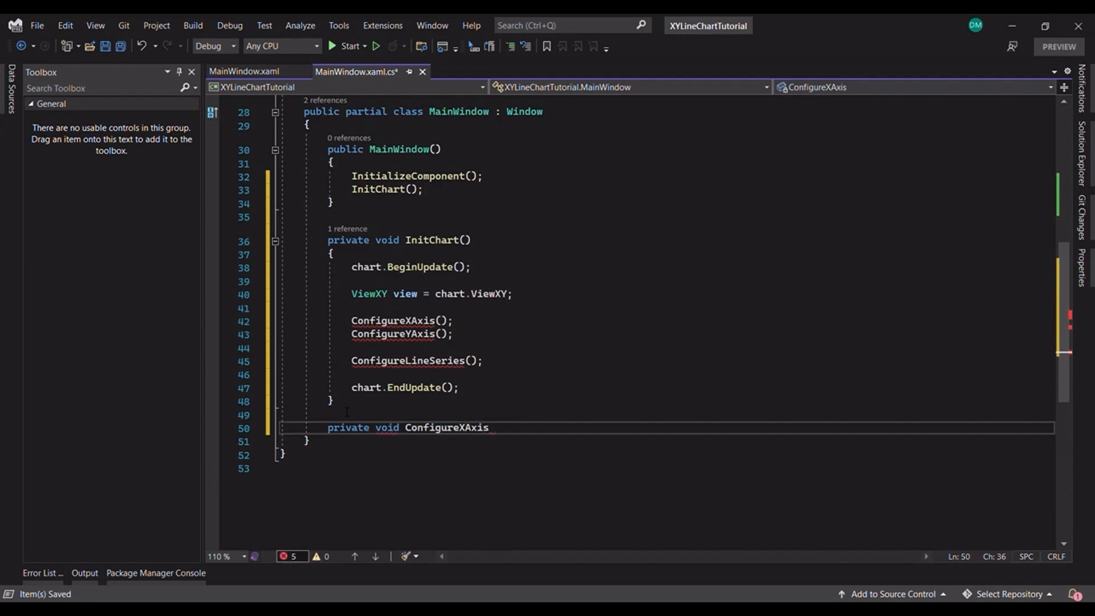
text(())
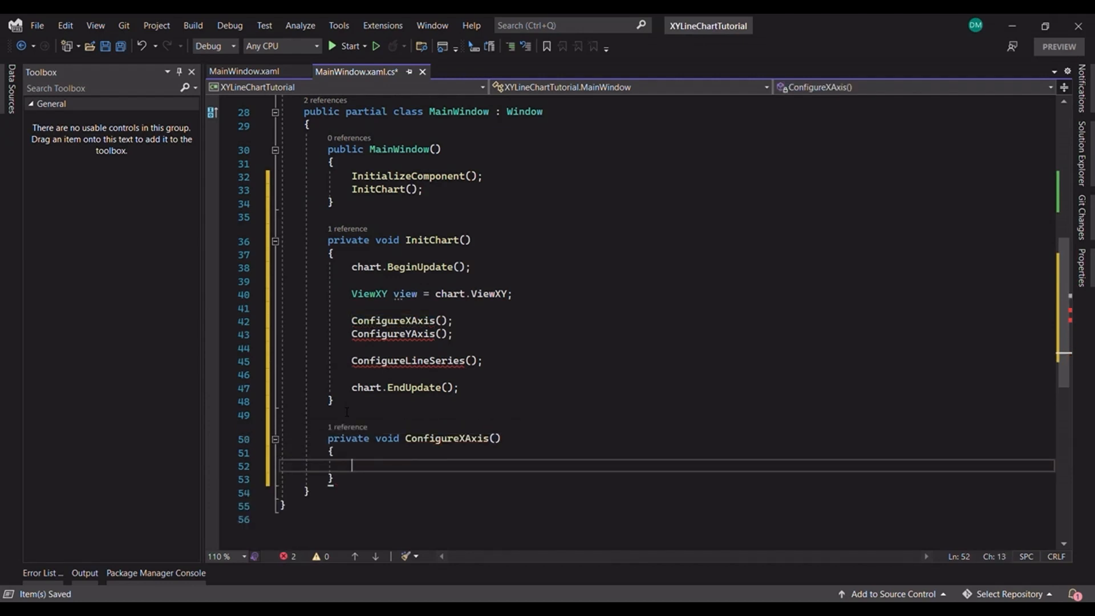
text(chart.ViewXY.XAxes.Clear();)
text(AxisX xAxis = new AxisX()
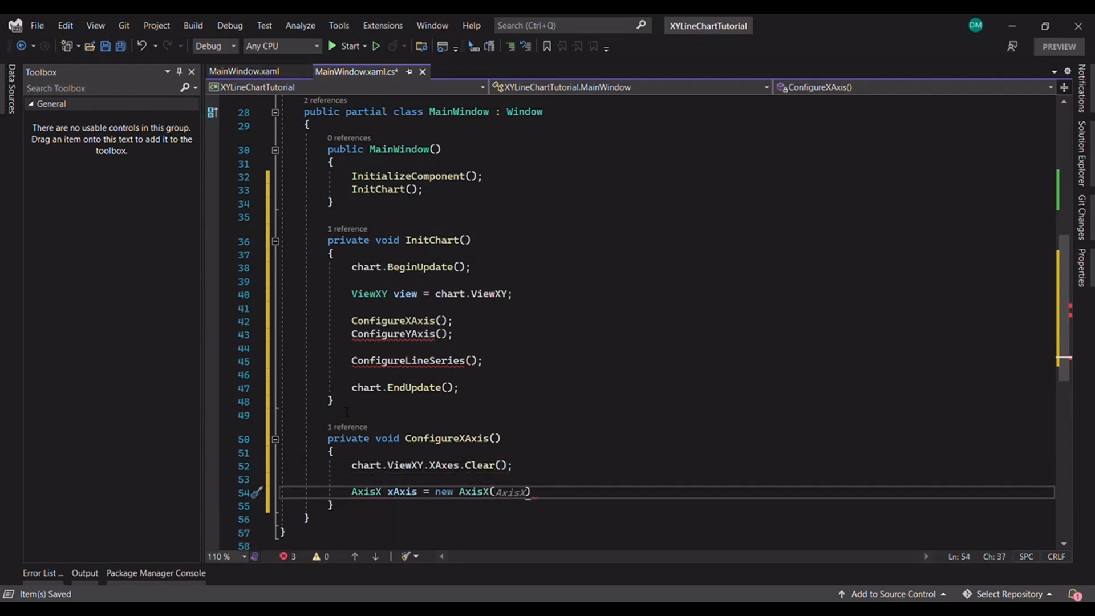
text(ViewXY view)
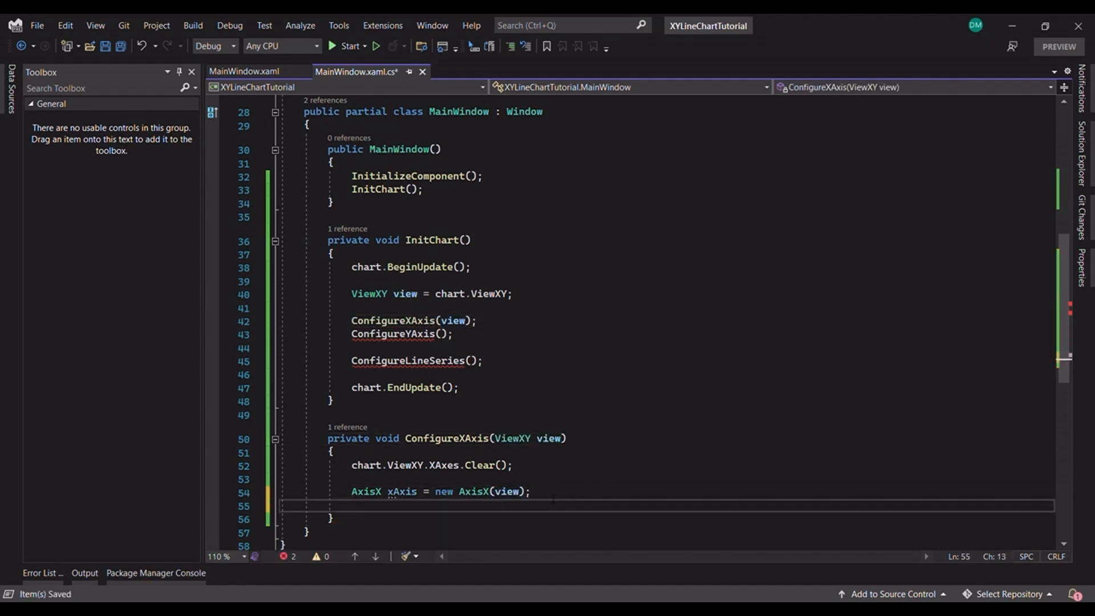
text(xAxis.Title.Ta)
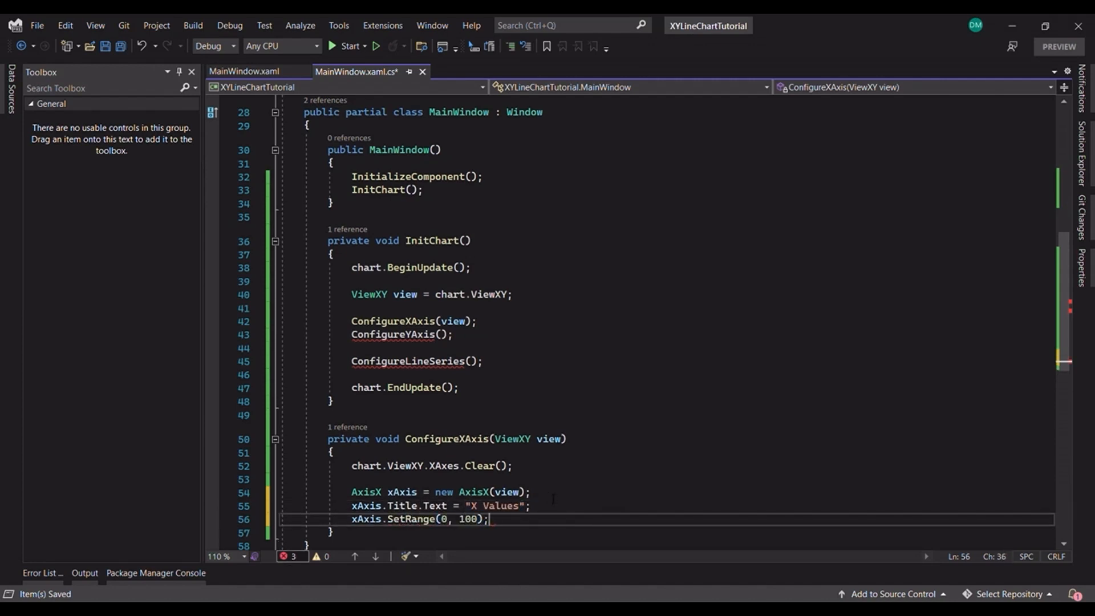
text(xAxis.SetRange(1, 100);)
text(chart.ViewXY.XAxes)
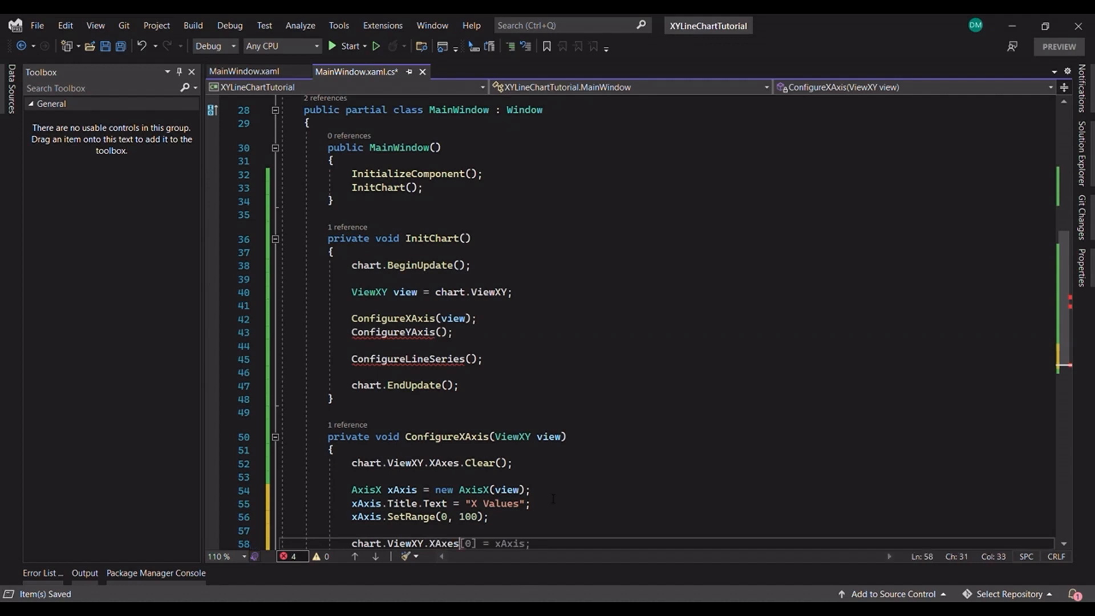
text(.Add(xAxis)
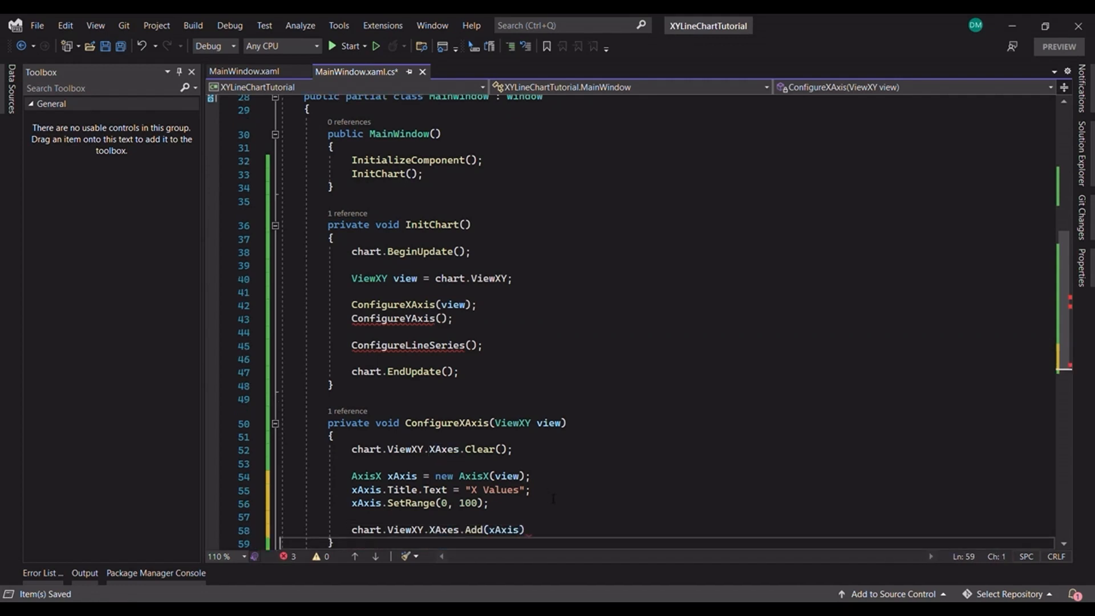
scroll(down, 3)
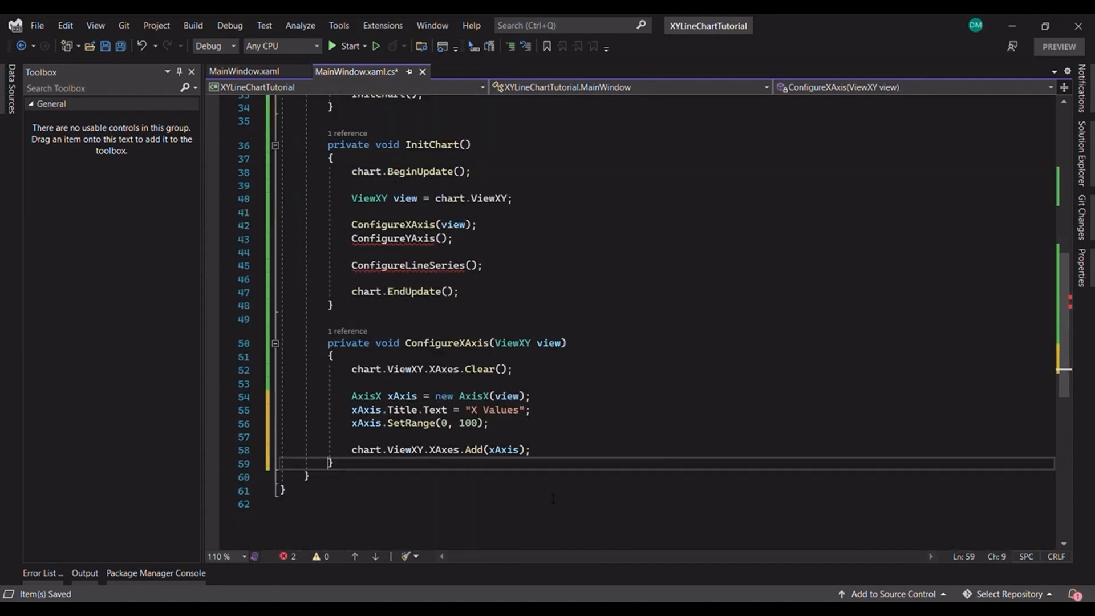
Step: Write ConfigureYAxis(ViewXY view) for the −100–100 Y axis and begin a ConfigureLineSeries method
text(p)
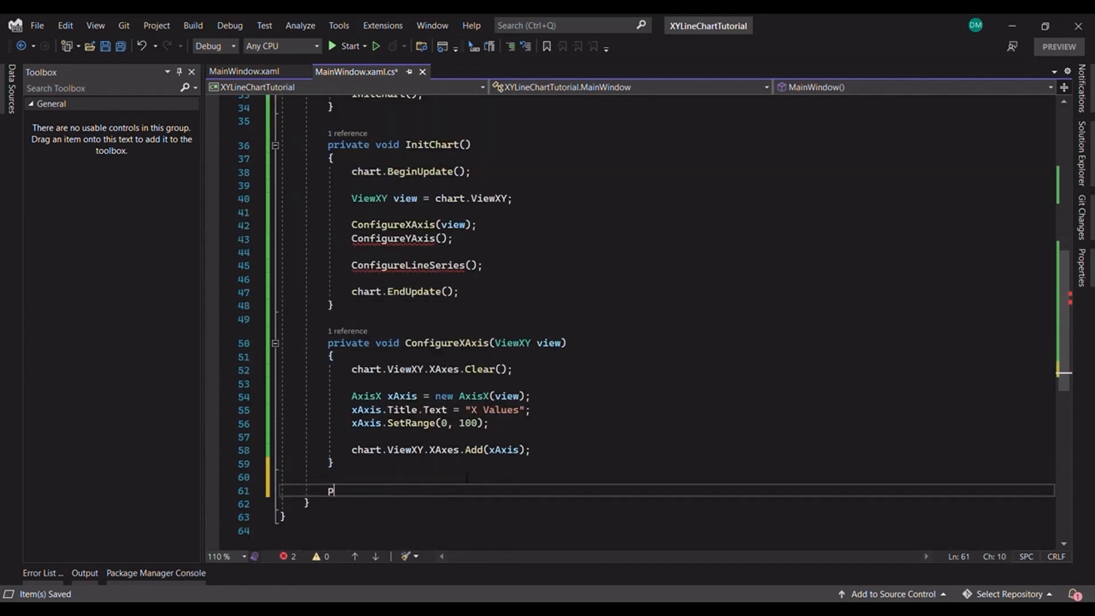
text(private void ConfigureYAxis(ViewXY view))
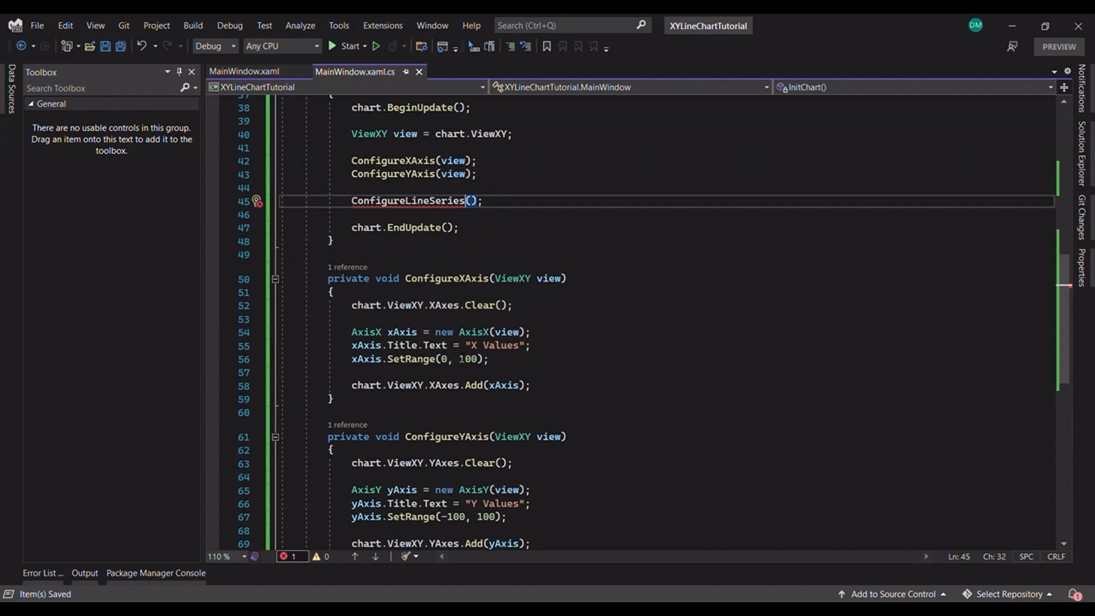
scroll(down, 3)
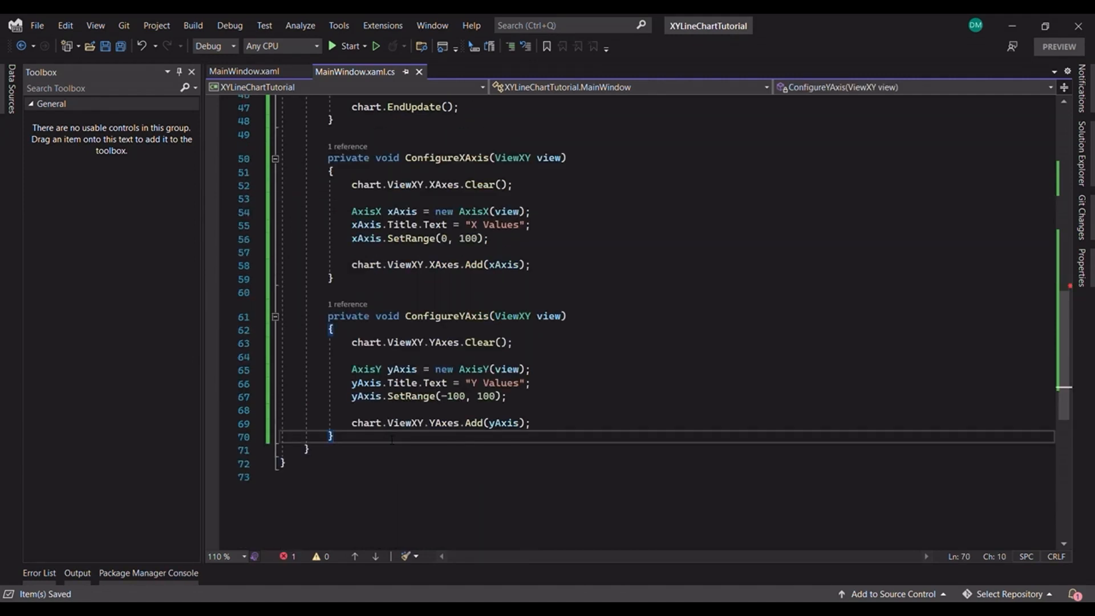
text(private)
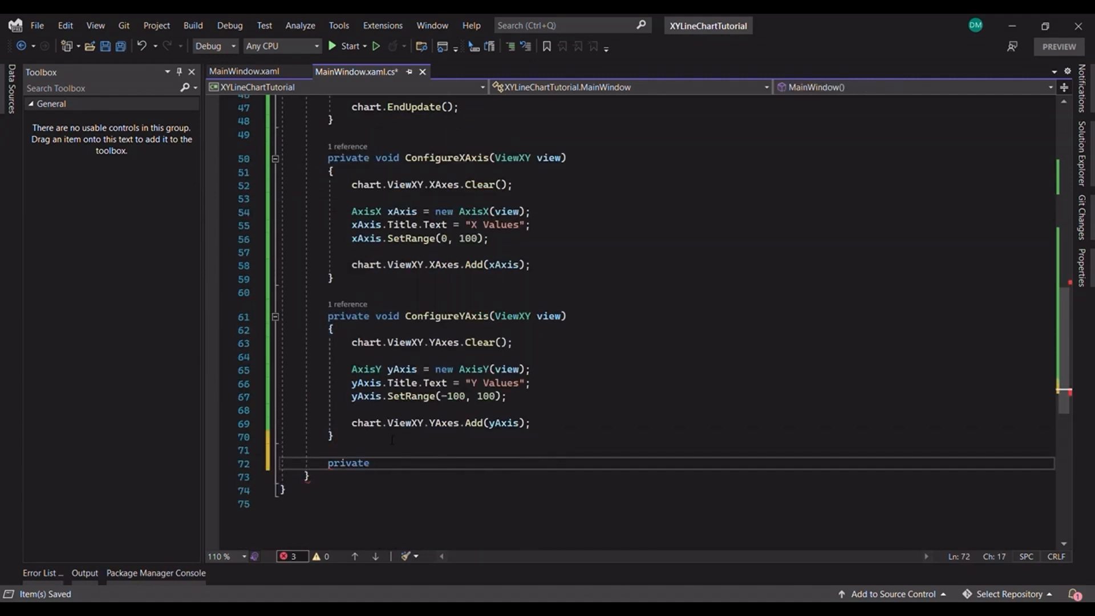
text(void ConfigureLineS)
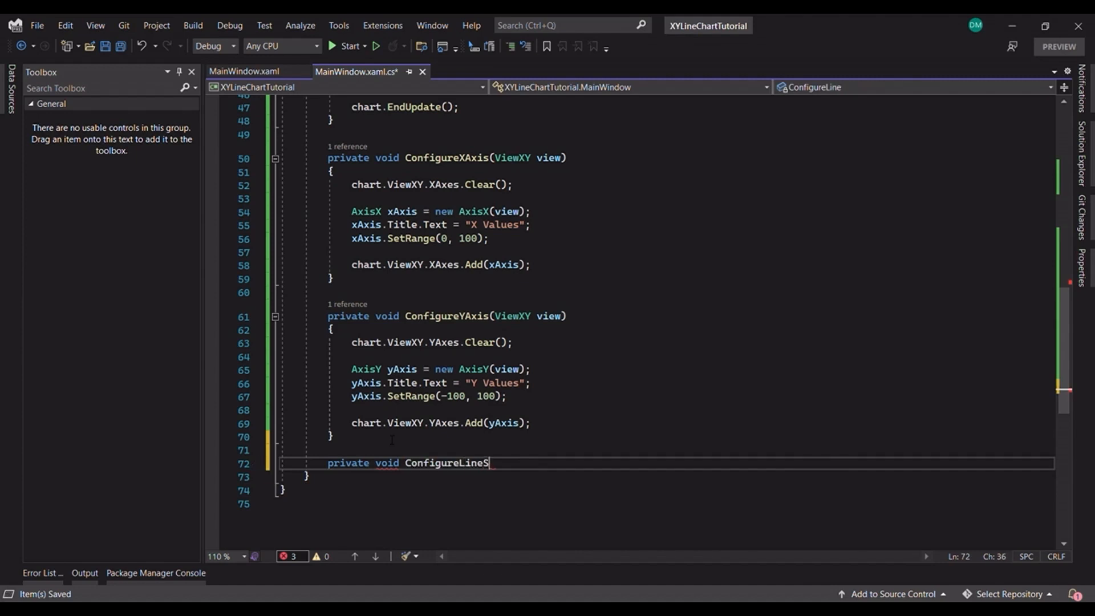
Step: In ConfigureLineSeries, start a PointLineSeries and fetch axisX from chart.ViewXY.XAxes[0]
text(eries()
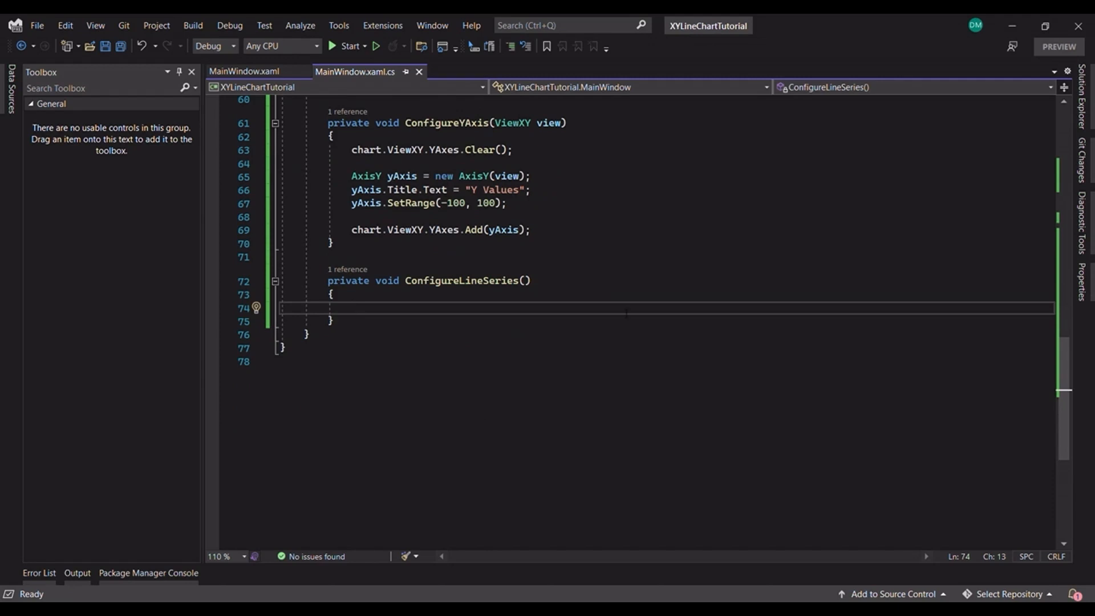
text(PointLineSeries lineSeries = new PointLineSeries()
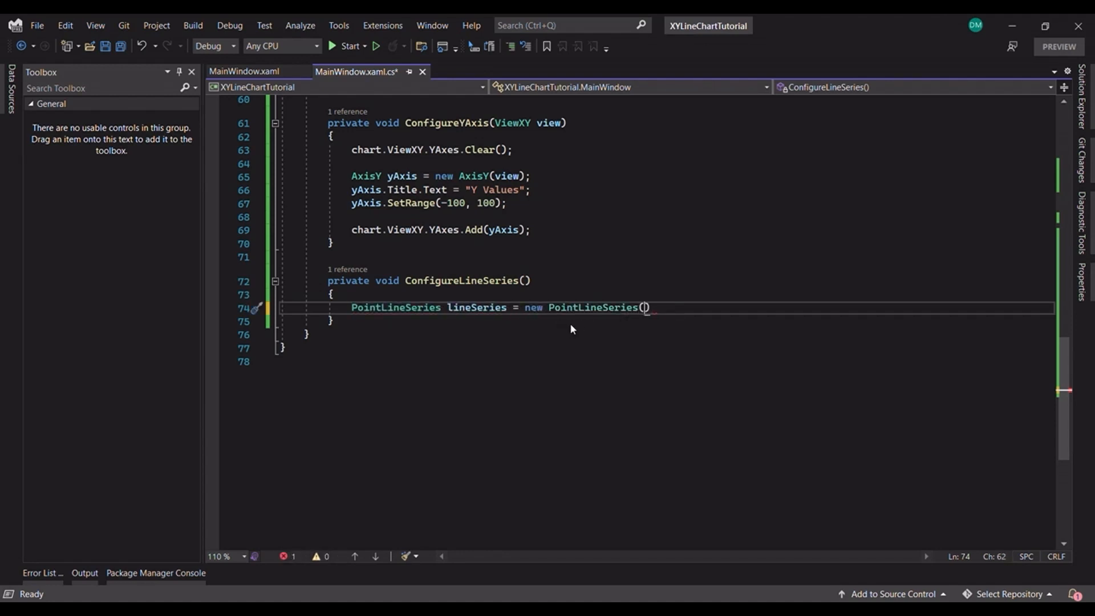
mouse_move(663, 326)
text(;)
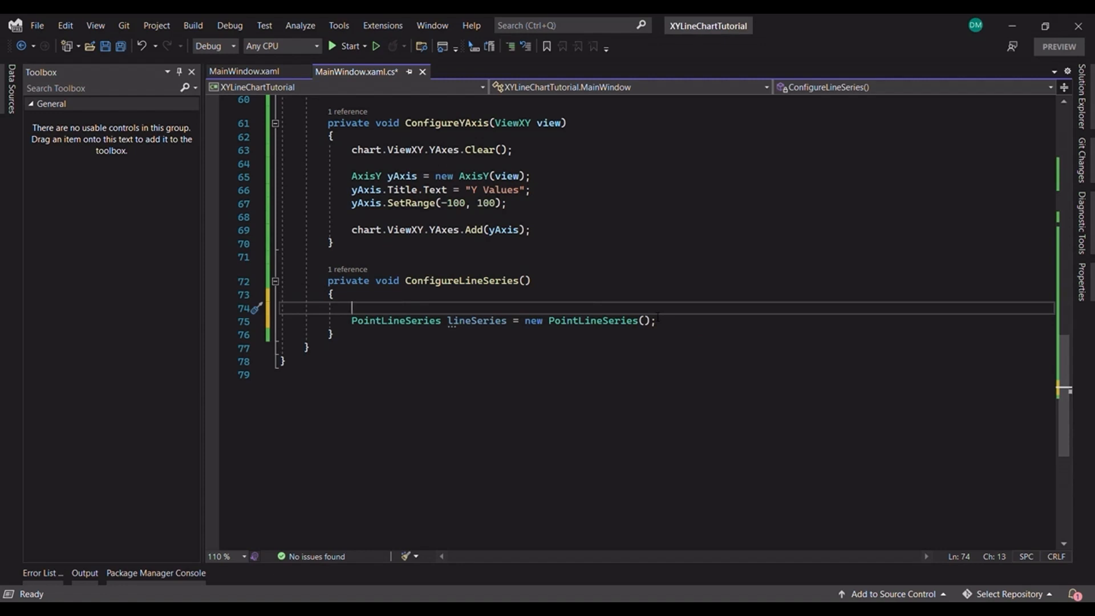
text(AxisX)
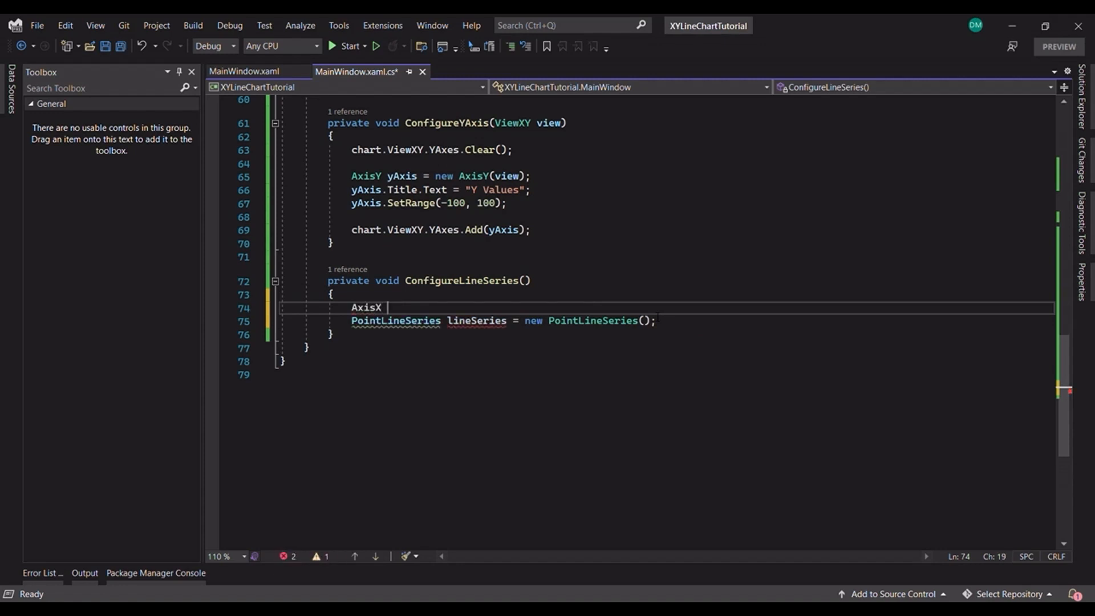
text(axisX =)
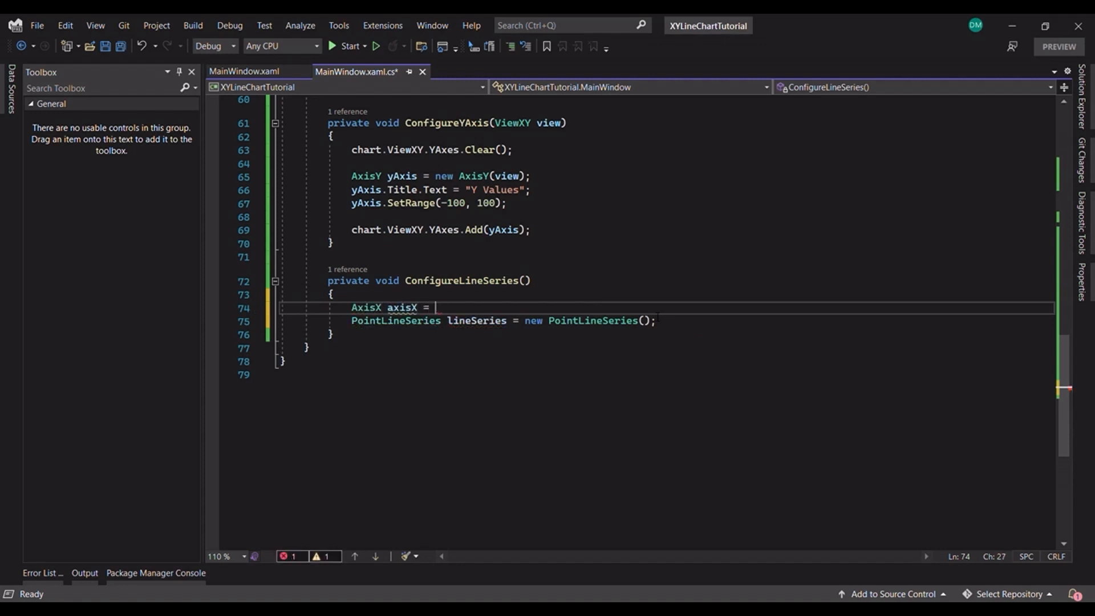
text(chart.ViewXY.)
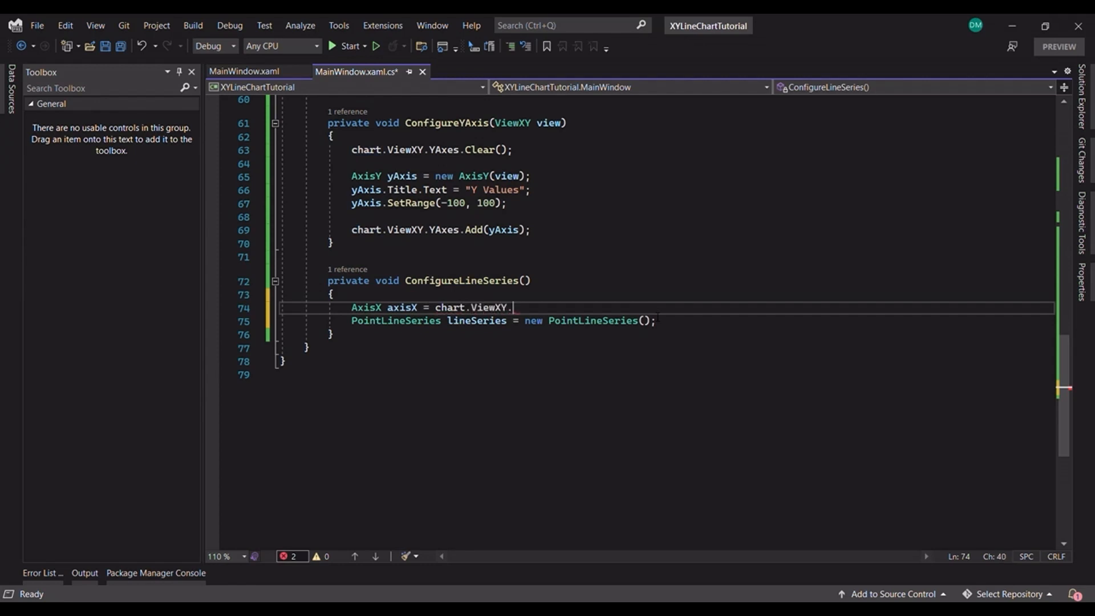
text(XAxes[0];)
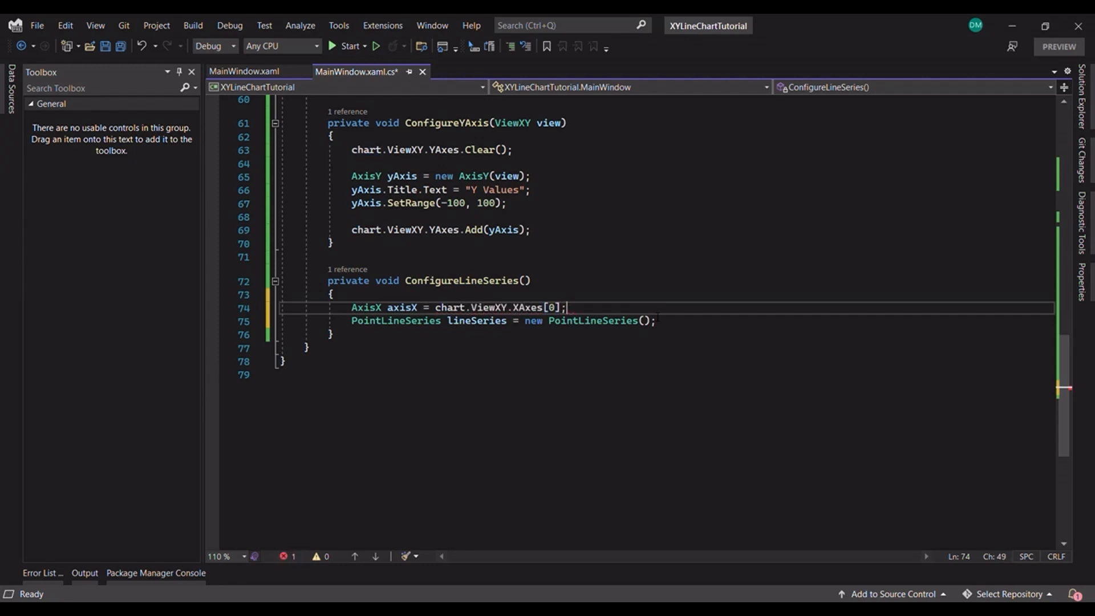
key(Enter)
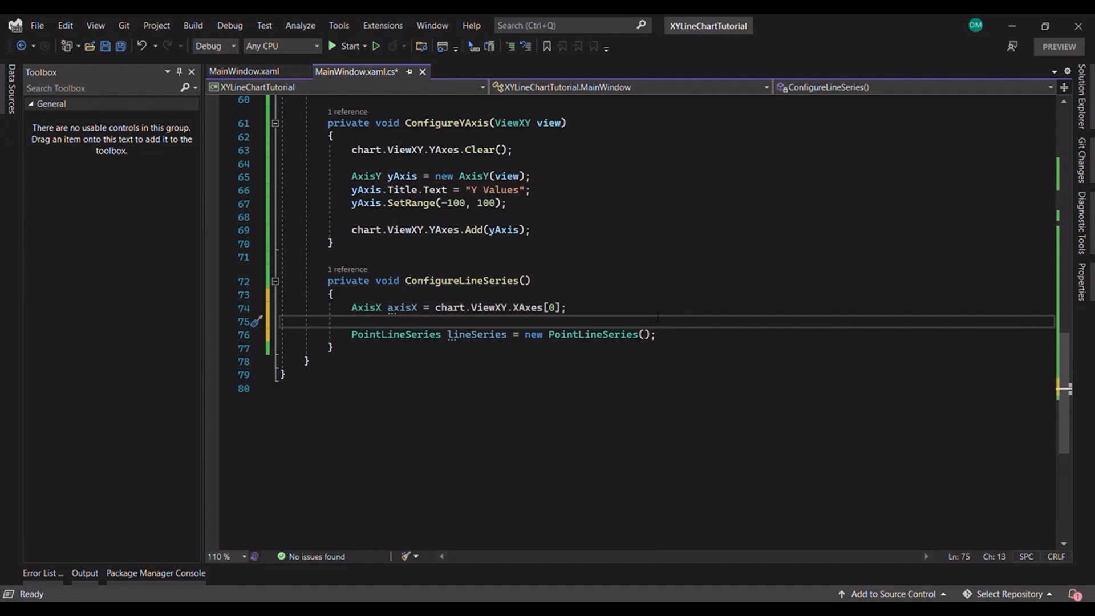
Step: Fetch axisY from chart.ViewXY.YAxes[0] and give ConfigureLineSeries a ViewXY view parameter
text(AxisY)
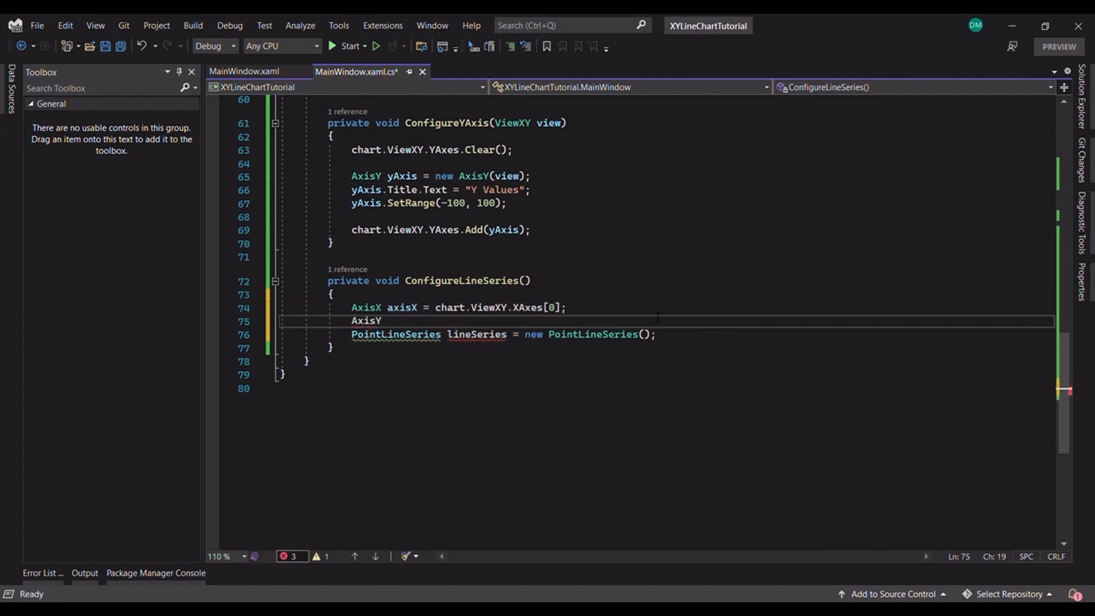
text(axisY = chart.)
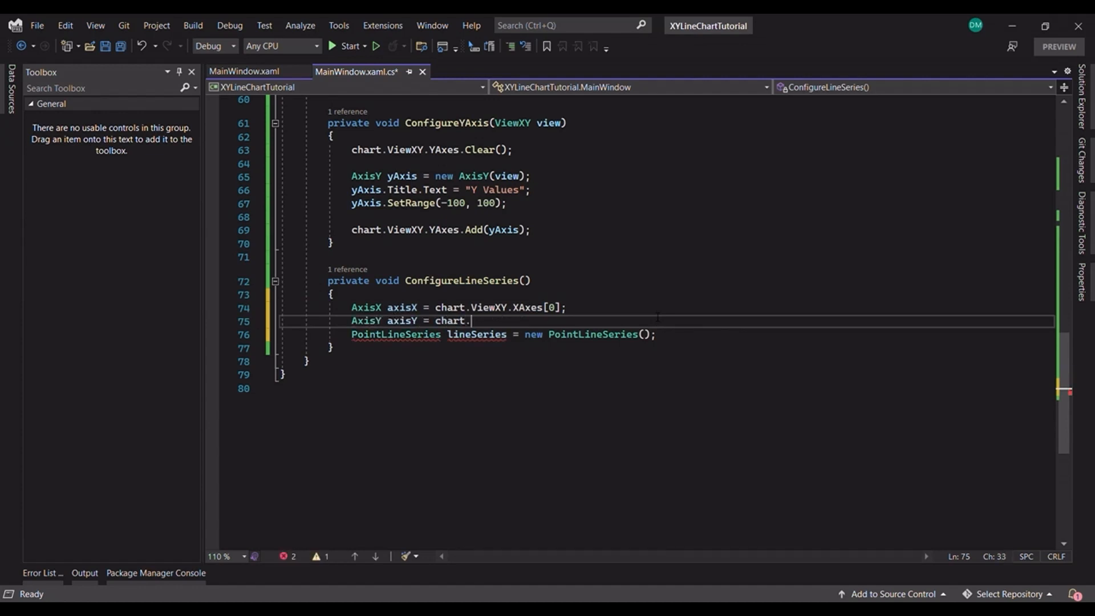
text(ViewXY.YAxes[0];)
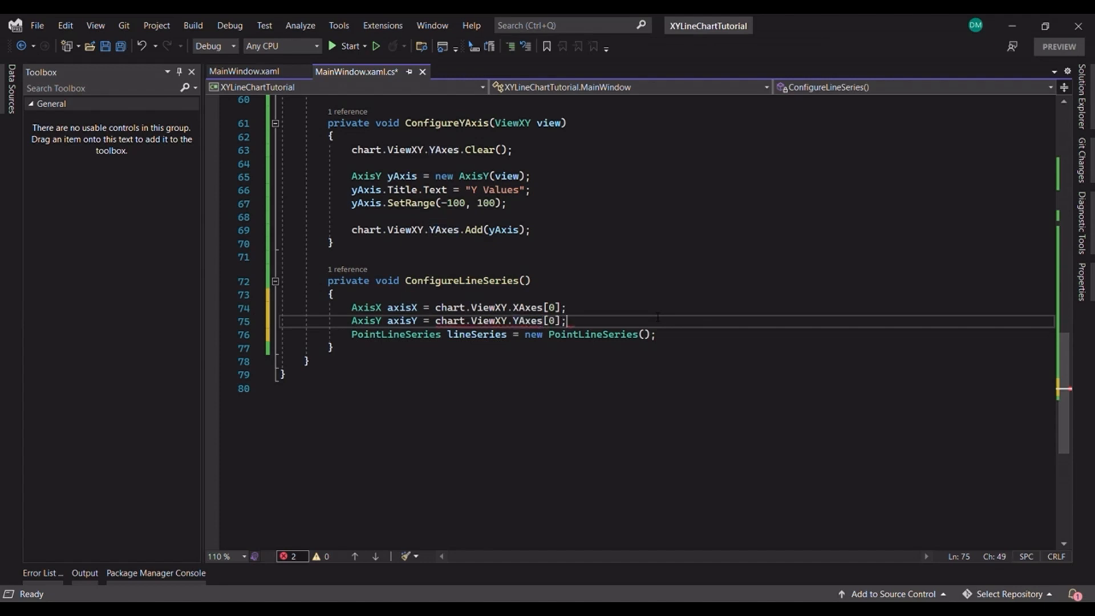
text(V)
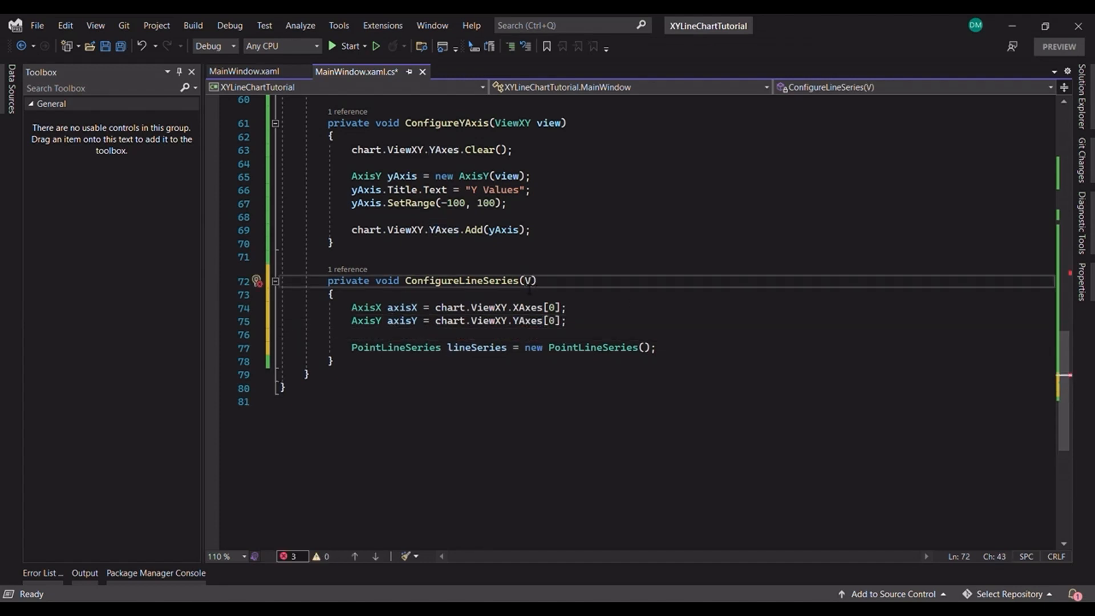
text(ViewXY view)
click(668, 346)
text(view, axisX, axisY)
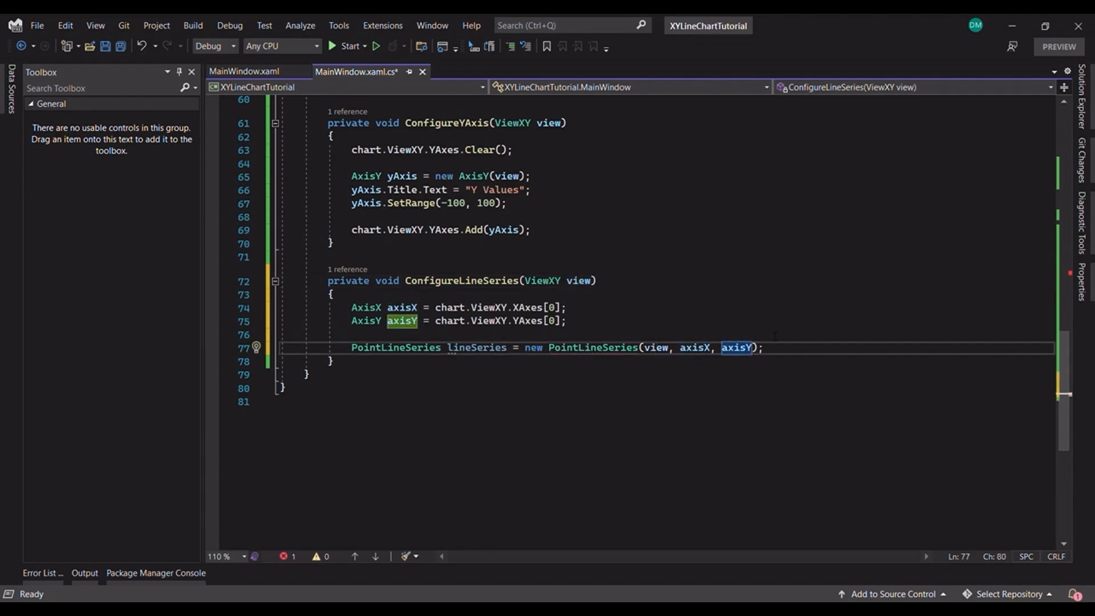
Step: Set the line series title, hide its points and colour it DefaultColors.SeriesForBlackBackgroundWpf[0]
scroll(up, 3)
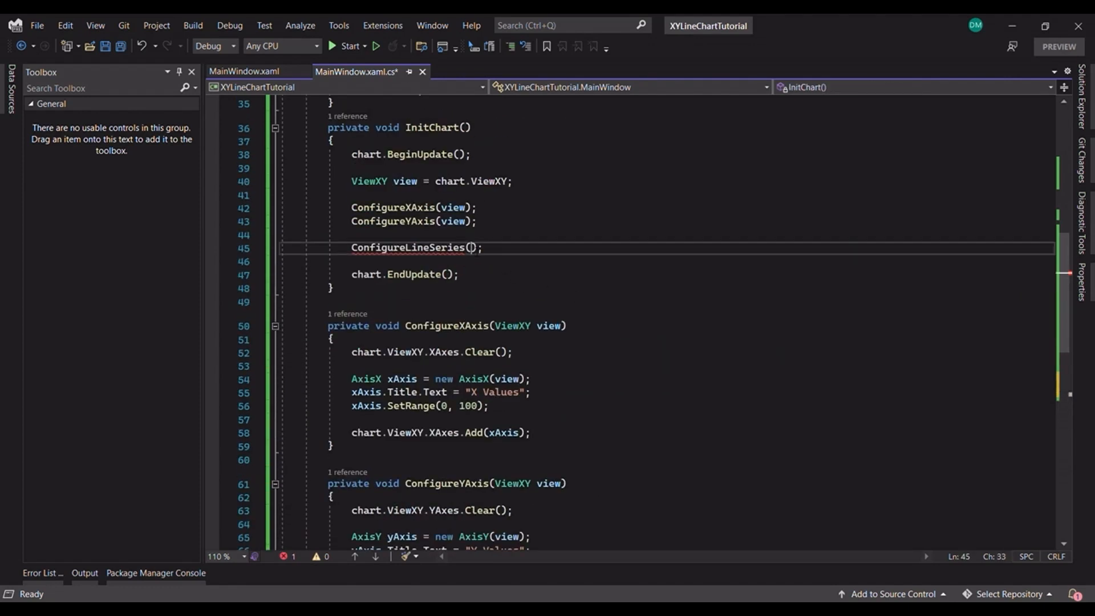
key(ctrl+s)
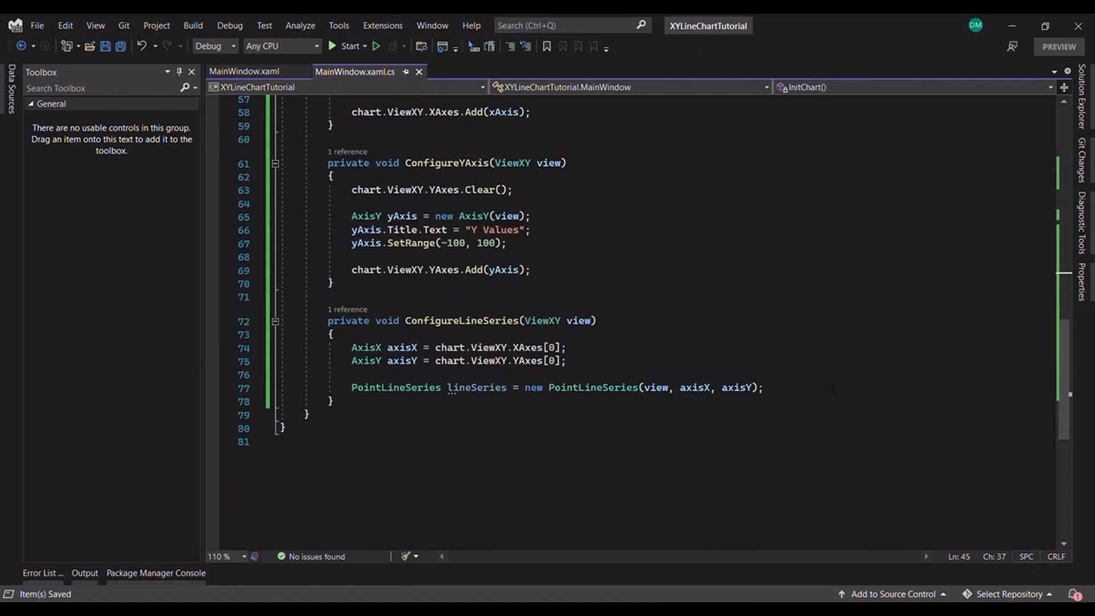
text(lineSeries.Title.Text =)
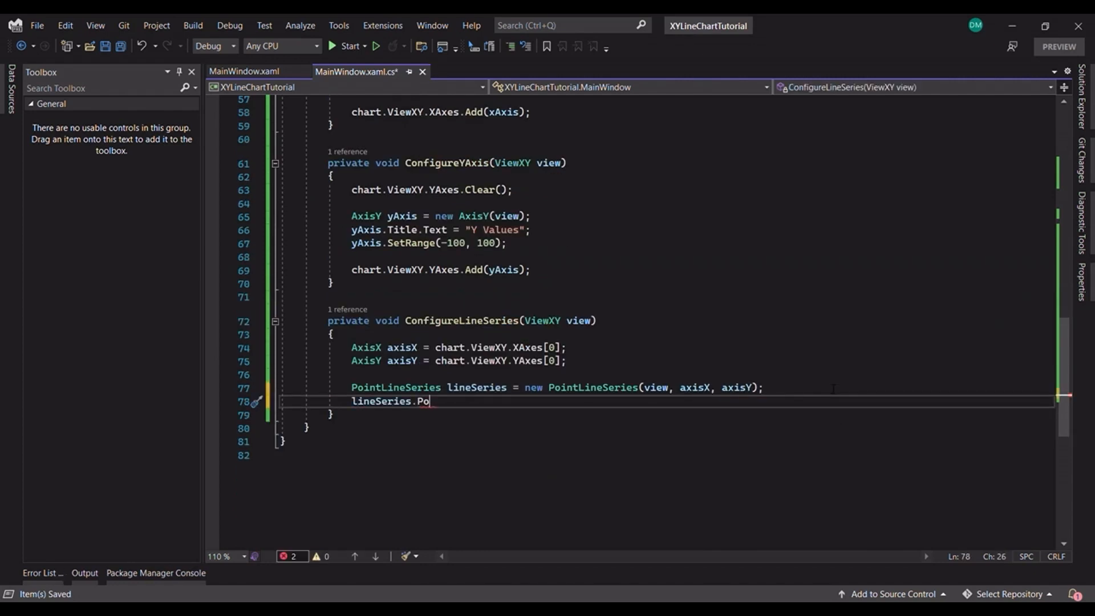
text(intsVisible = false;)
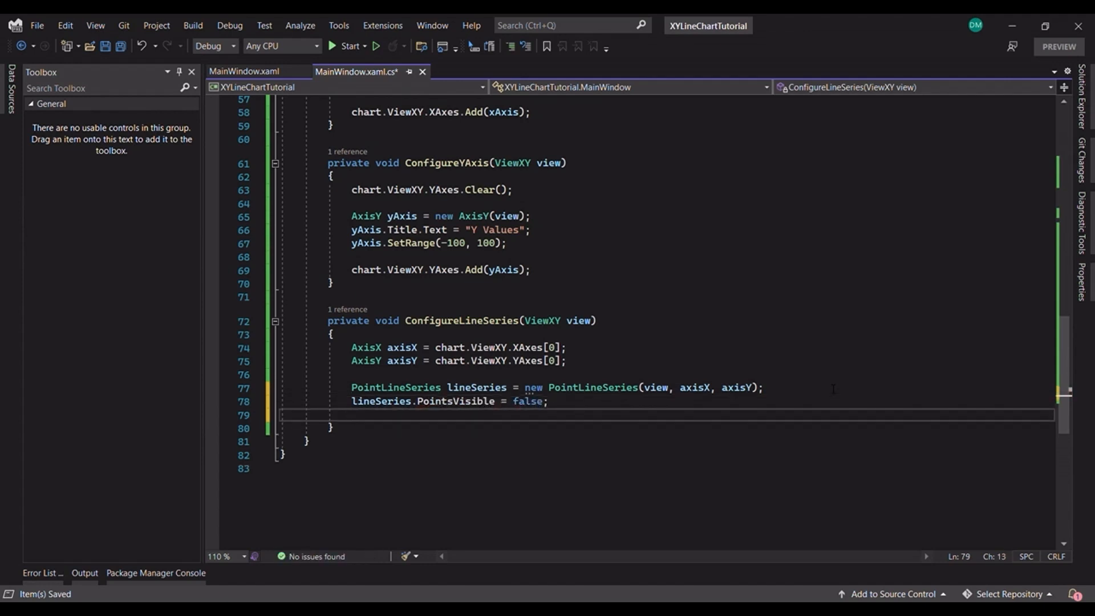
text(l)
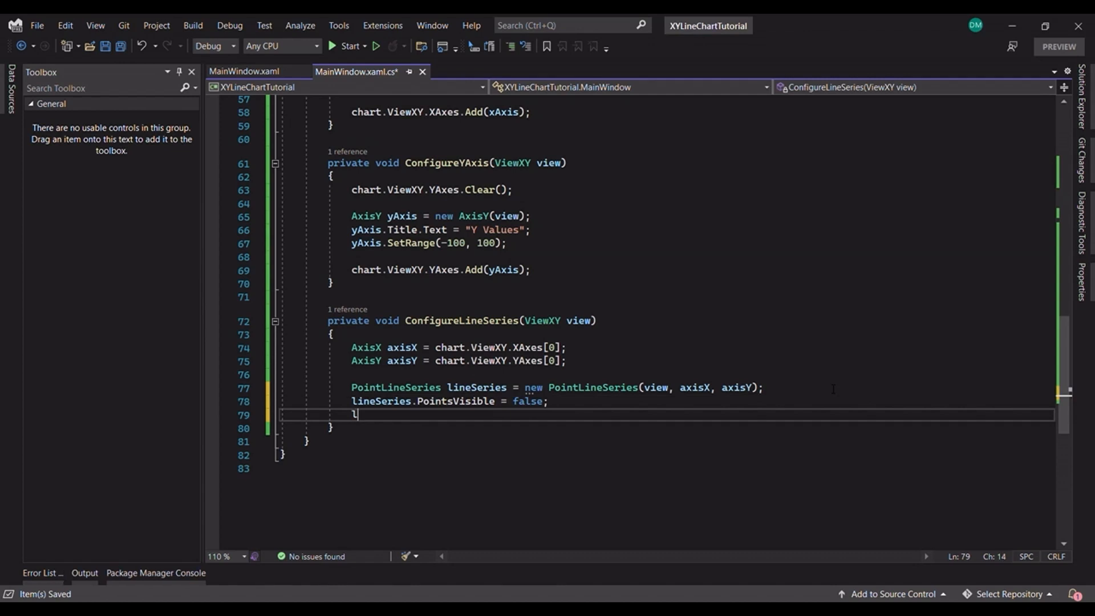
text(lineSeries.L)
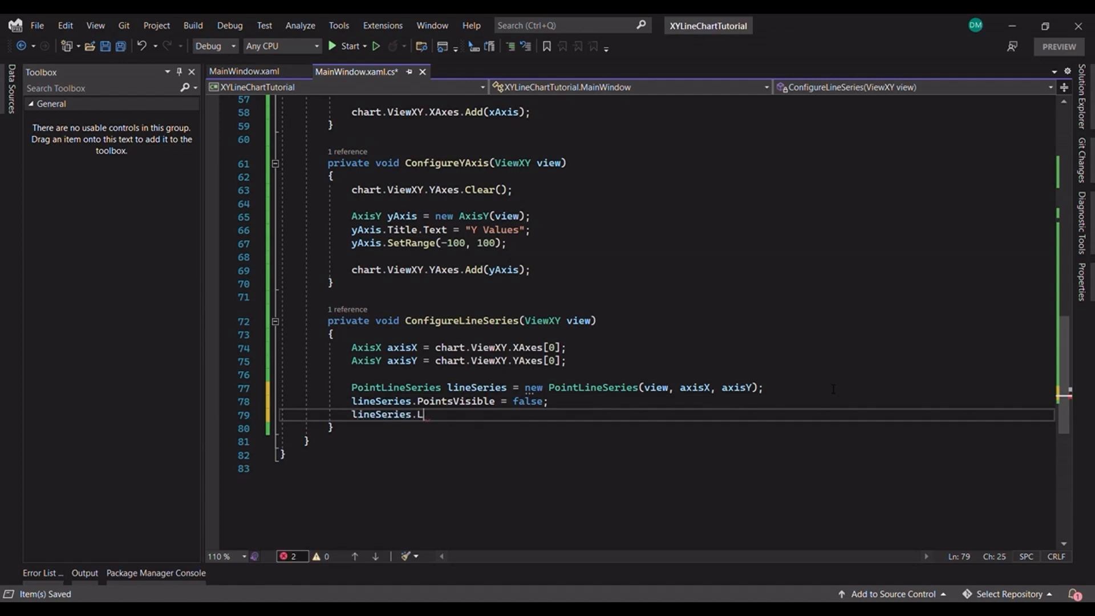
text(ineStyle.Color = Color.)
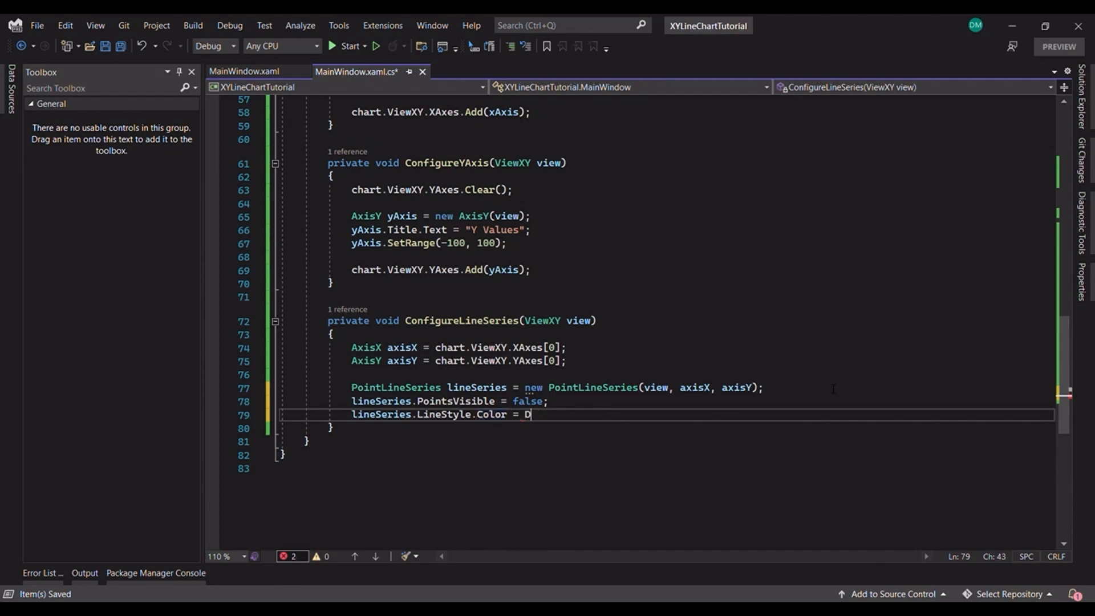
text(efaultColors.)
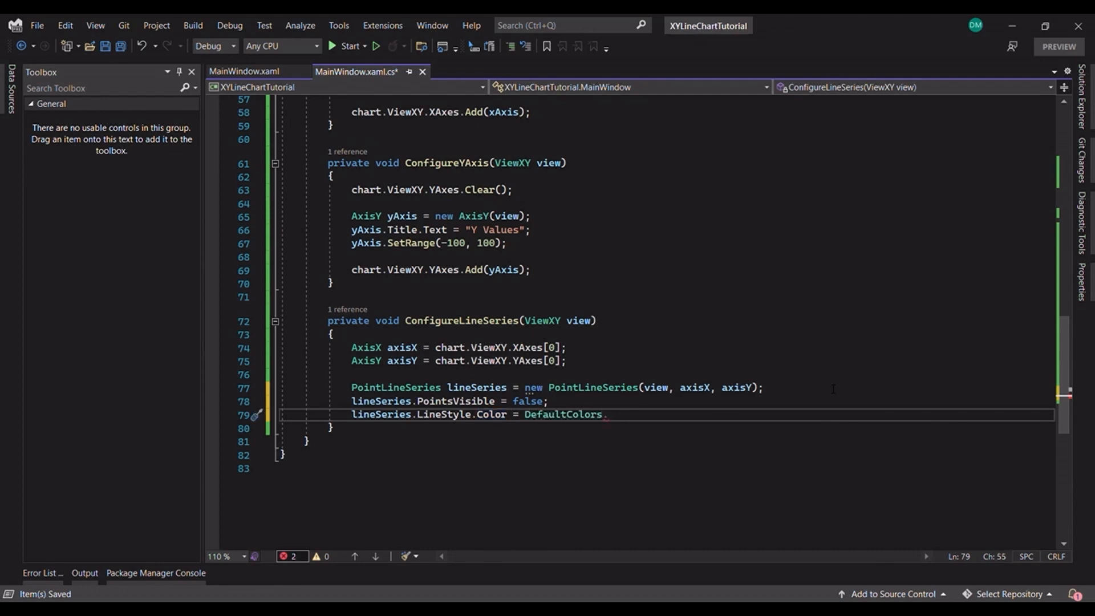
text(SeriesForBlackBackgroundWpf[0])
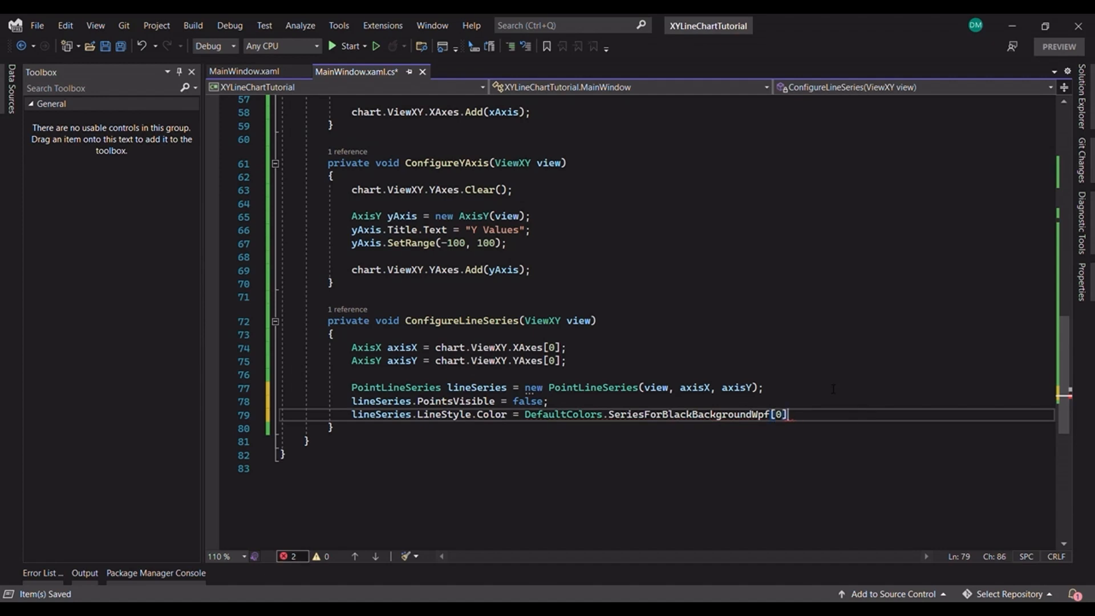
Step: Add the line series to chart.ViewXY.PointLineSeries
text(c)
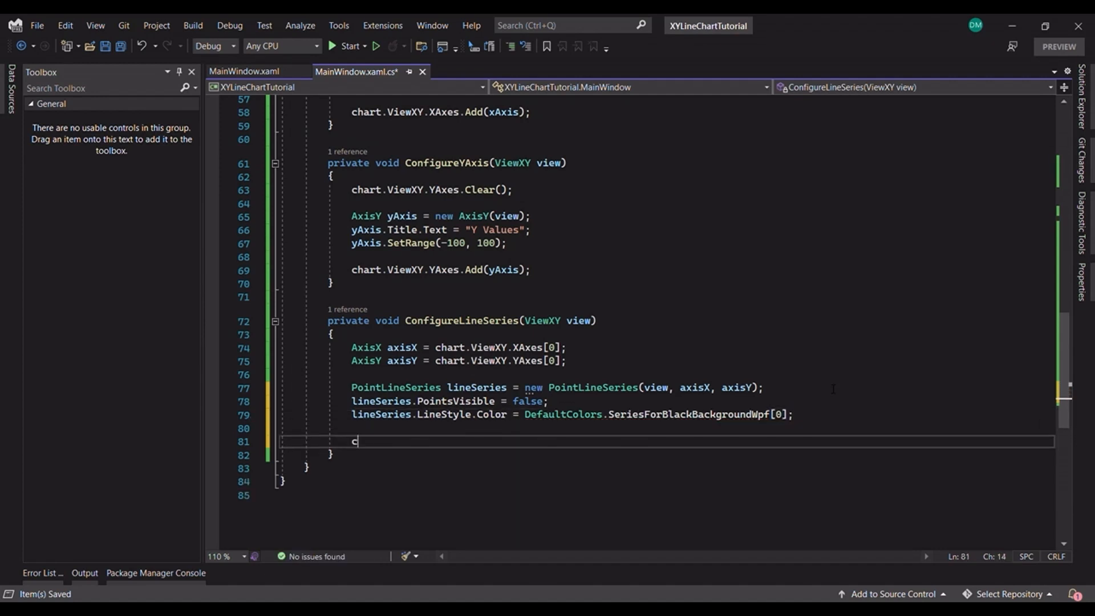
text(hart.ViewXY.)
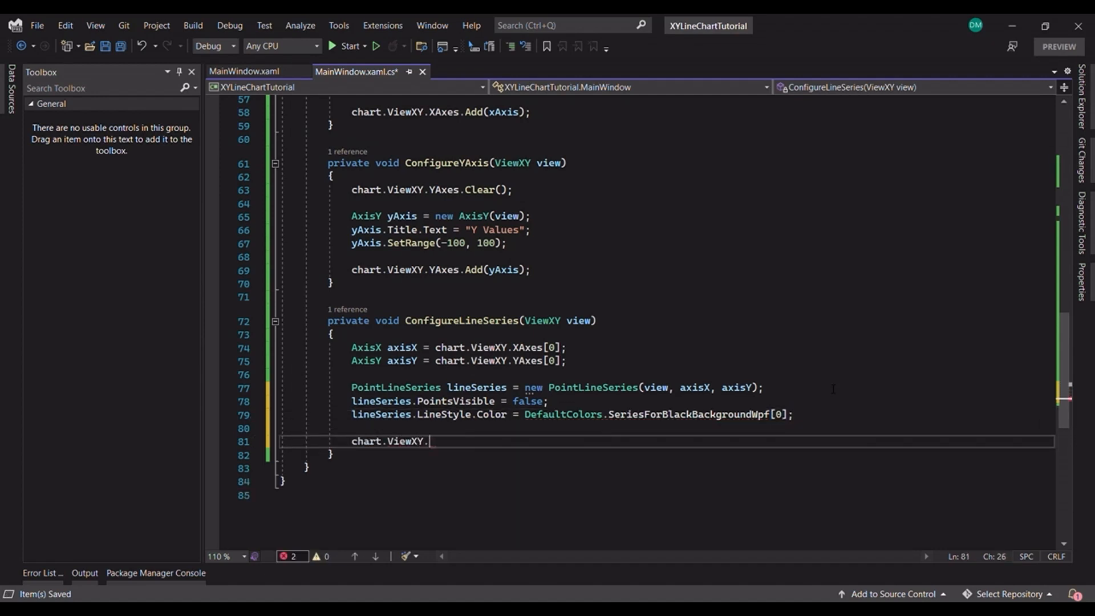
text(PointLineSeries.Add(lineSeries)
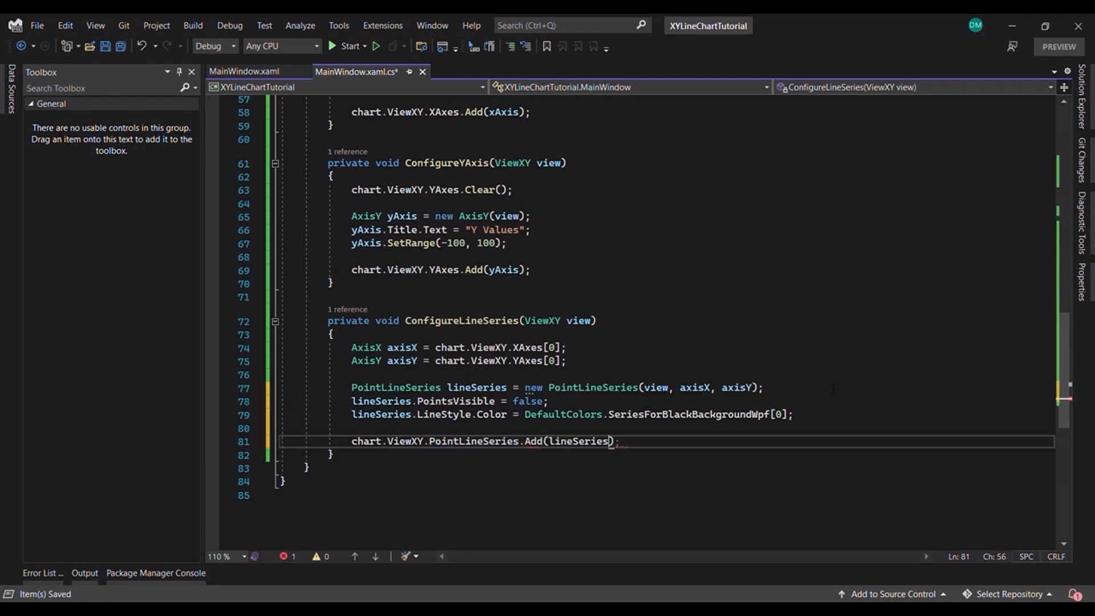
text(;)
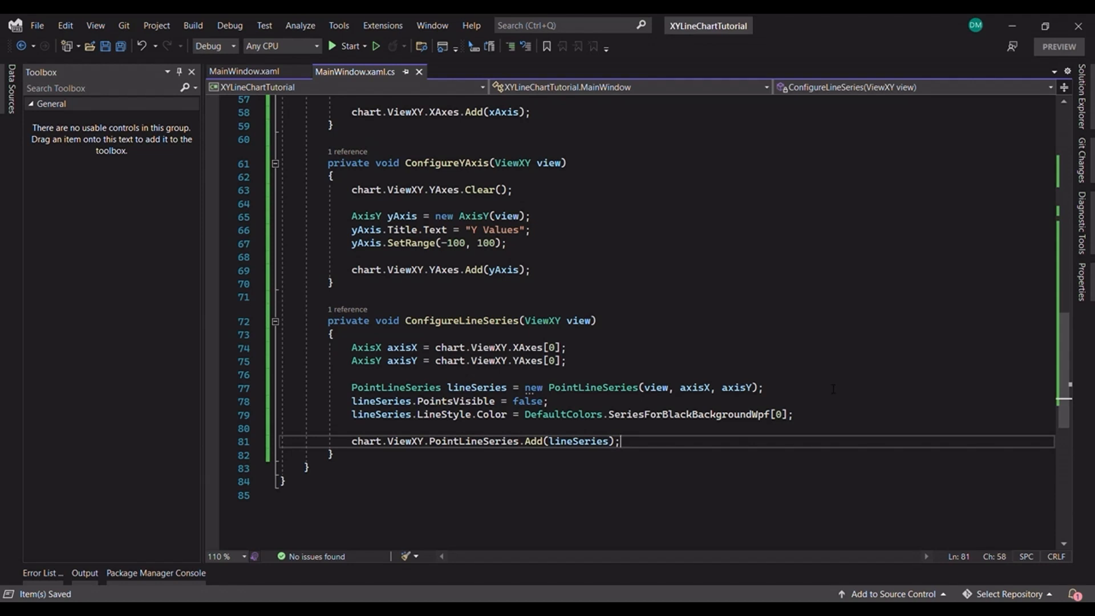
scroll(up, 3)
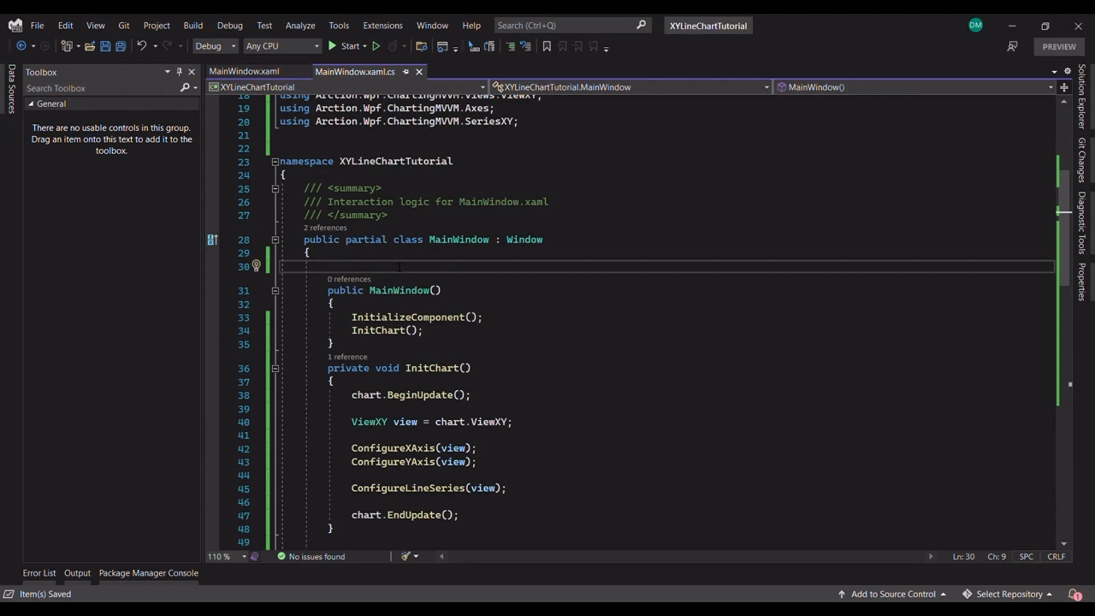
Step: Declare a DispatcherTimer field and create it with a 10 ms interval and Timer_Tick handler
text(System.Windows.T)
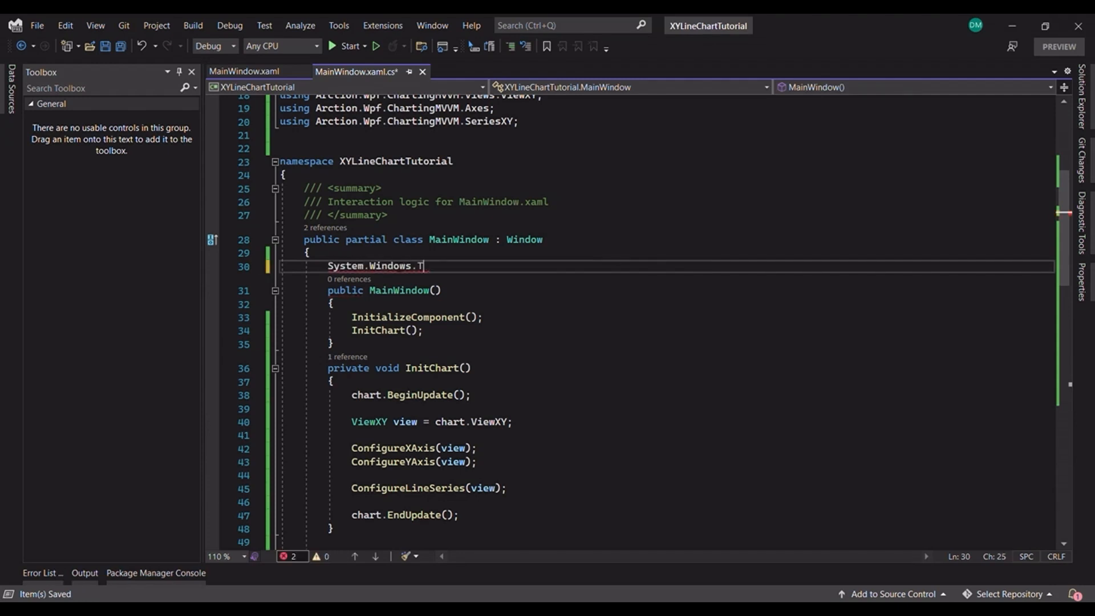
text(hreading.DispatcherTimer timer;)
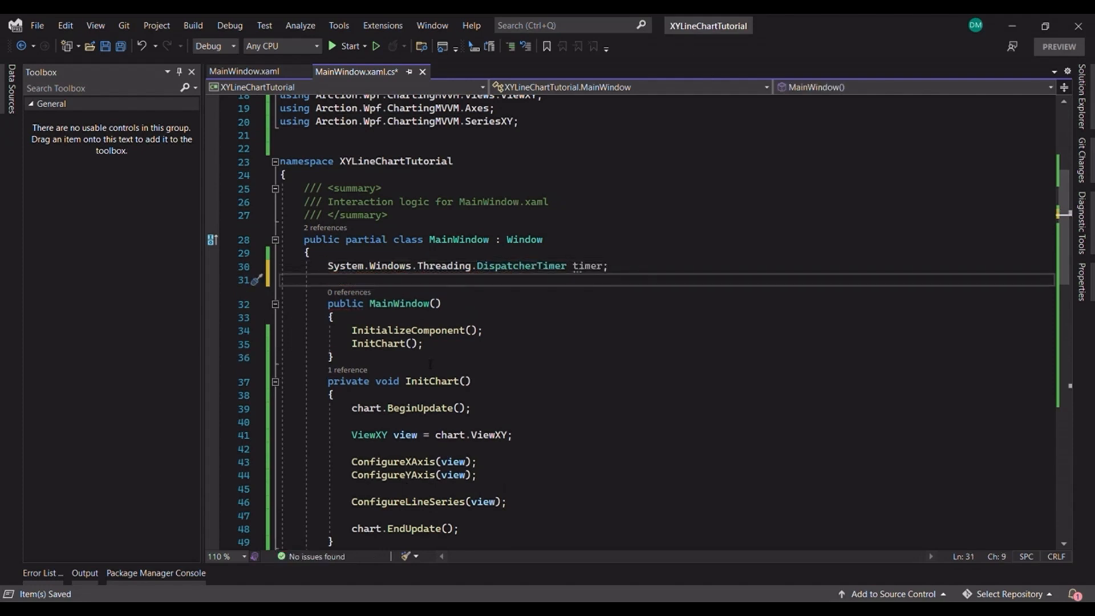
text(timer.)
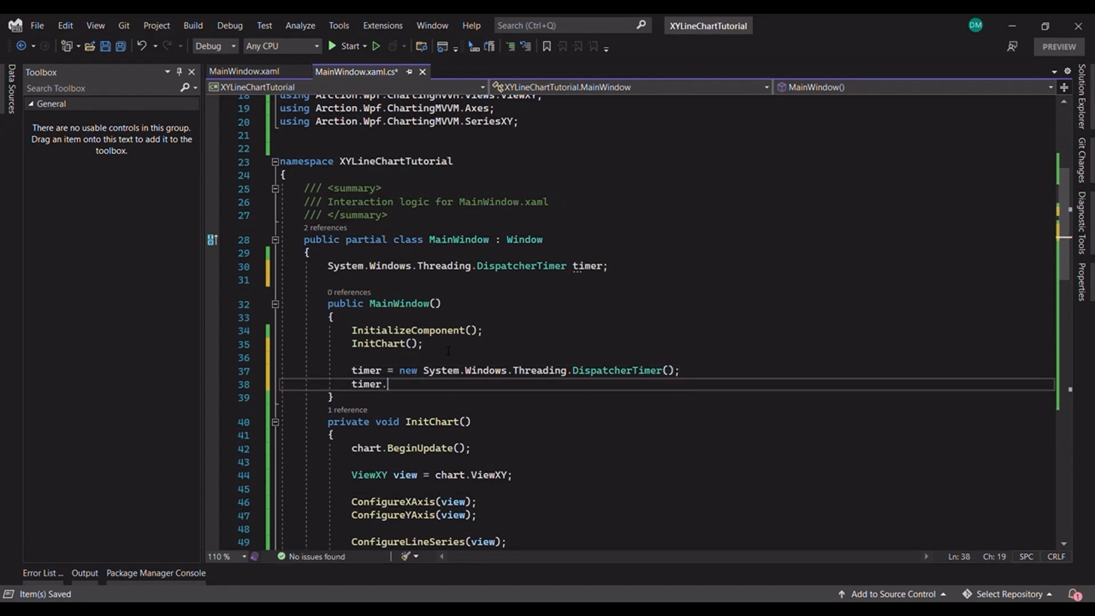
text(Interval = TimeSpan.FromMilliseconds(10);)
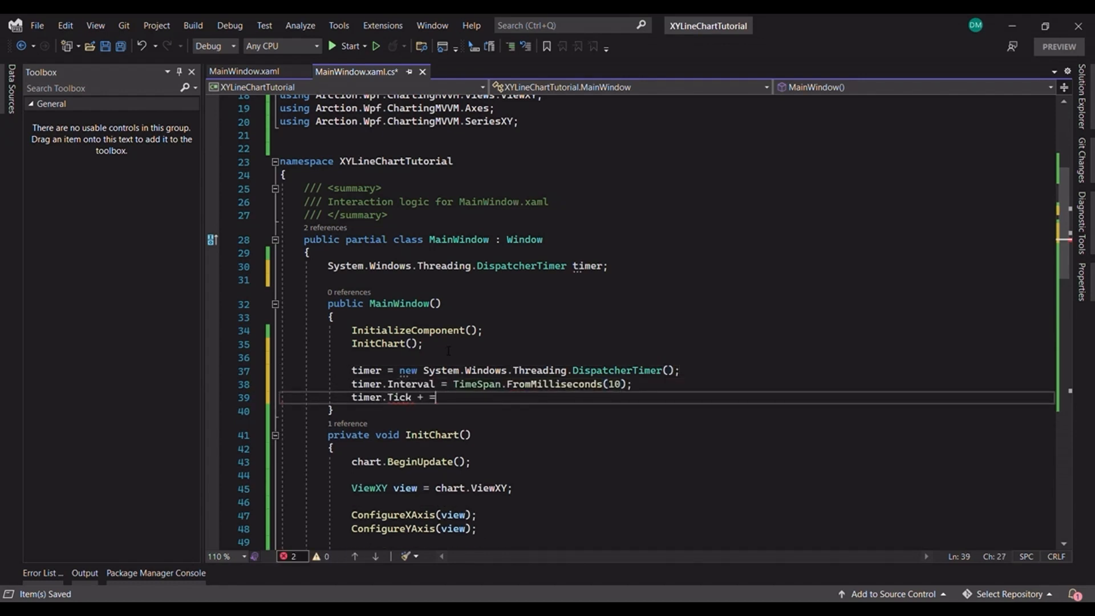
text(Timer_Tick;)
text(timer.Start();)
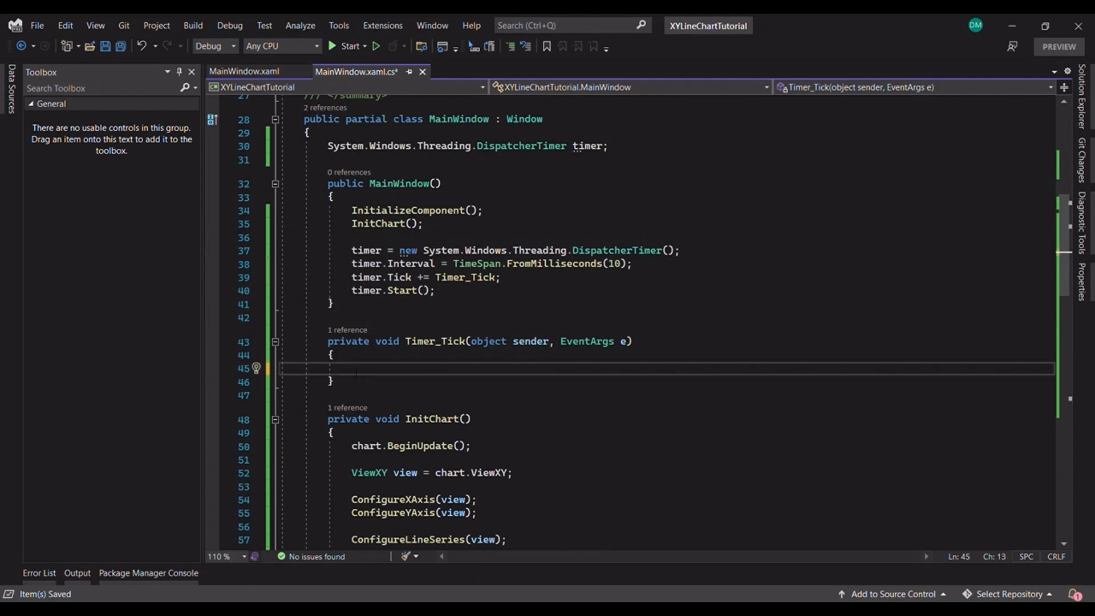
Step: In Timer_Tick, declare a SeriesPoint array, a pointsAdded counter field and compute x as pointsAdded * 0.01
text(SeriesPoint[] points = new SeriesPoint[1];)
text(points[0] = new SeriesPoint()
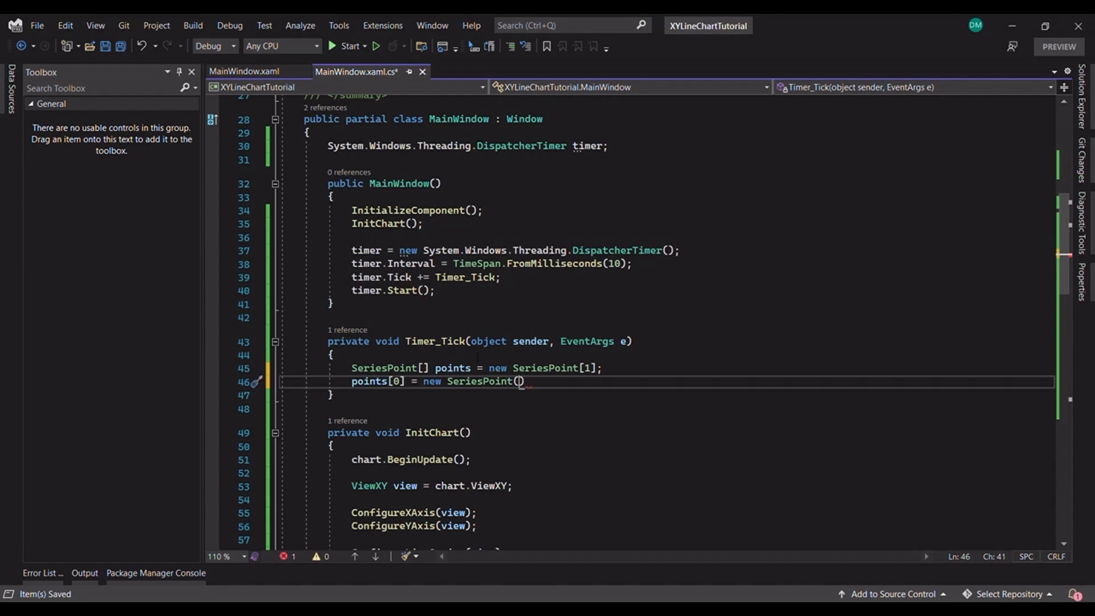
text())
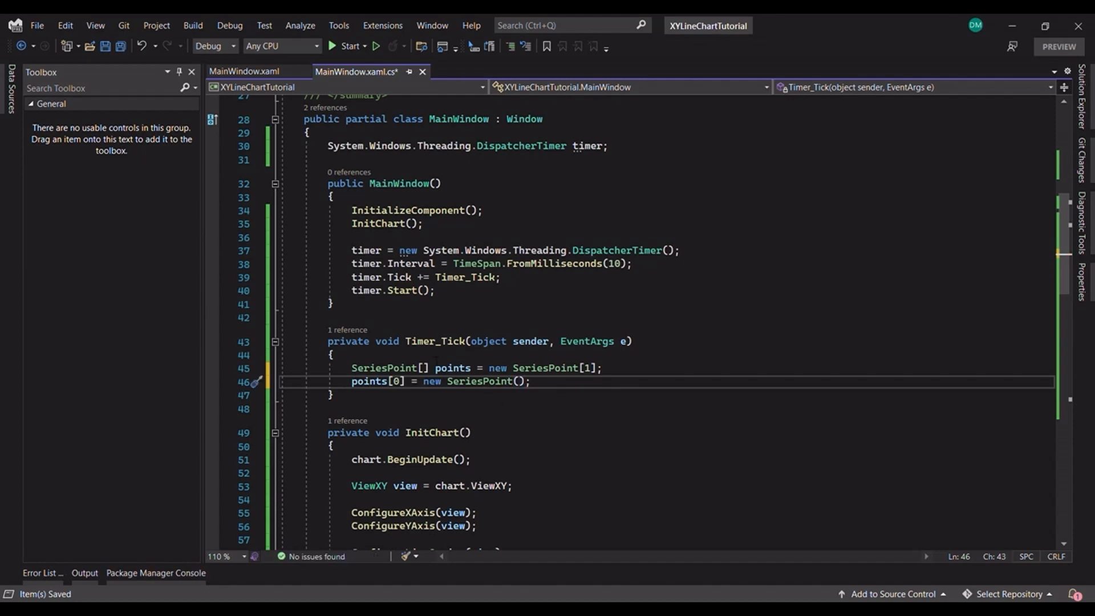
click(334, 354)
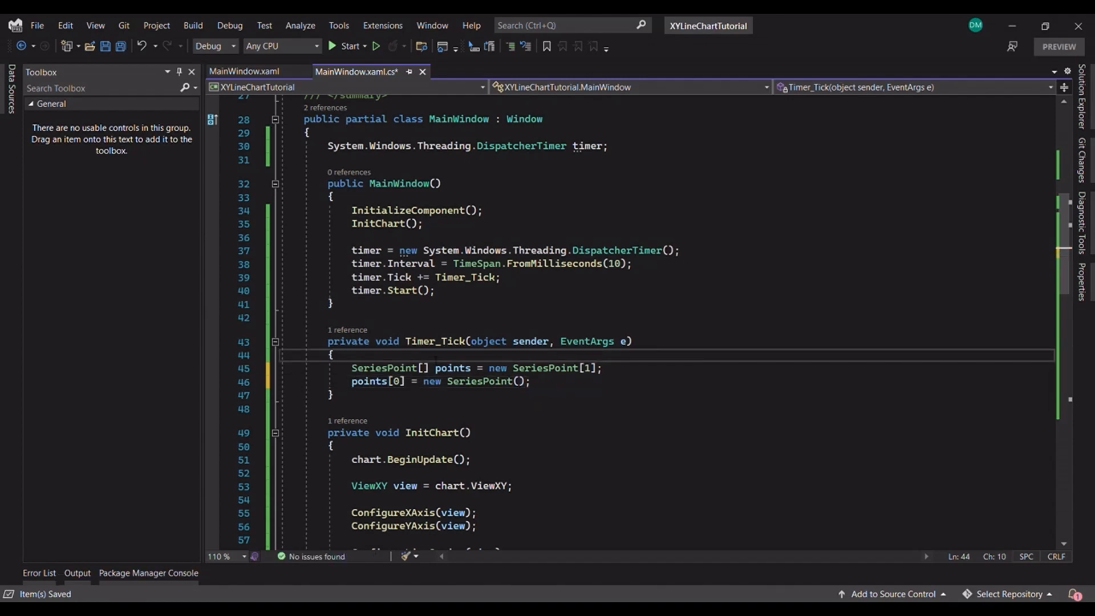
text(int)
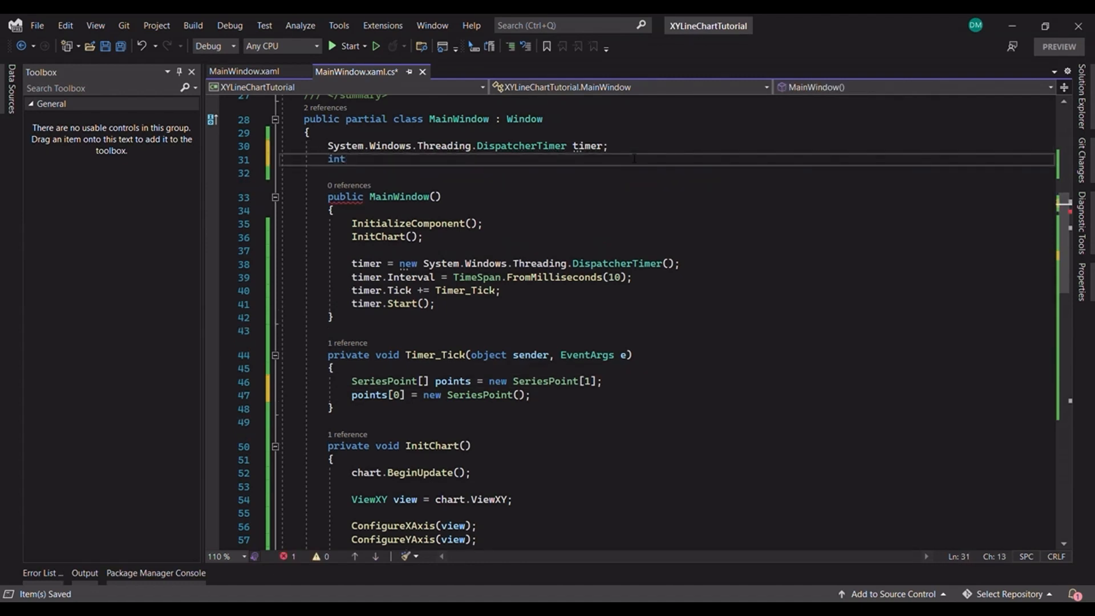
text(pointsAdded = 0;)
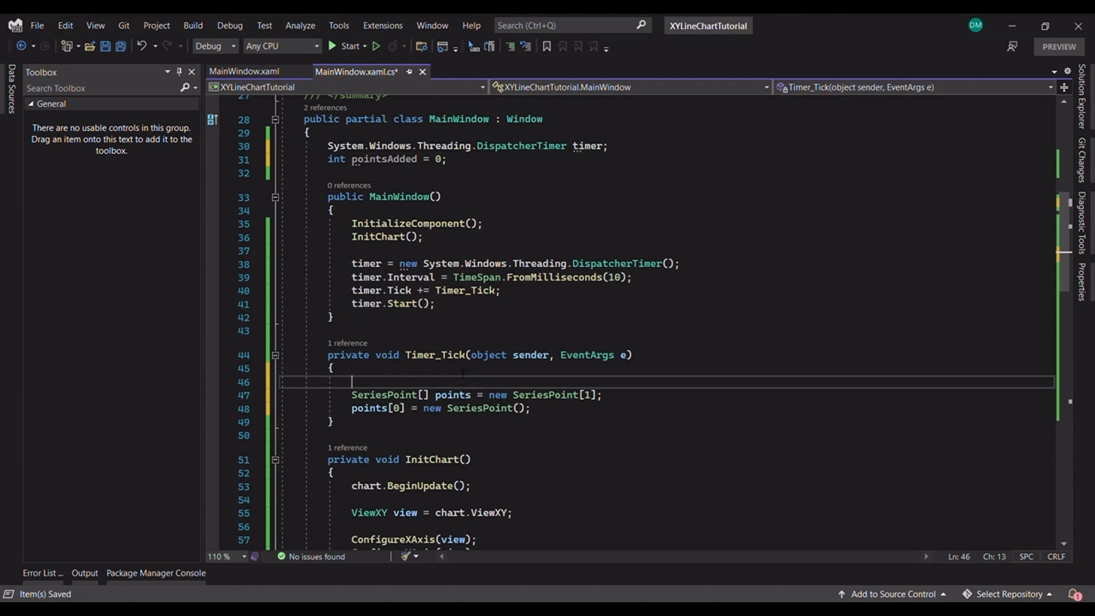
text(double x)
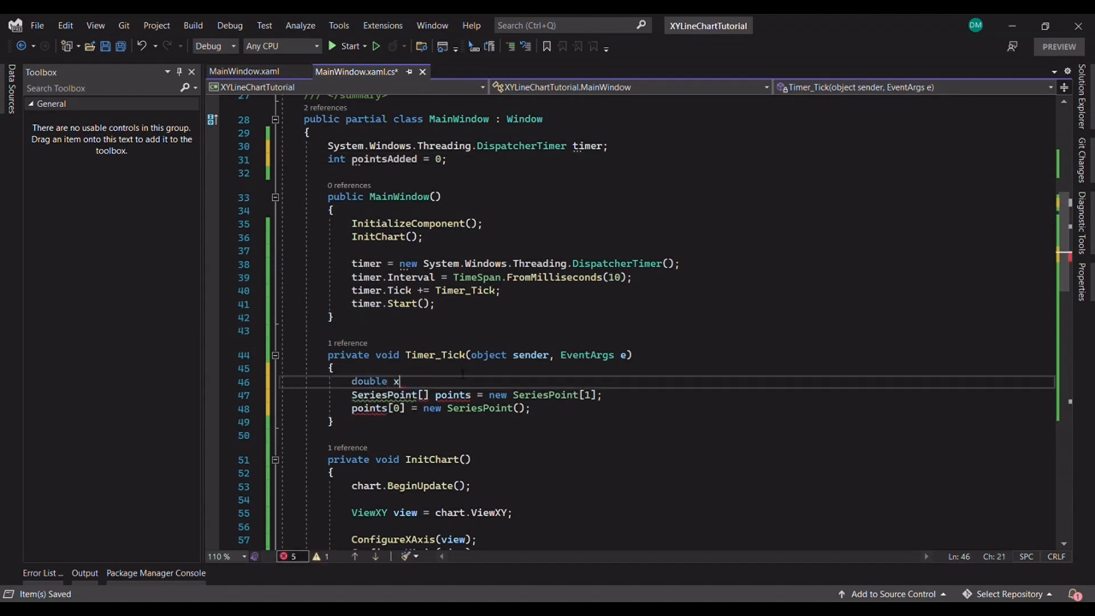
text(= (double)pointsAdded * 0;)
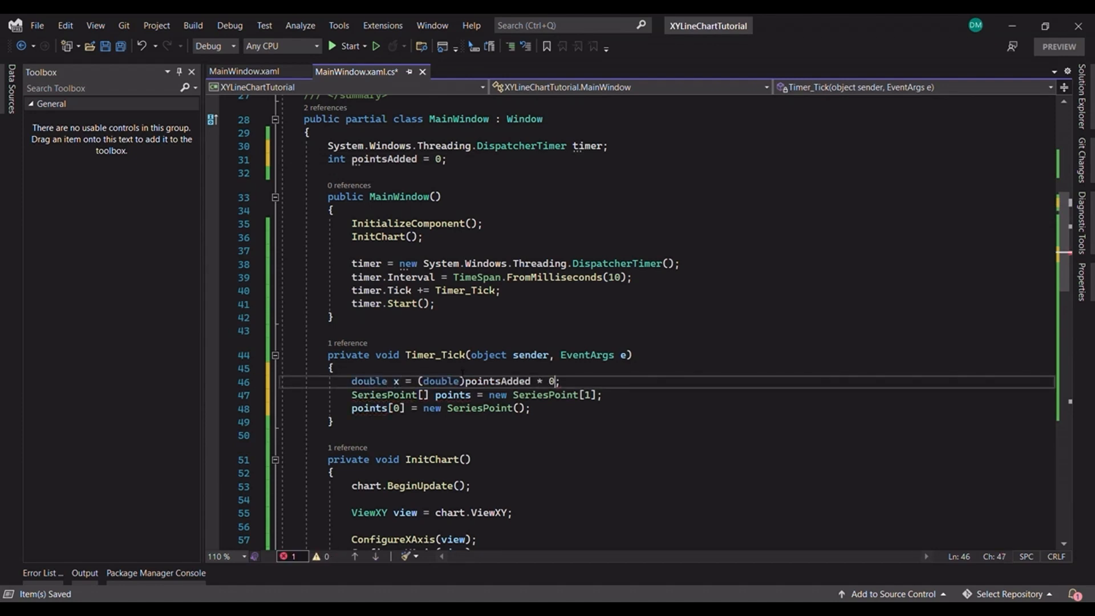
text(.01)
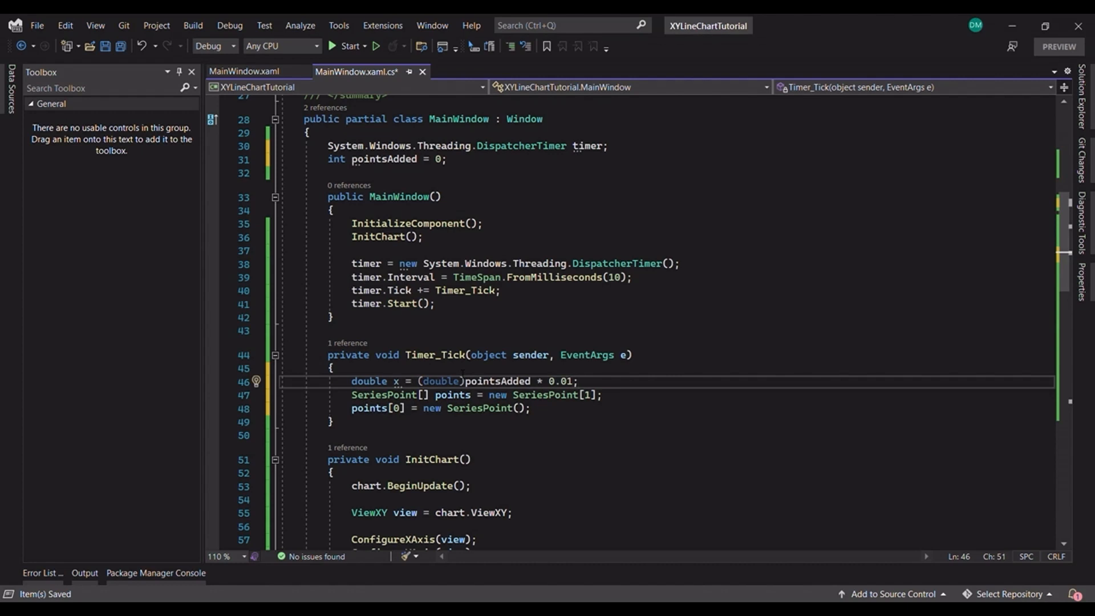
text(double y = (double)pointsAdded * (double))
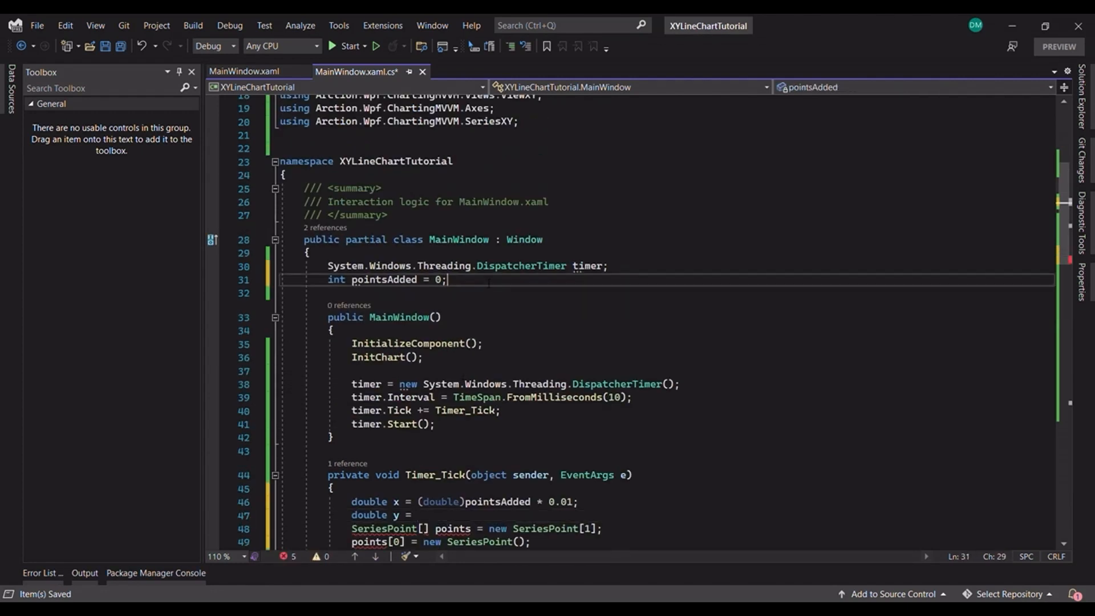
Step: Generate a random y between −100 and 100 and add the point to PointLineSeries[0] with AddPoints(..., false)
text(Random Random = new Random();)
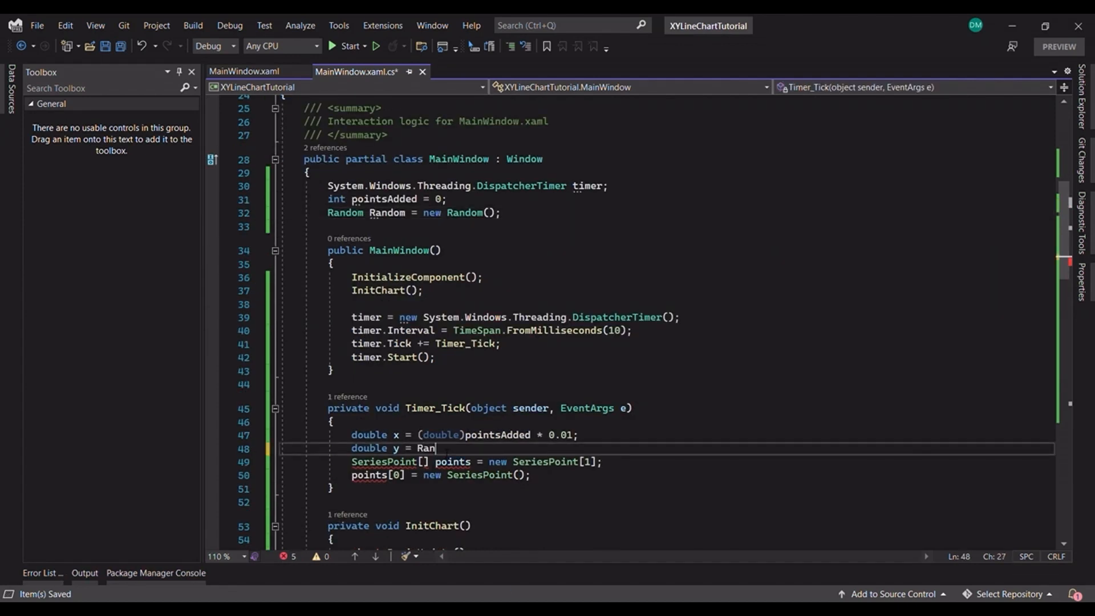
text(dom.Next(-100, 19)
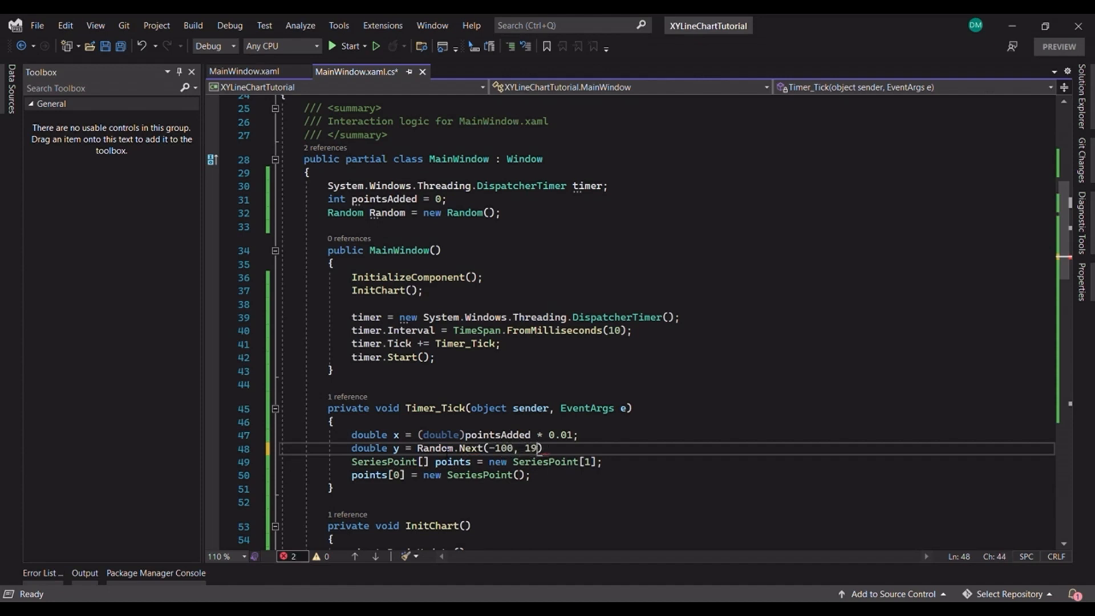
text(00);)
text(chart.)
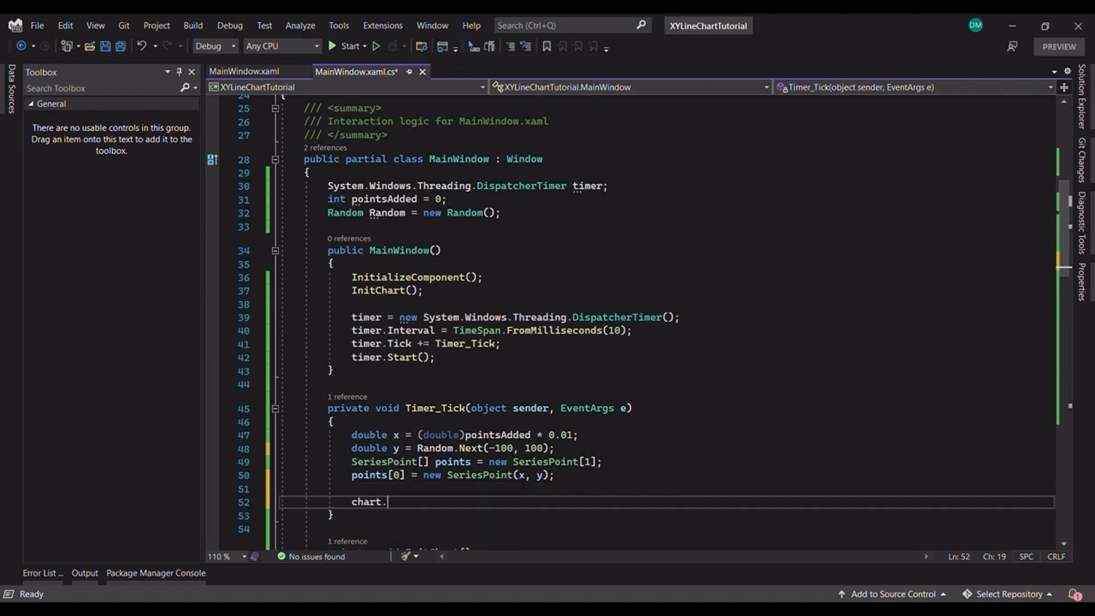
text(ViewXY.Annotations.Add()
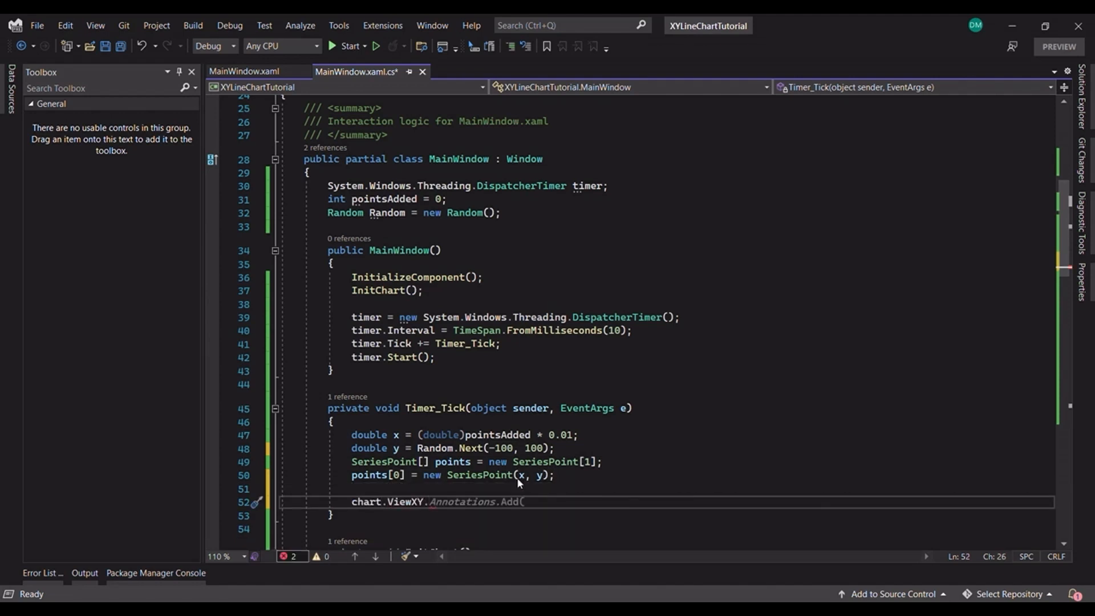
text(PointLineSeries[0].AddPoints(points);)
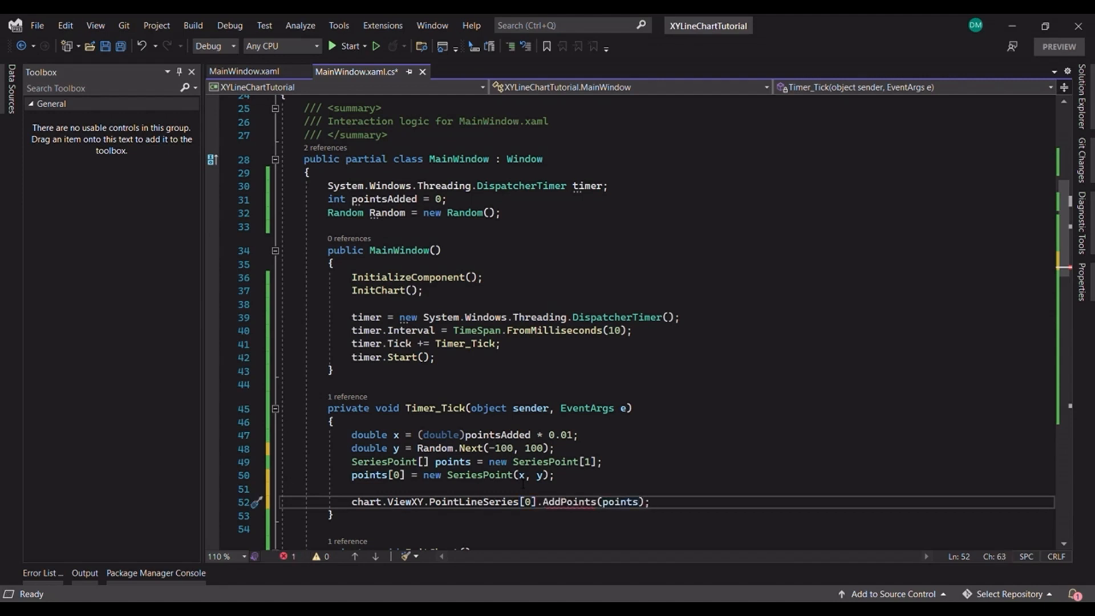
text(, false)
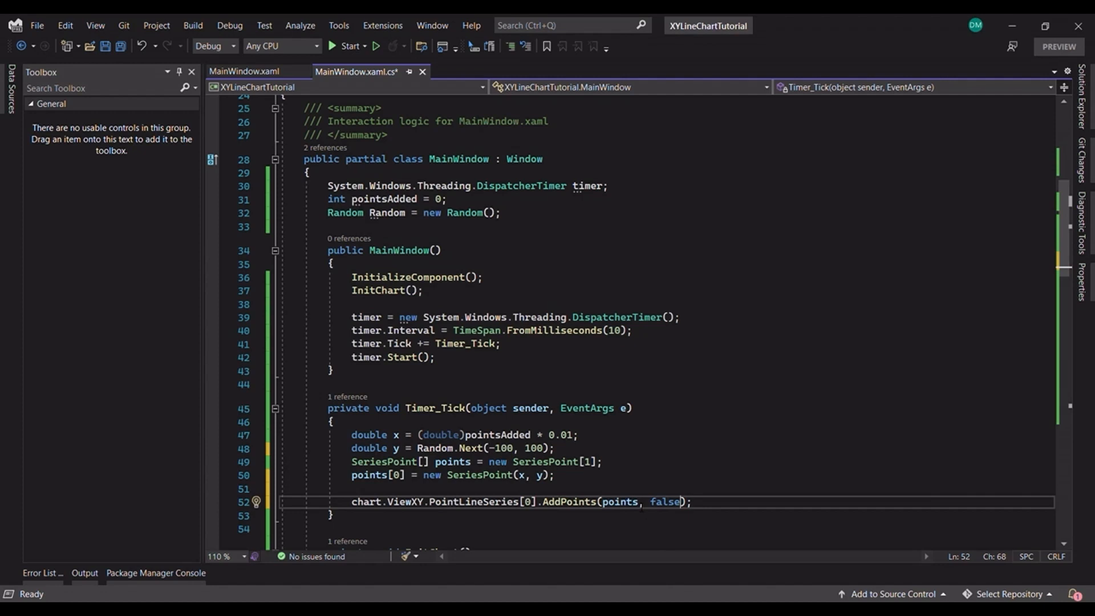
Step: Wrap the point addition in chart.BeginUpdate() and chart.EndUpdate() calls
click(691, 501)
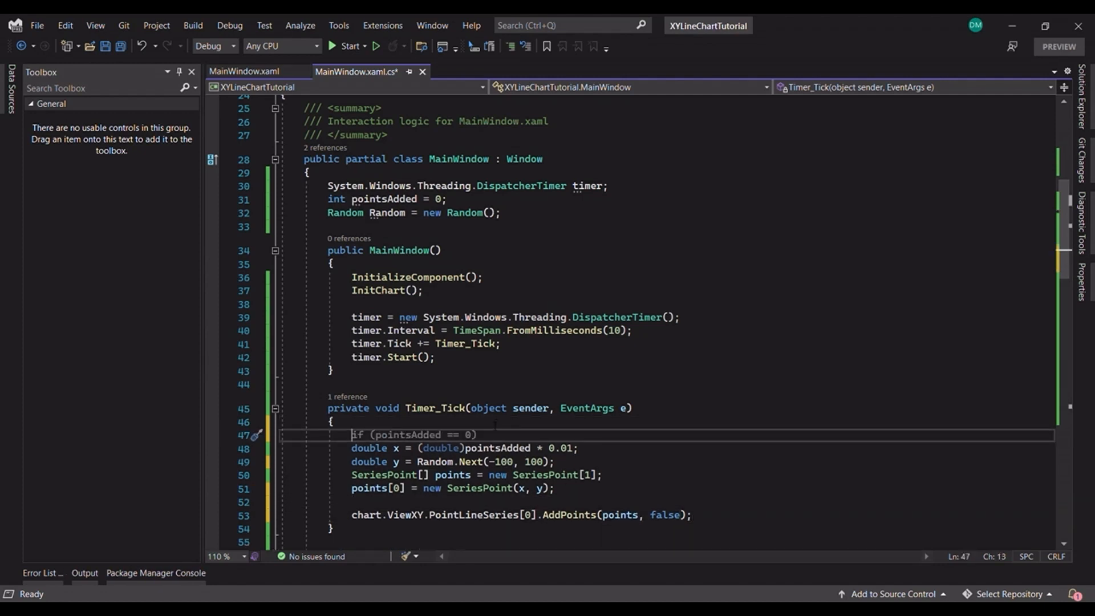
text(chart.)
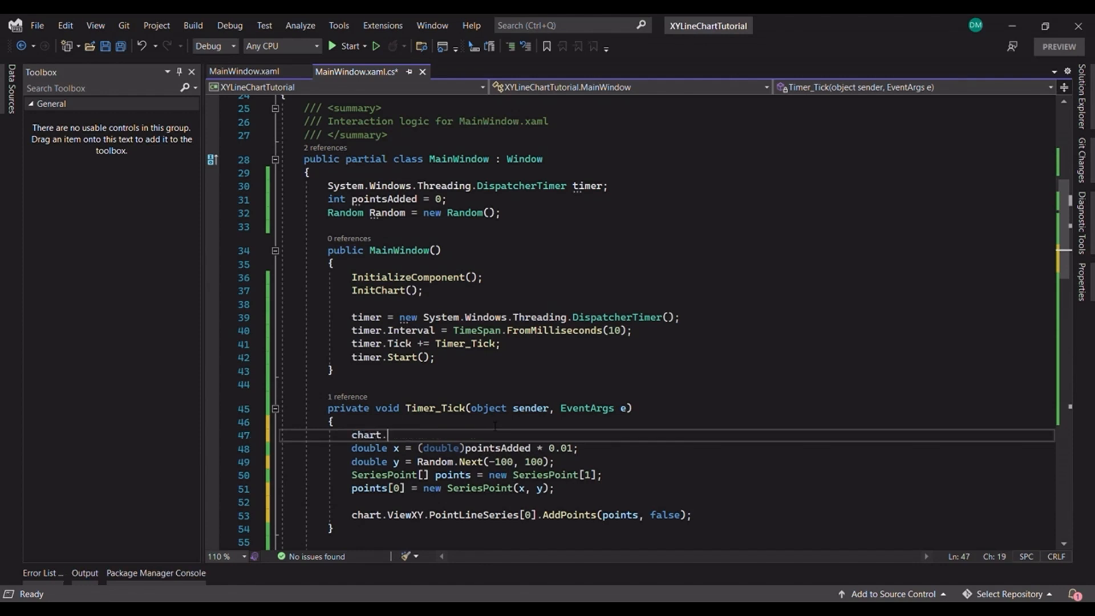
text(BeginUpdate();)
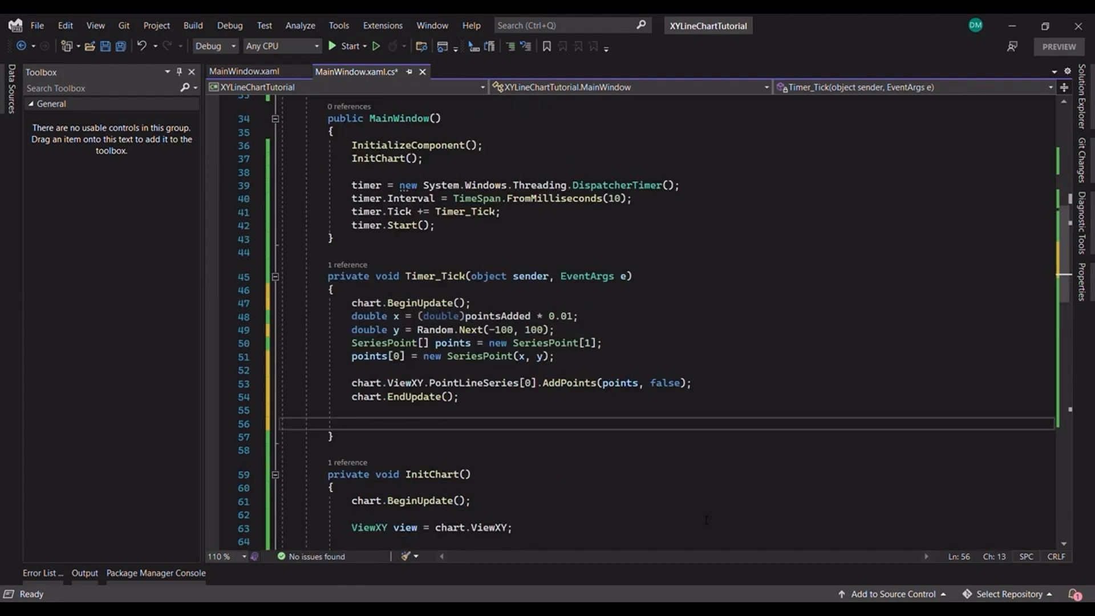
text(poin)
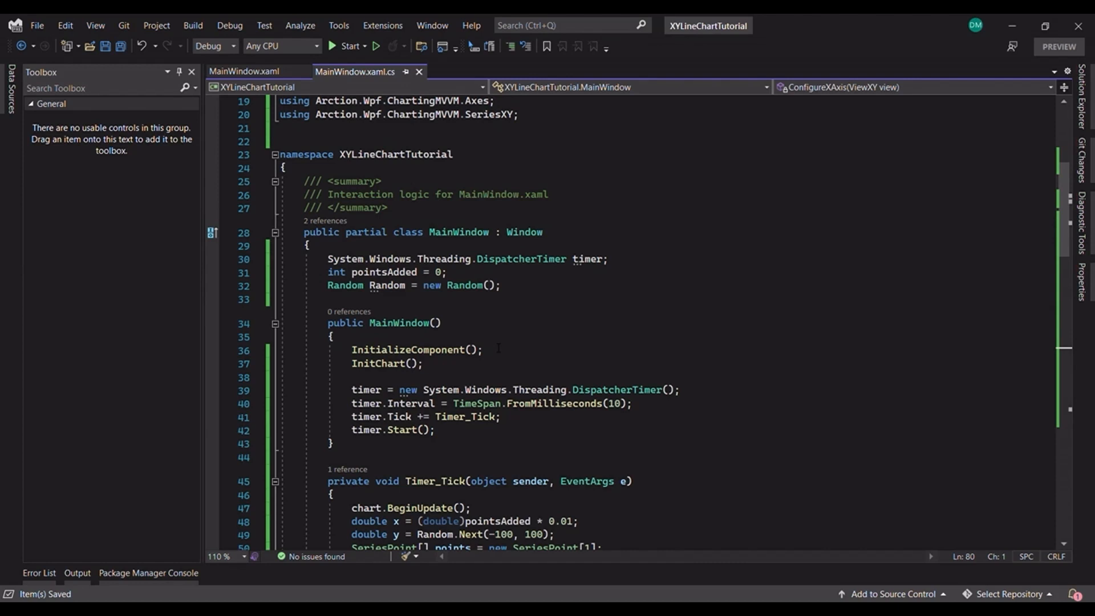
Step: Run the app and watch the yellow random series fill in from X 0
click(349, 46)
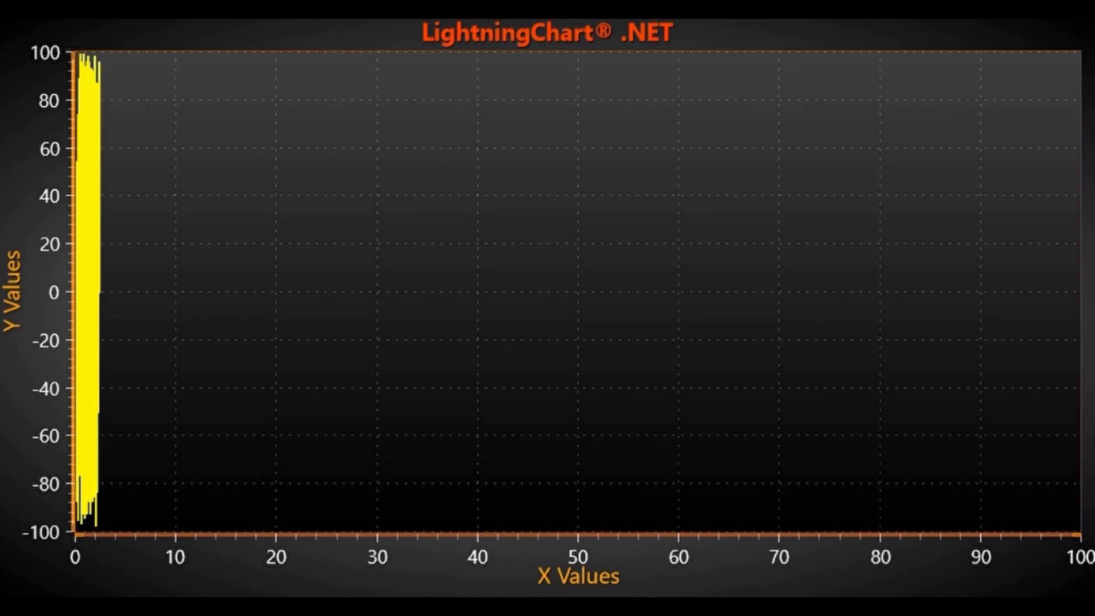
mouse_move(183, 197)
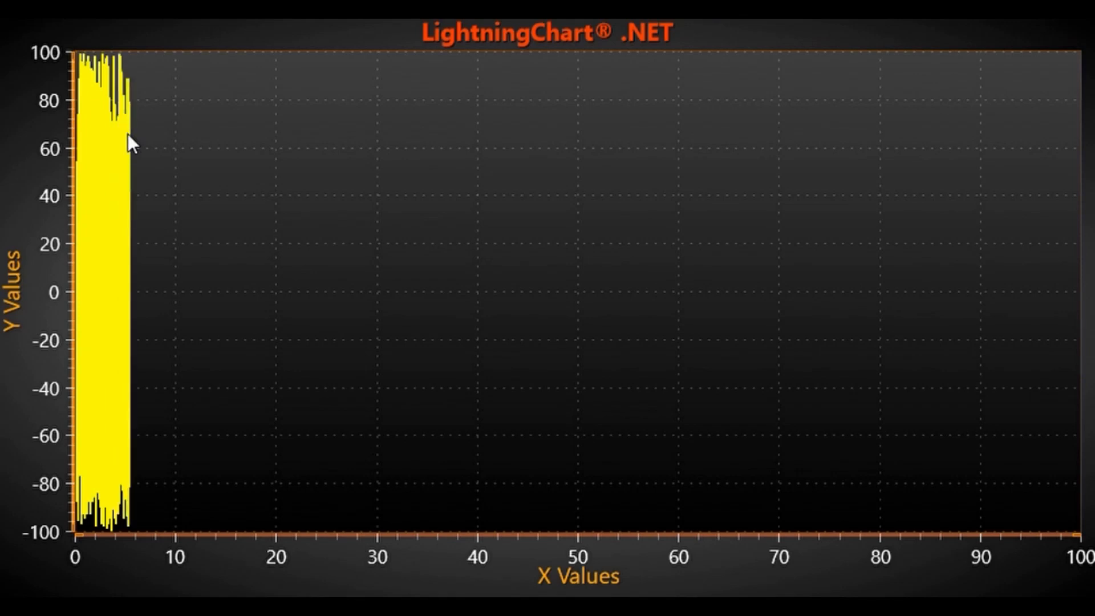
mouse_move(368, 358)
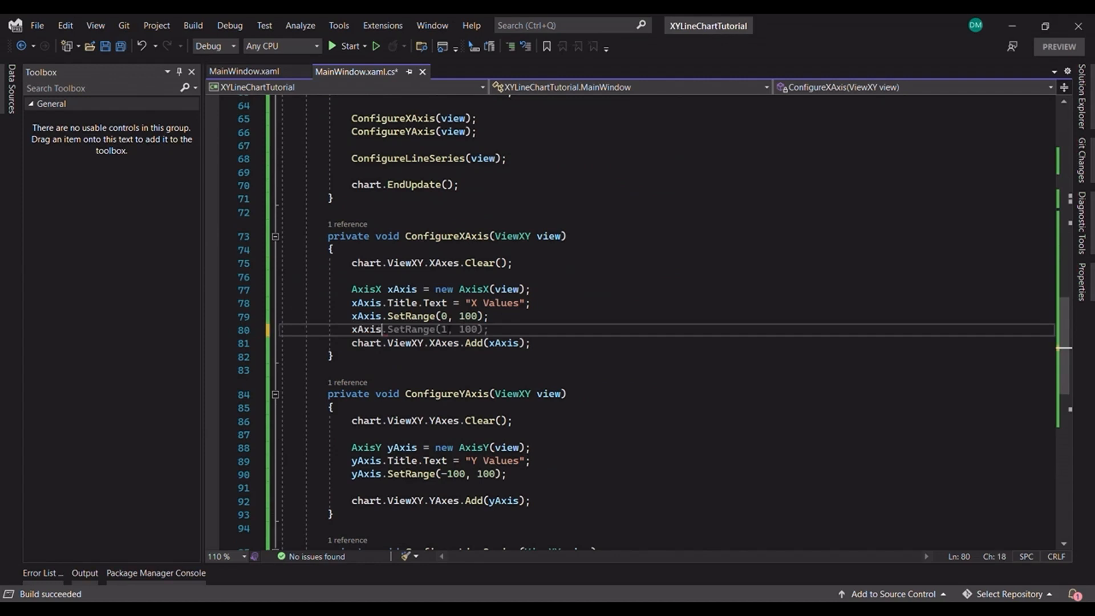
Step: Set xAxis.ScrollMode to Scrolling and assign XAxes[0].ScrollPosition = x in Timer_Tick
text(xAxis.ScrollMode = XAxisScrollMode.)
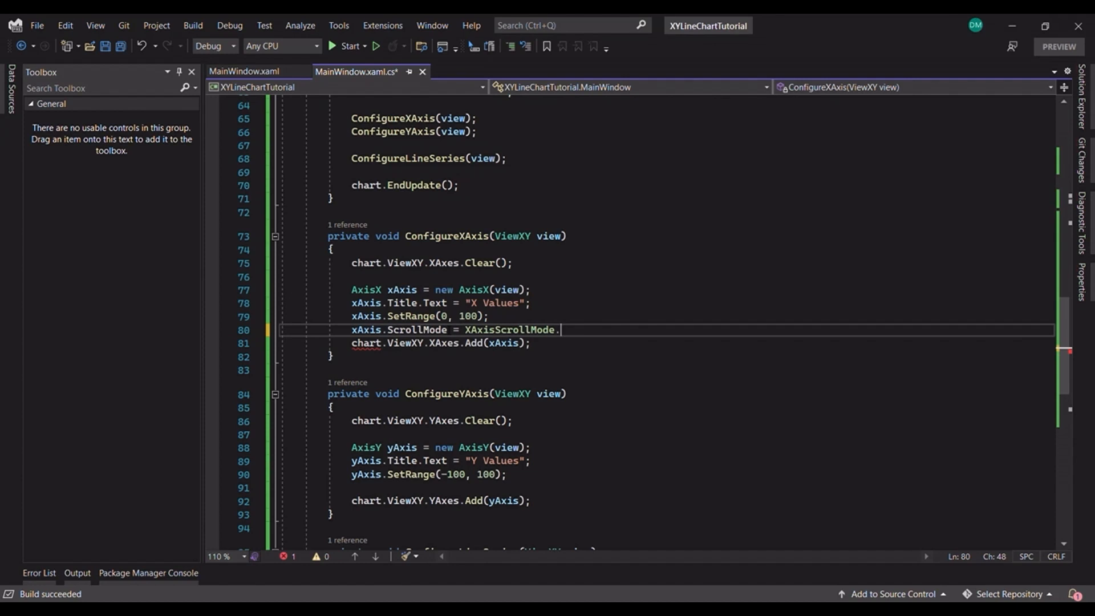
key(ctrl+s)
text(chart.ViewXY.XAxes[0].ScrollPosition)
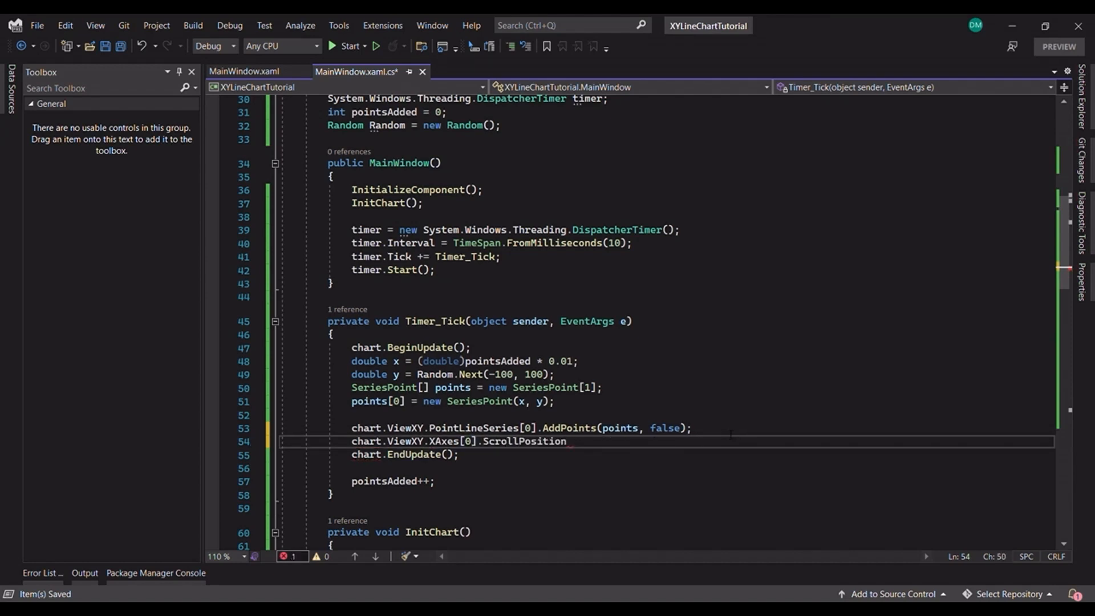
text(= x;)
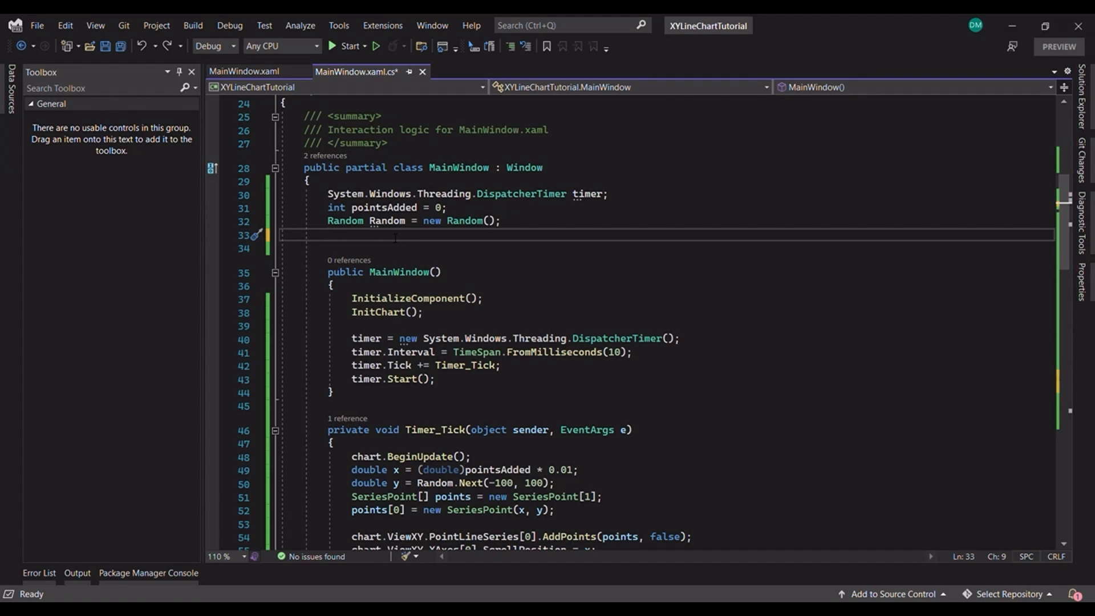
Step: Declare int seriesCount = 5 so the Y axis creation loops once per channel
text(int)
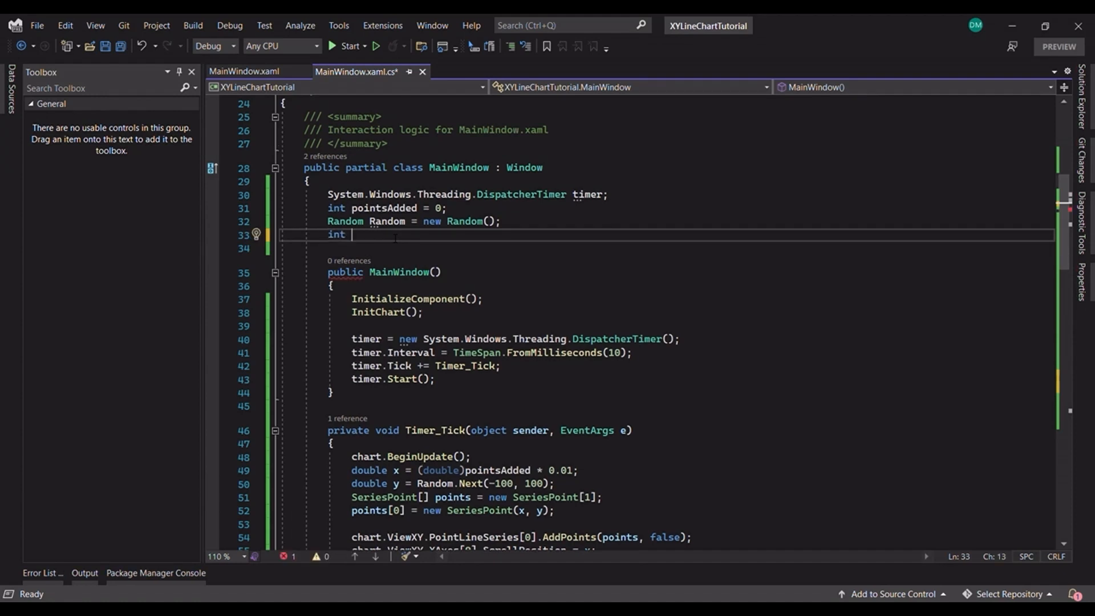
text(seriesCount = 5;)
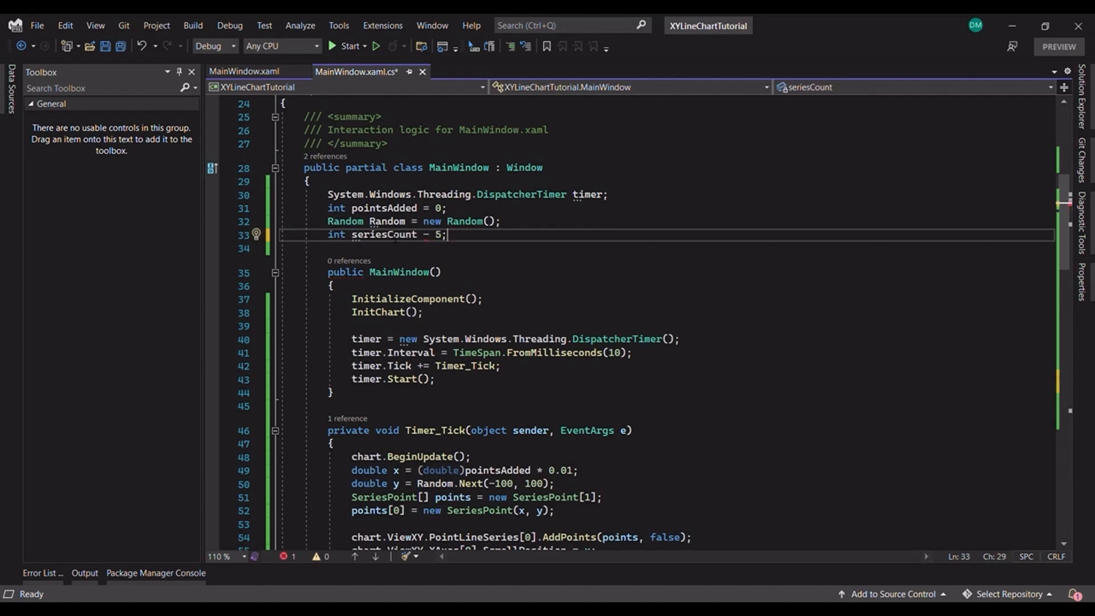
scroll(down, 3)
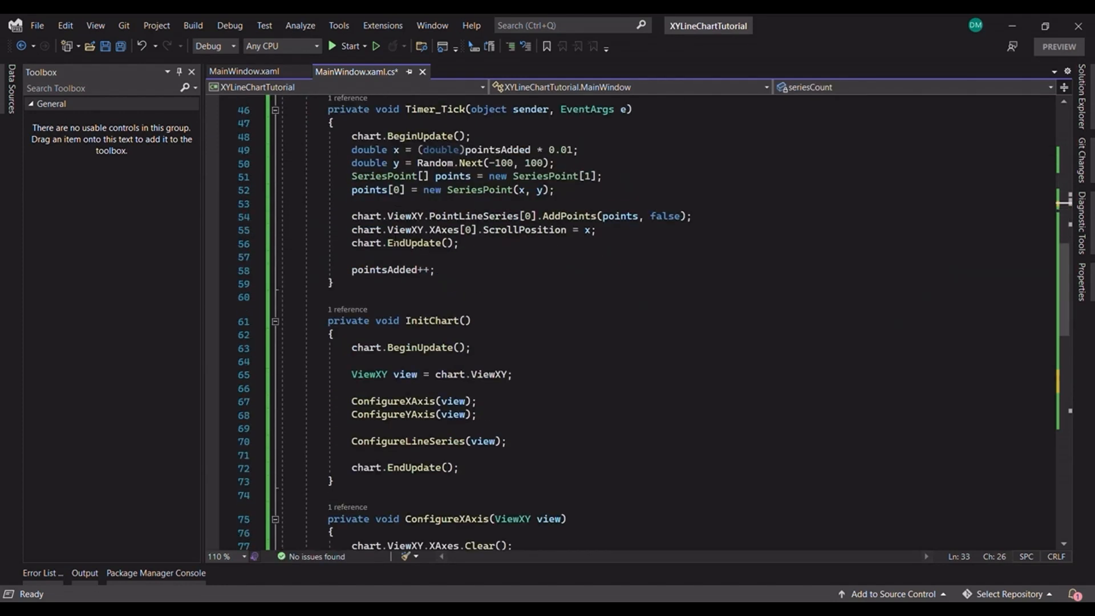
scroll(down, 3)
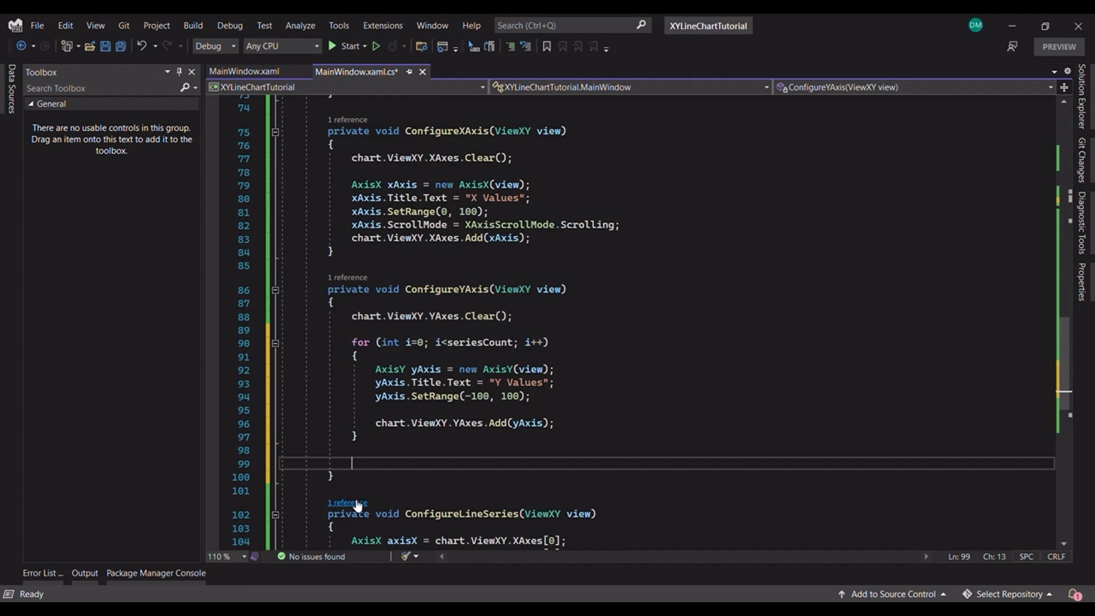
Step: Set chart.ViewXY.AxisLayout.YAxesLayout = YAxesLayout.Stacked
text(chart.ViewXY.)
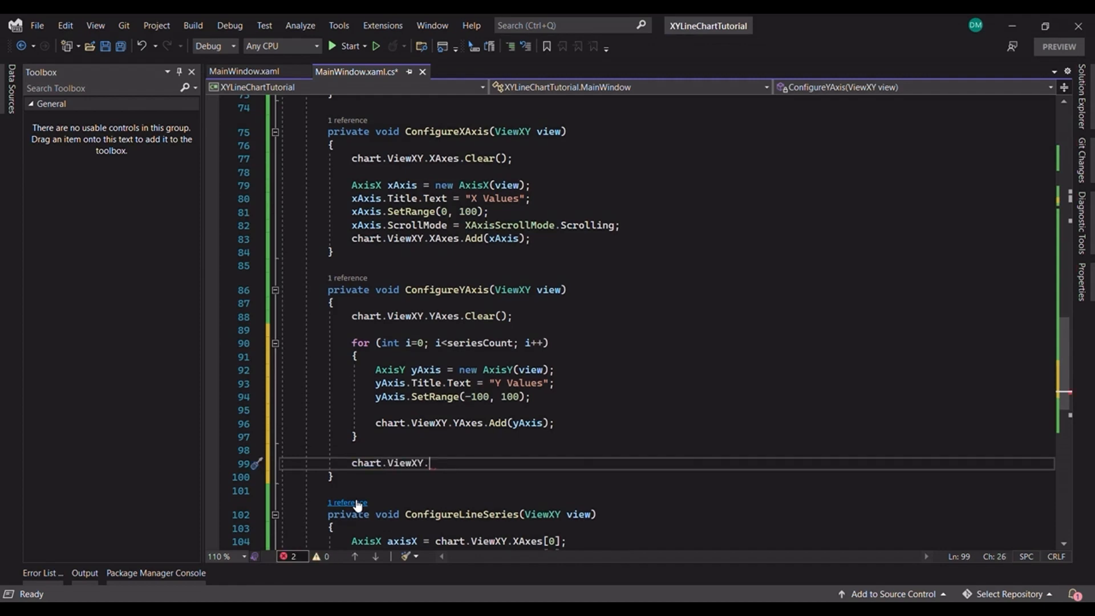
text(AxisLayout.YAxesLayout)
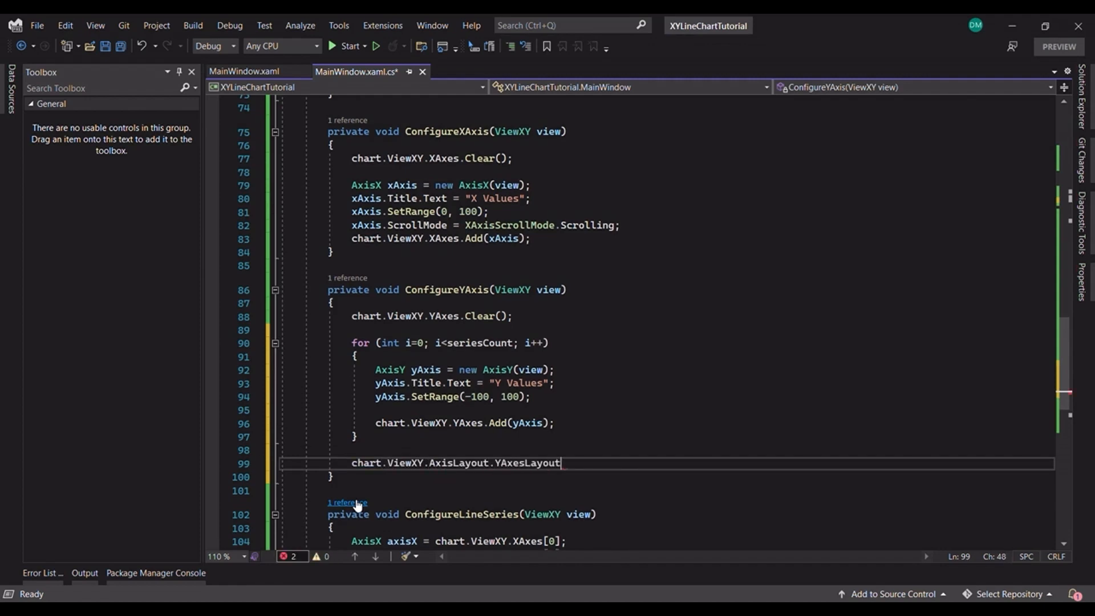
text(= YAxesLayout.Stacked;)
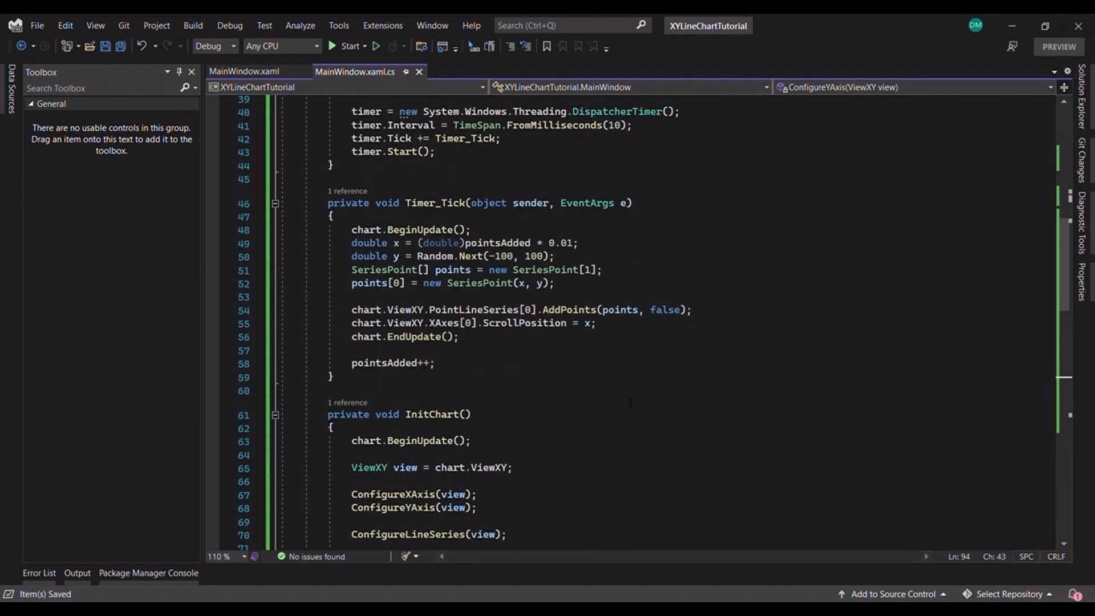
Step: Wrap series creation in for (int i = 0; i < seriesCount; ...) using YAxes[i] and per-series colours
scroll(down, 3)
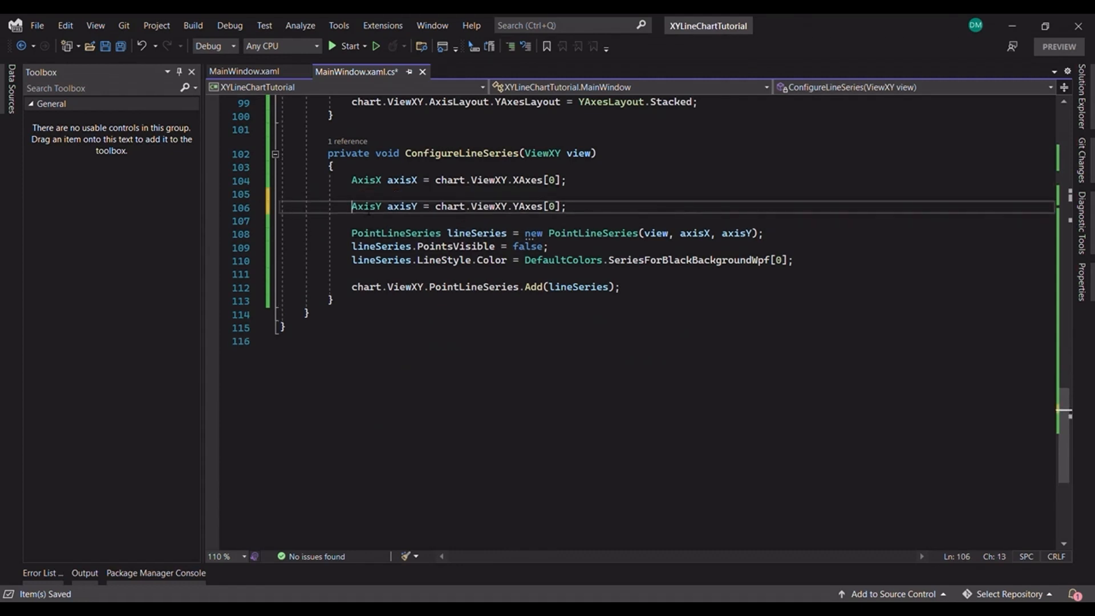
text(for (int i=0)
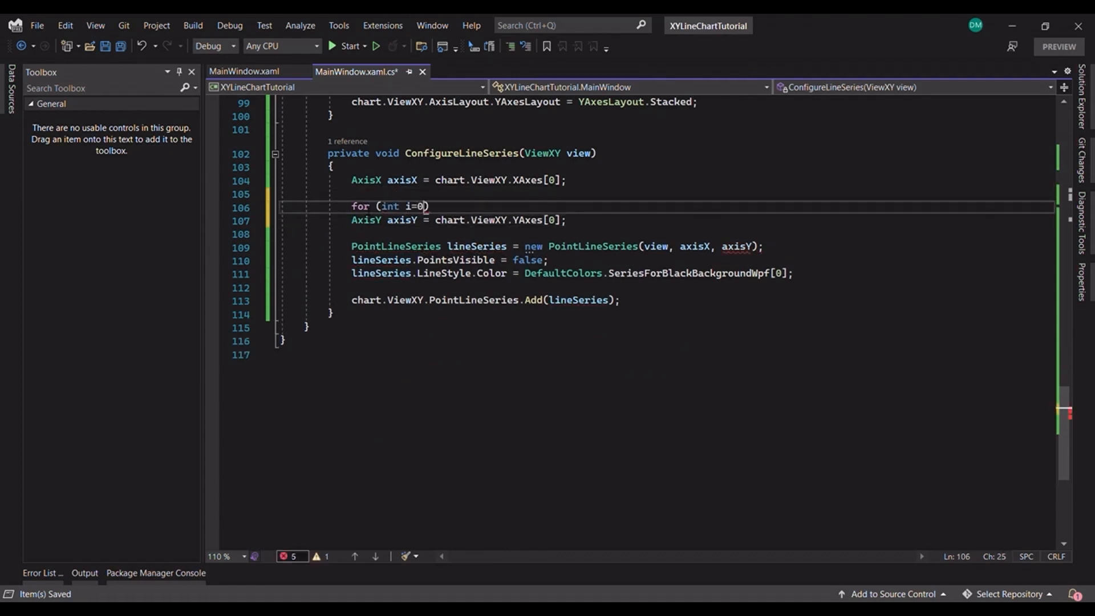
text(; i<seriesCount; i++)
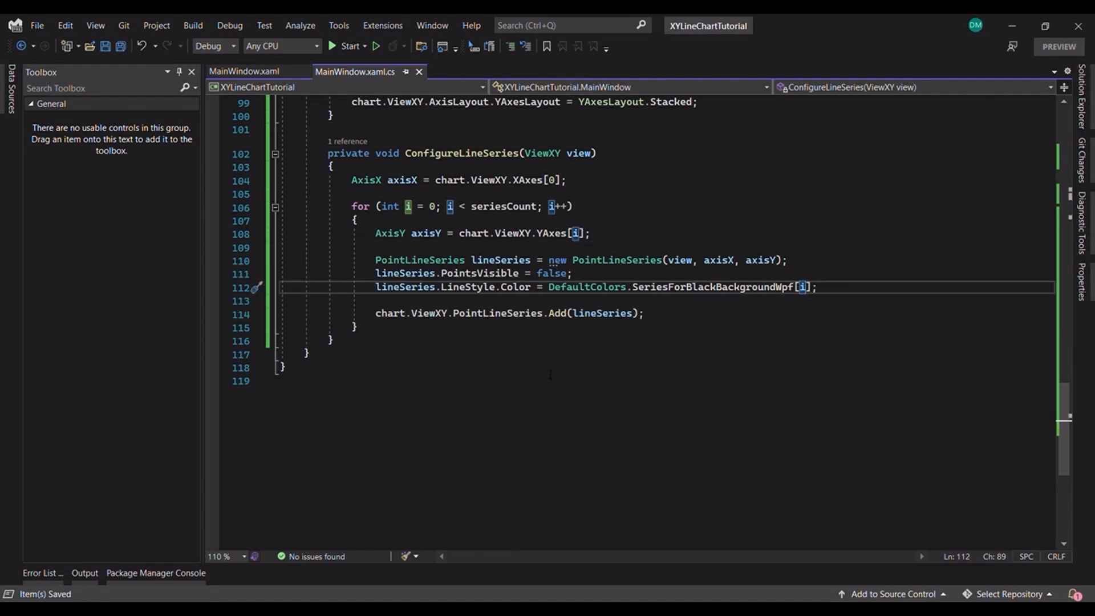
scroll(up, 3)
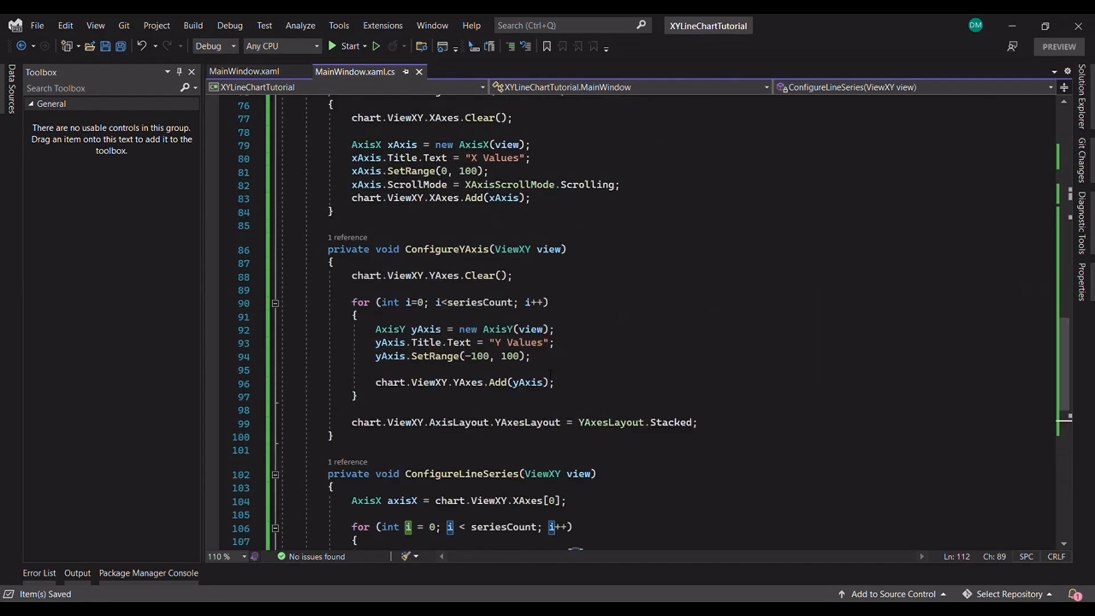
scroll(up, 3)
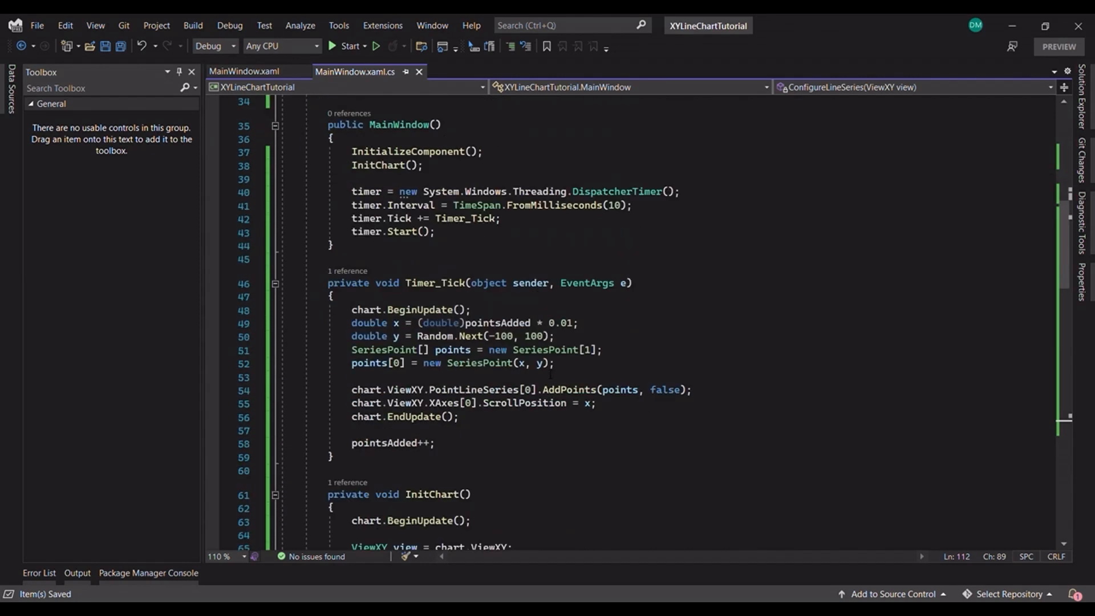
Step: Loop Timer_Tick over seriesCount adding a random point to each series, then run the app
click(419, 309)
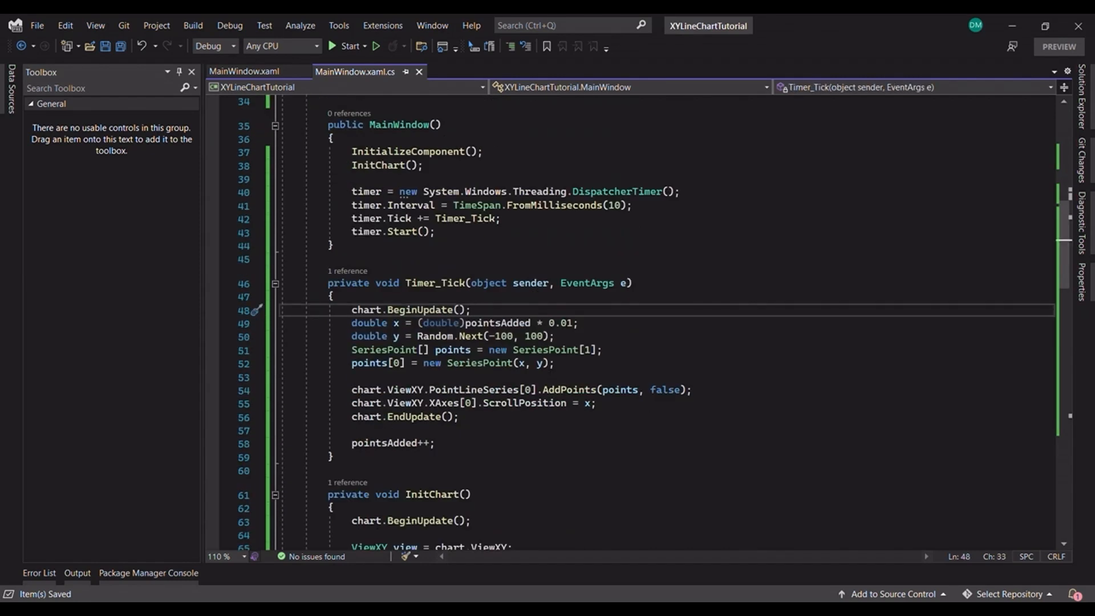
key(enter)
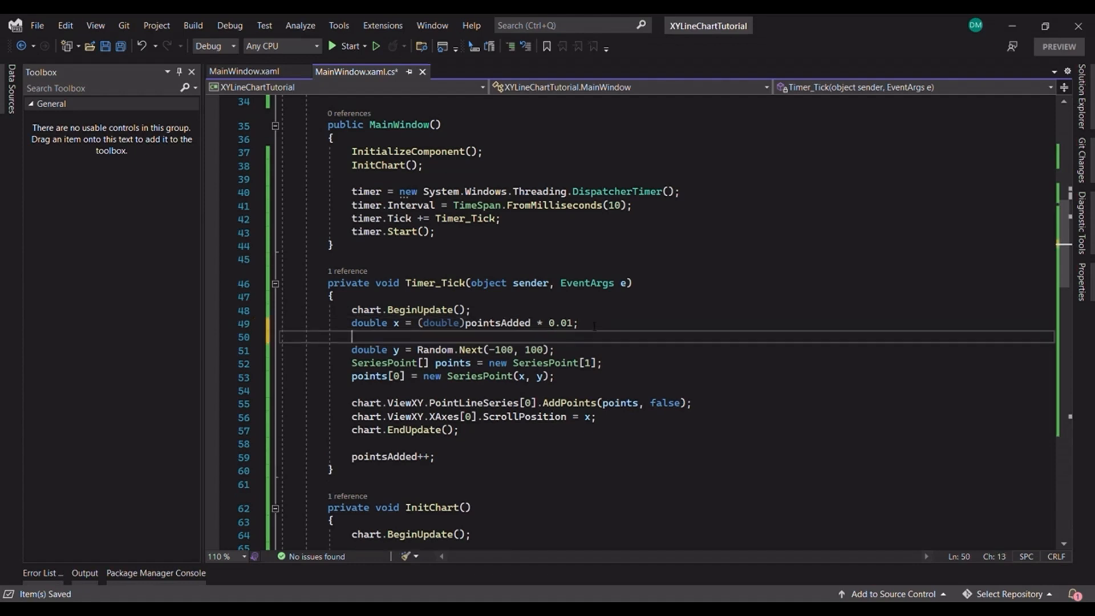
text(for (int i = 0; i < seriesCount; i++)
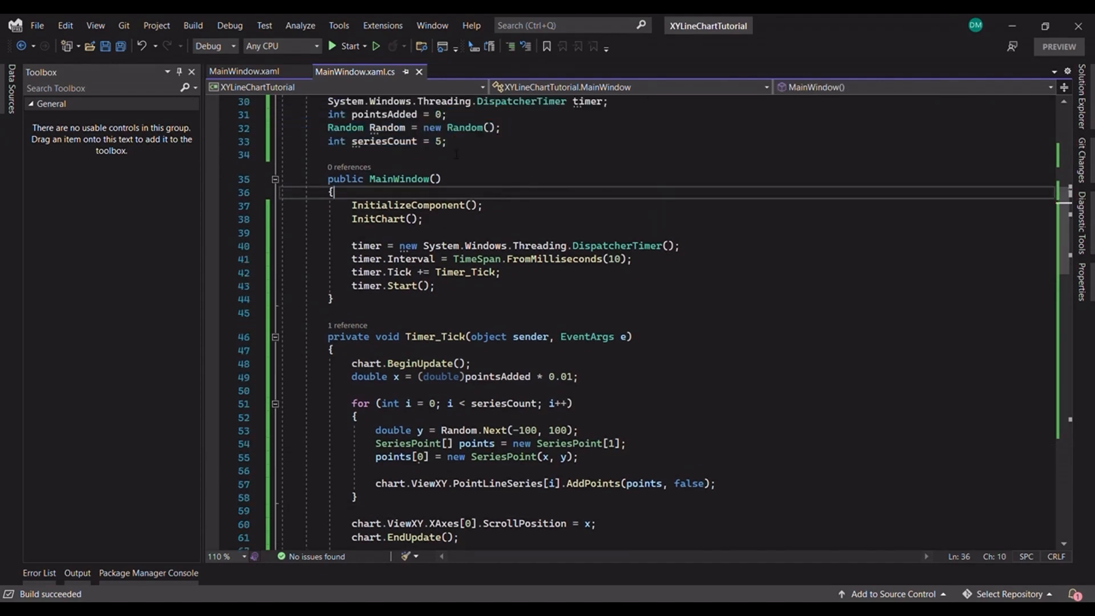
click(347, 46)
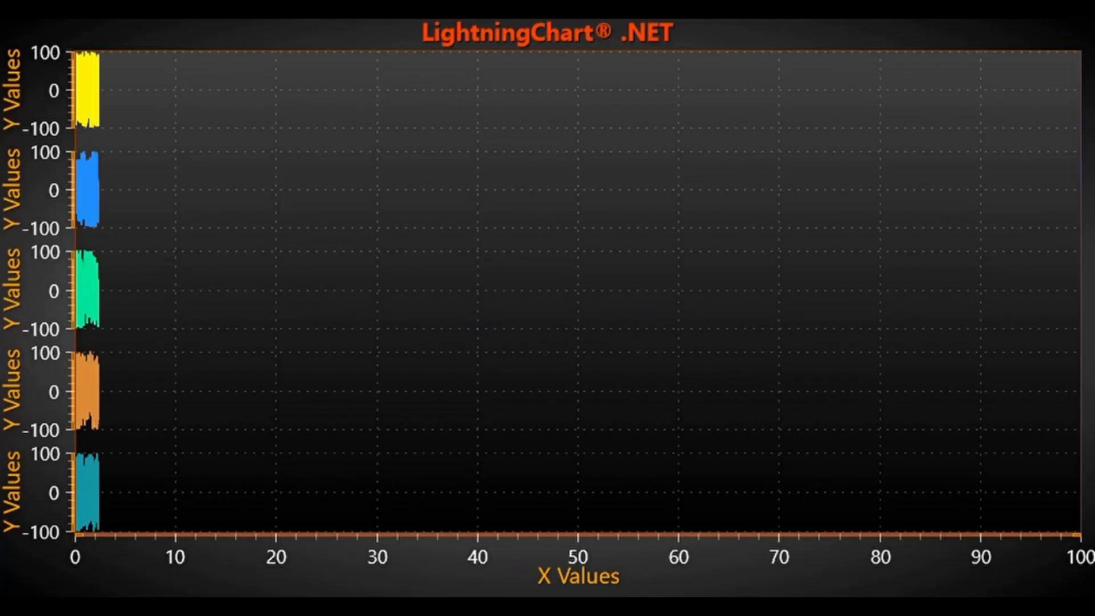